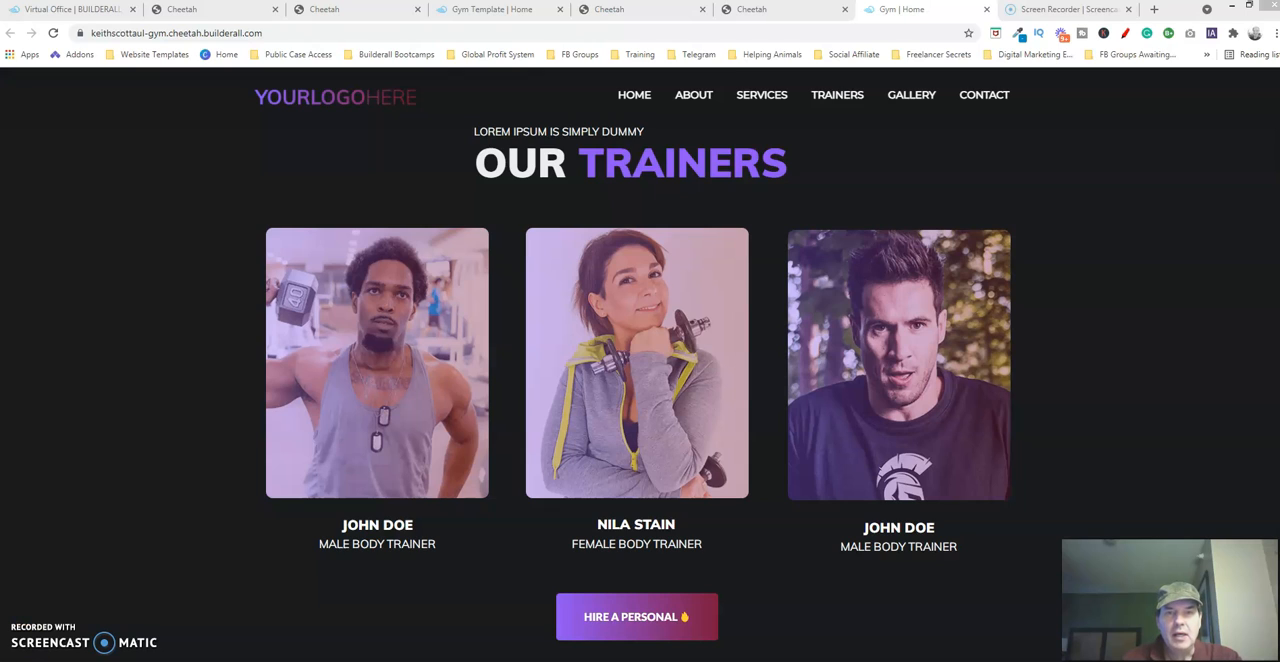
pyautogui.moveTo(605, 187)
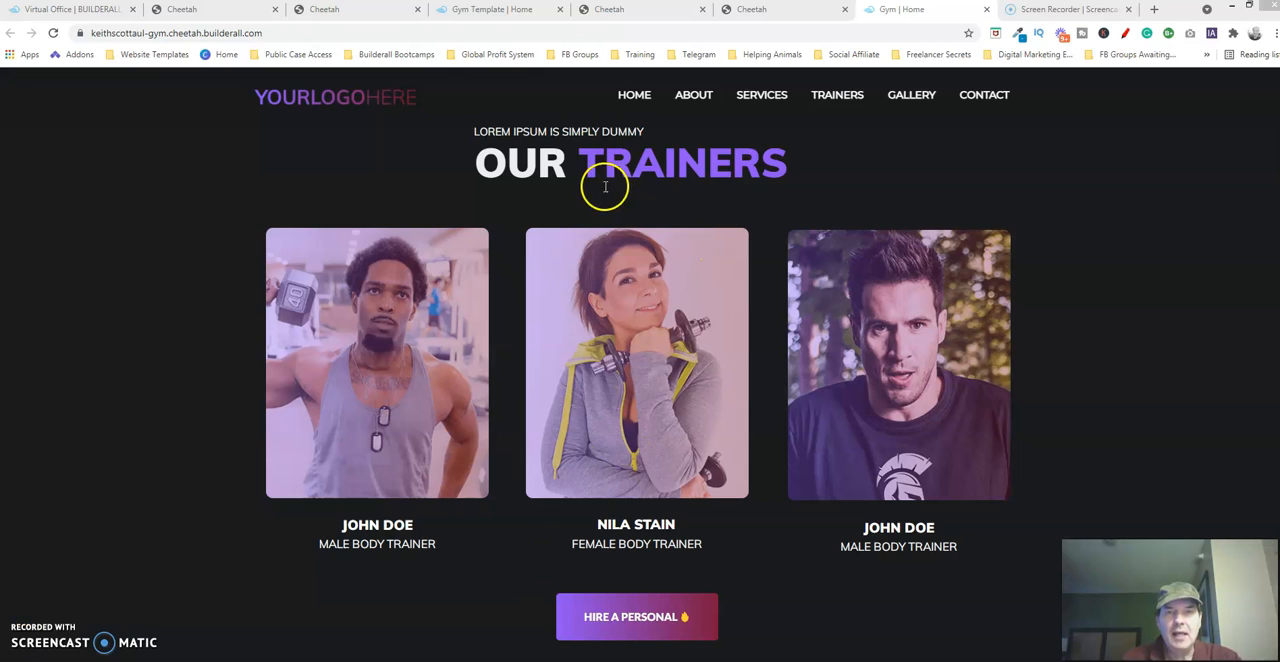
pyautogui.moveTo(520, 443)
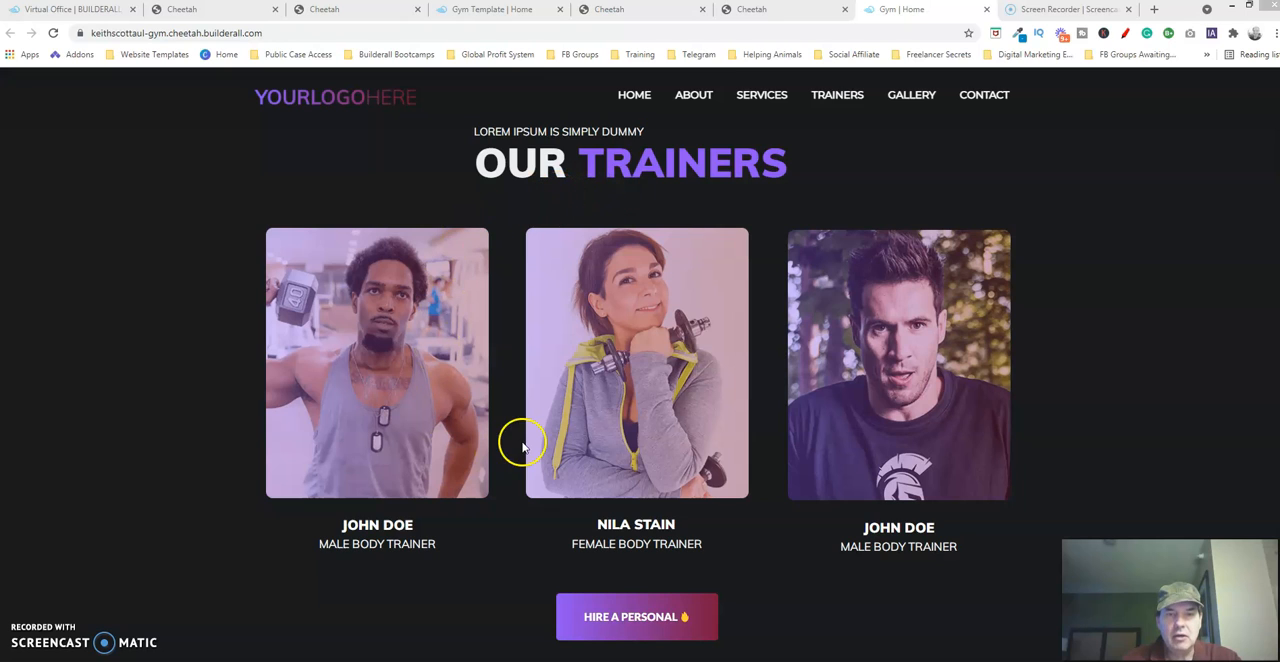
pyautogui.moveTo(727, 585)
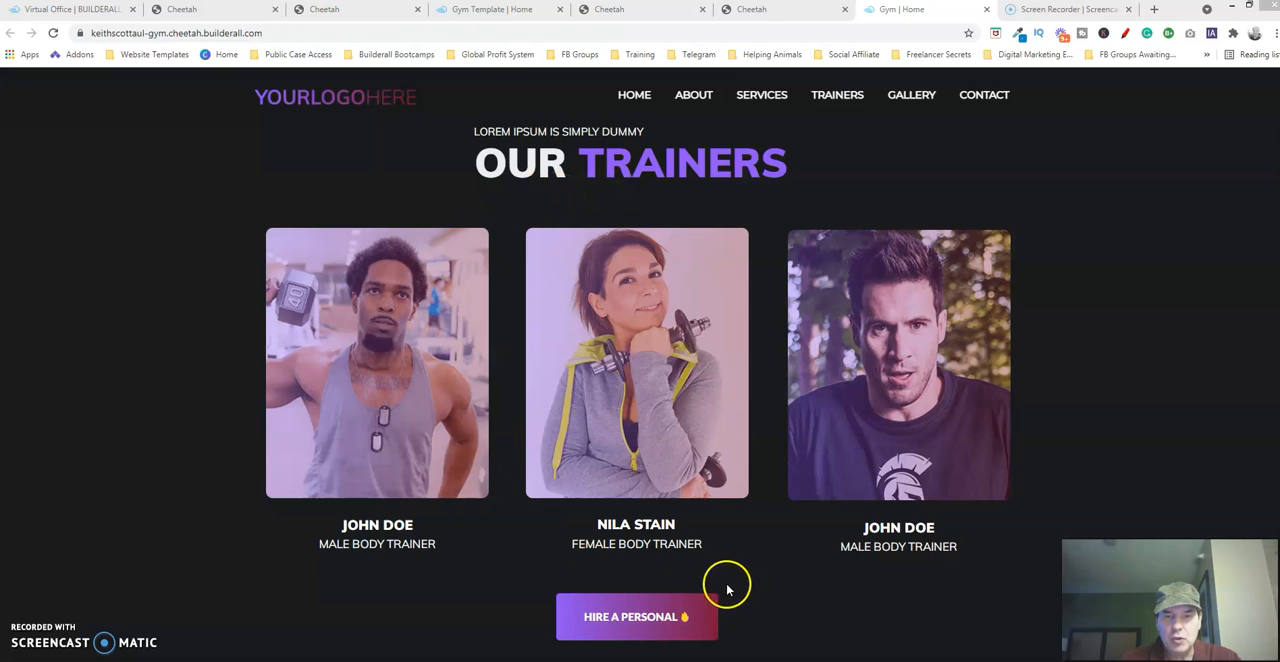
pyautogui.moveTo(711, 592)
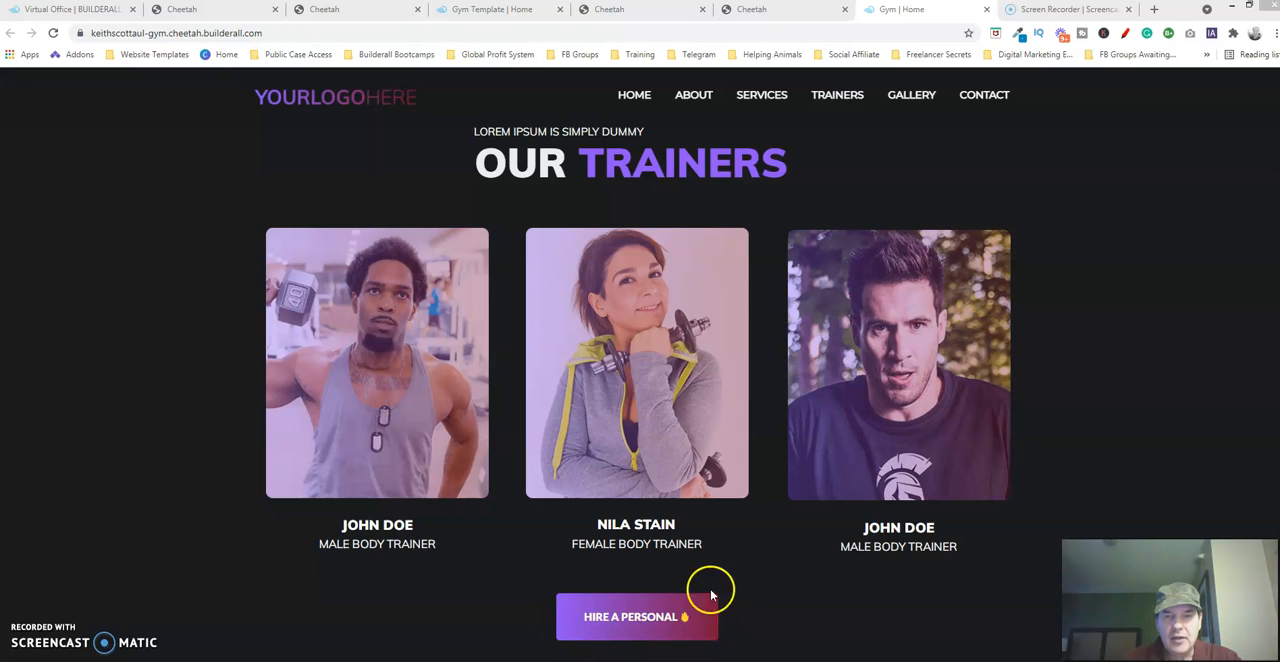
pyautogui.moveTo(707, 614)
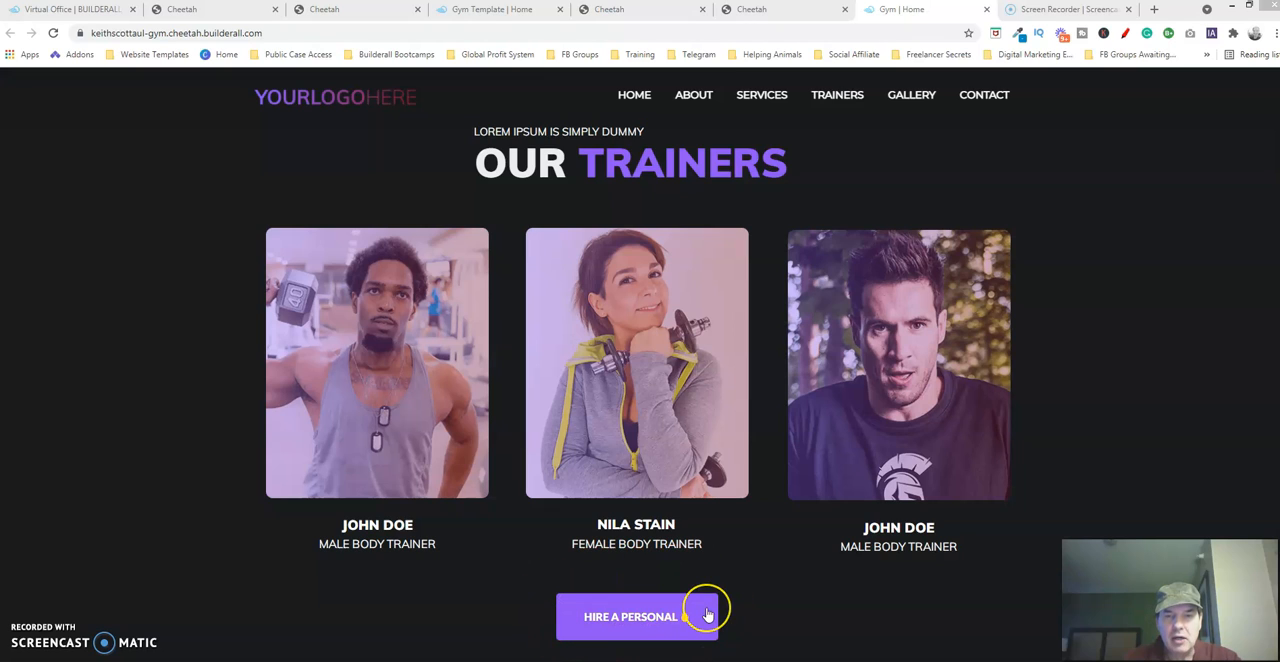
pyautogui.moveTo(613, 637)
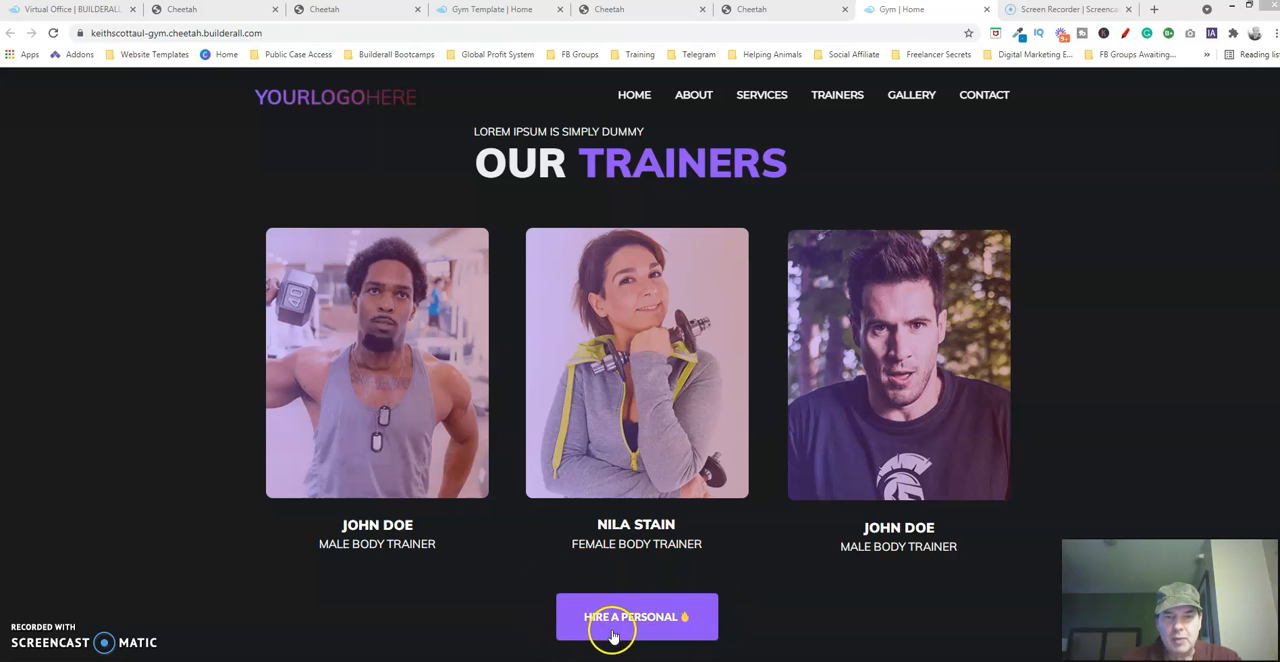
pyautogui.moveTo(622, 513)
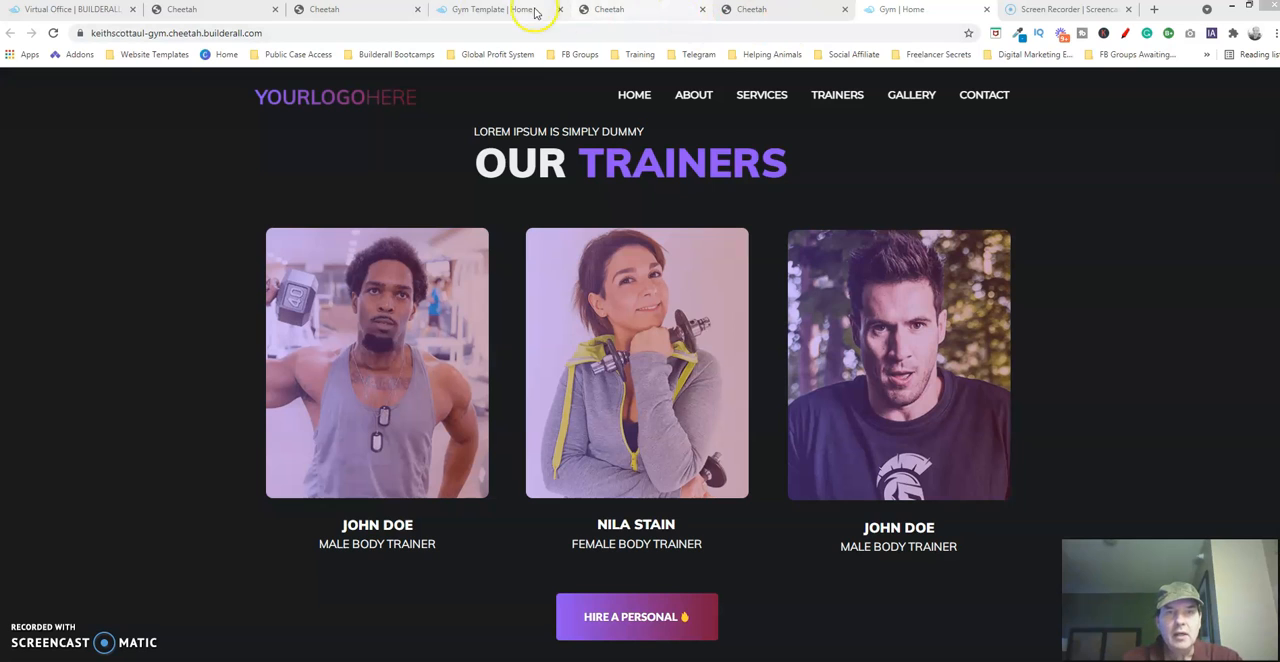
# Step: In the page editor, choose the Button element from the Add Elements panel
pyautogui.click(323, 9)
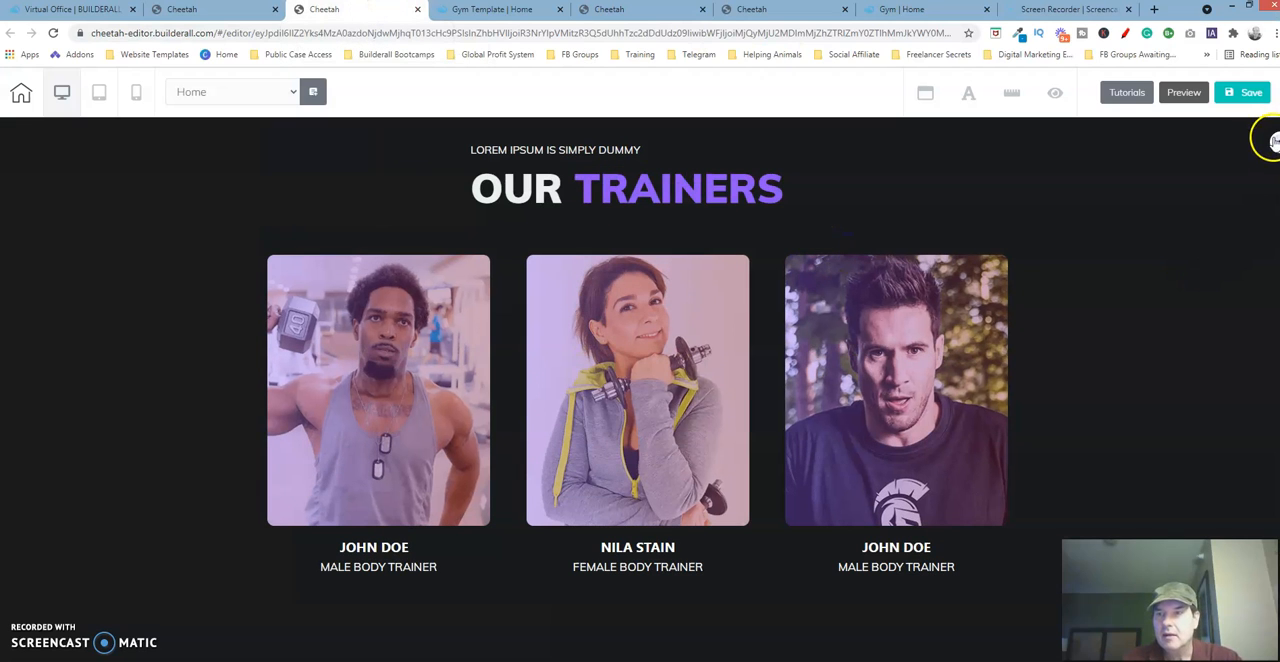
pyautogui.click(1270, 140)
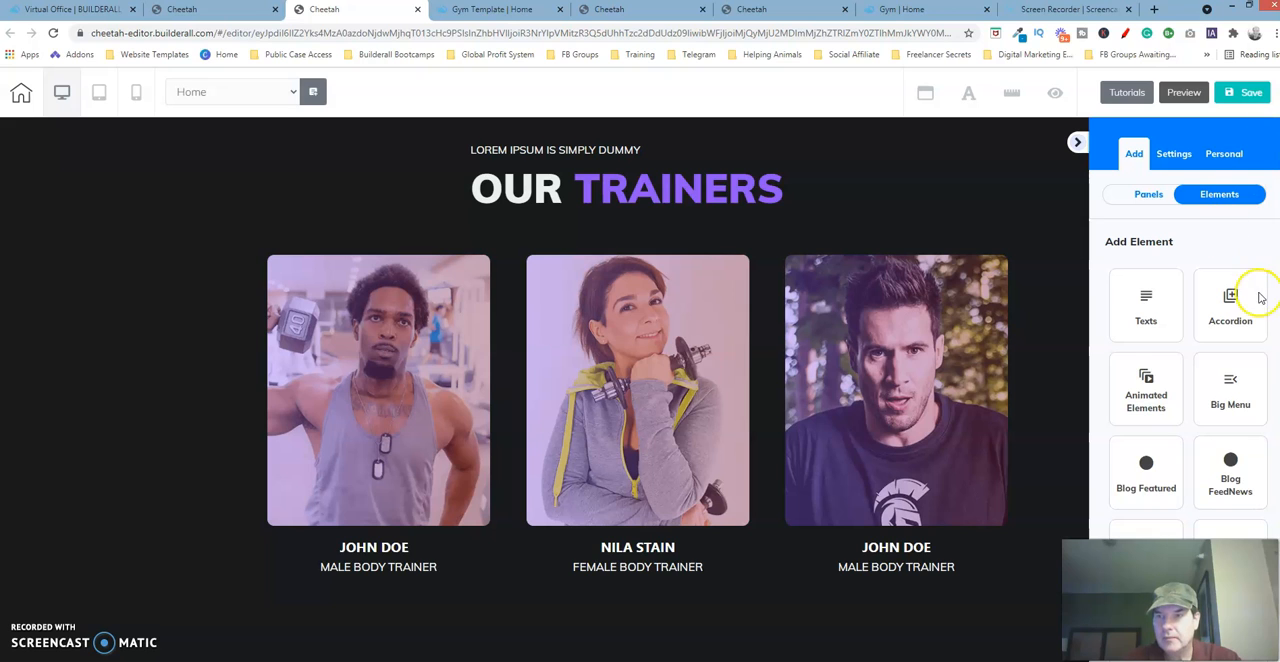
pyautogui.moveTo(810, 178)
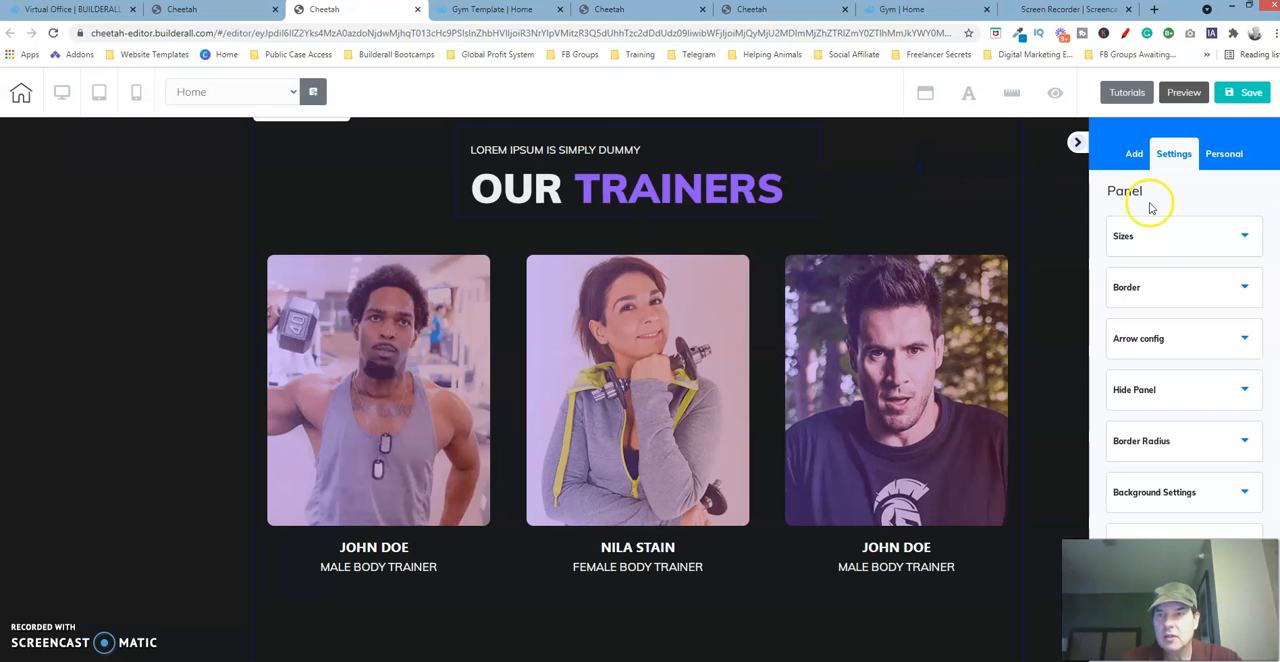
pyautogui.click(1134, 153)
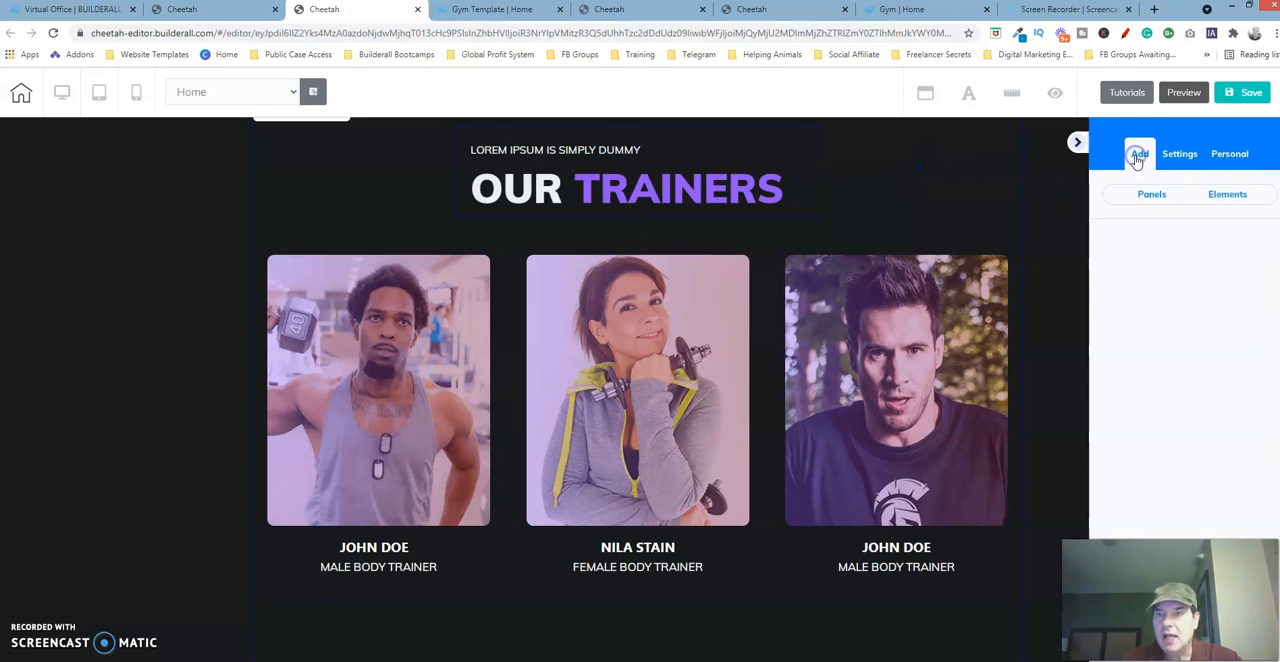
pyautogui.click(1219, 194)
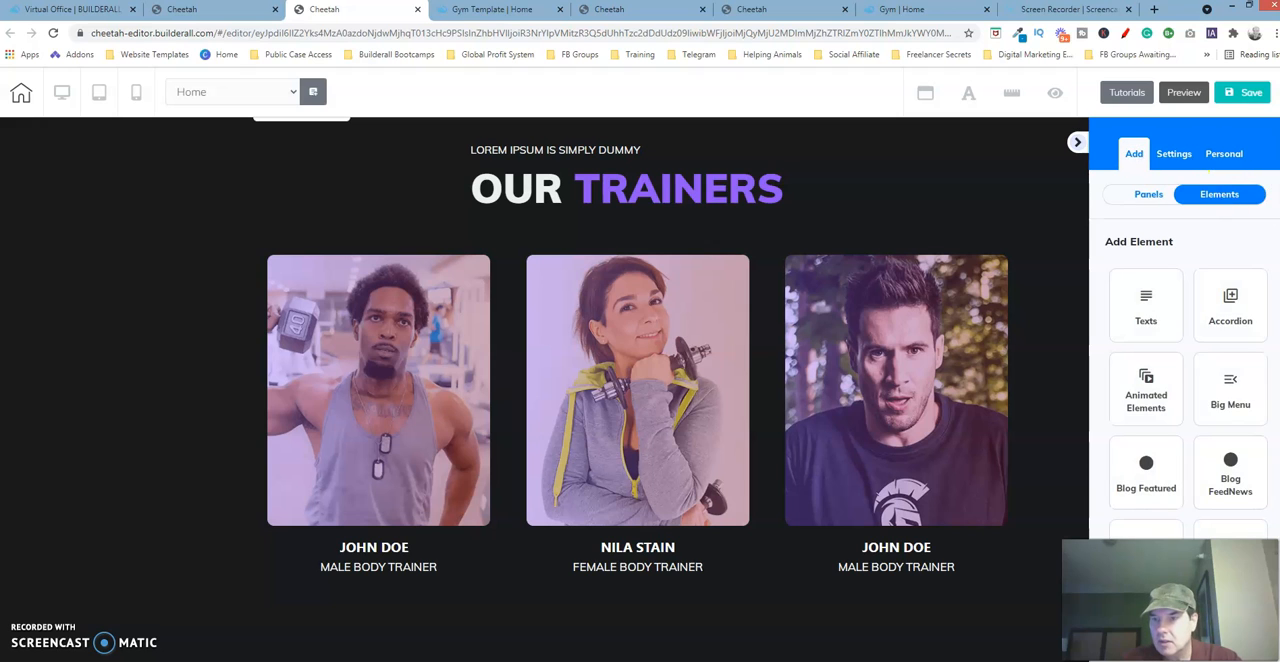
pyautogui.scroll(-3)
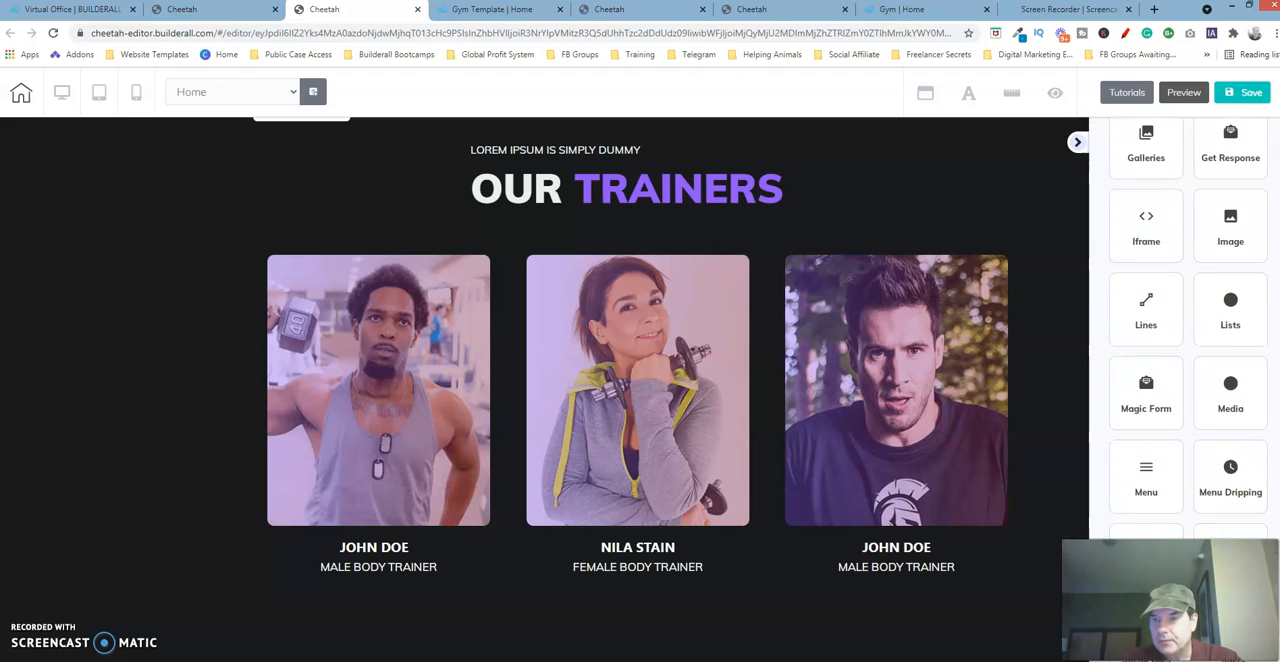
pyautogui.scroll(-3)
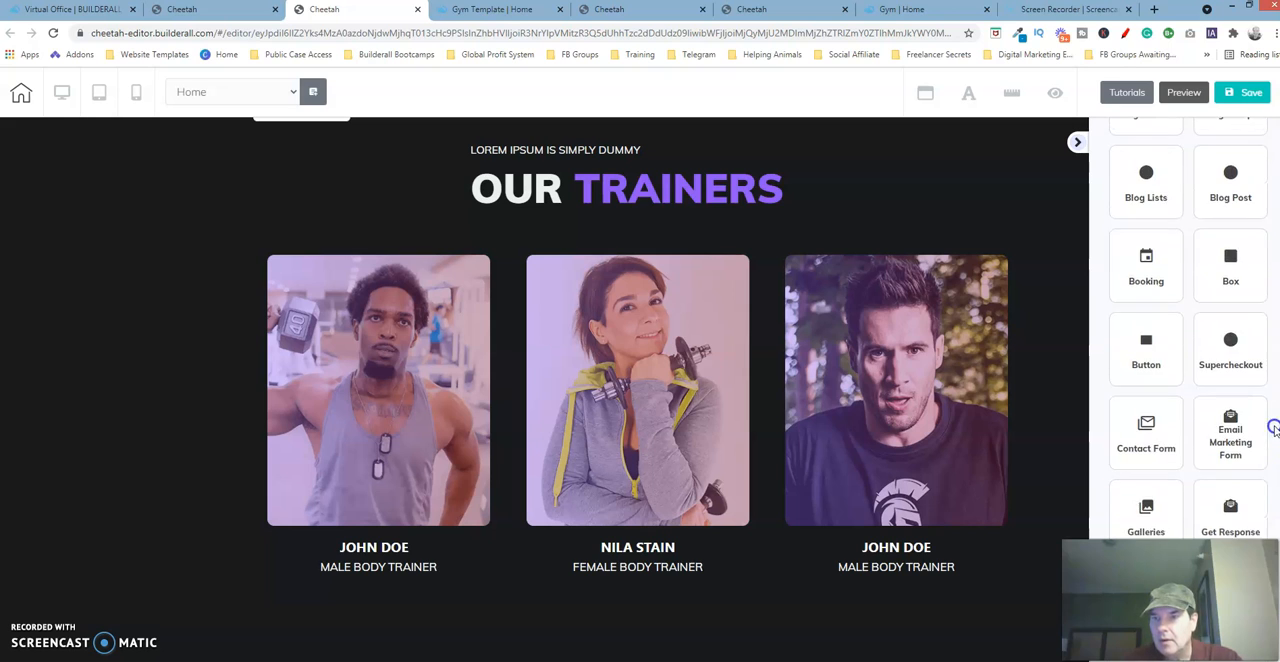
pyautogui.scroll(3)
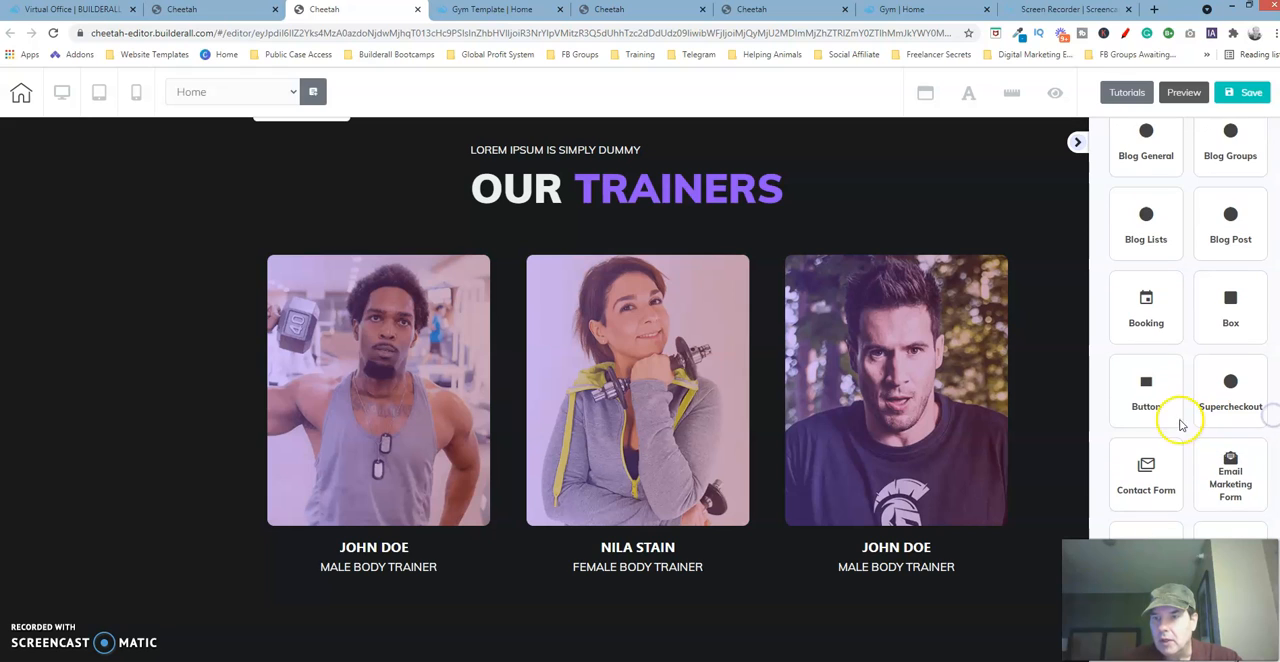
pyautogui.click(1146, 390)
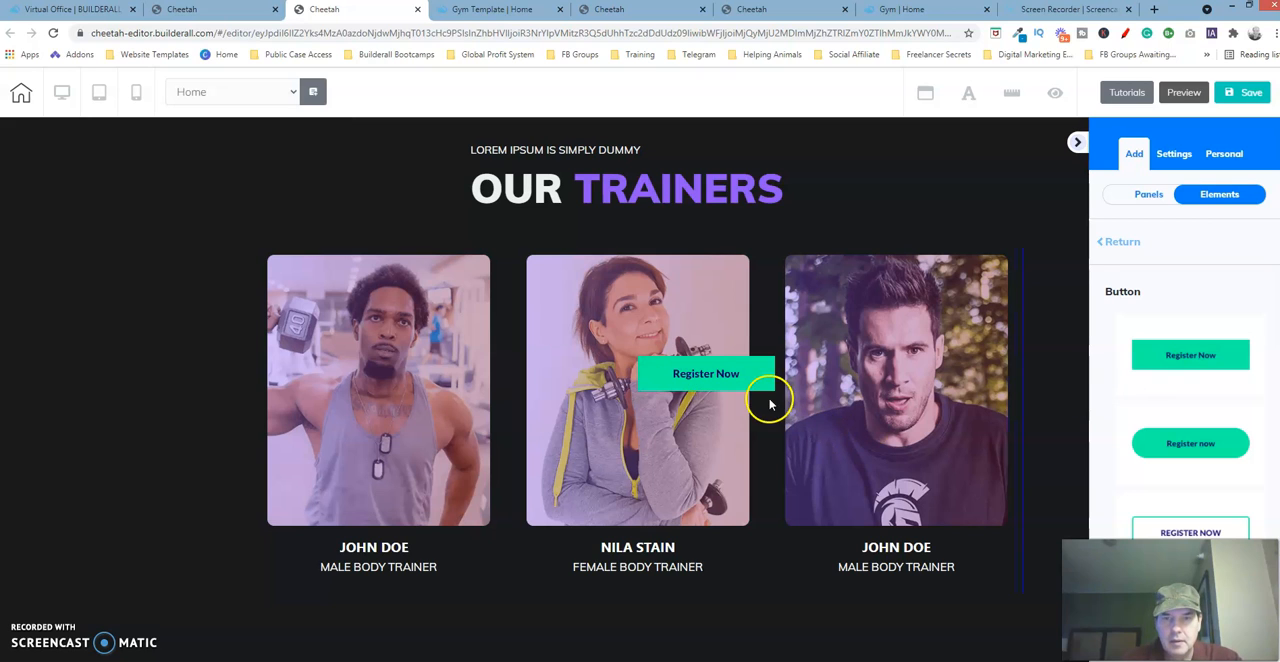
# Step: Drag a Register Now button below the trainer boxes and select it
pyautogui.moveTo(705, 373); pyautogui.dragTo(624, 631)
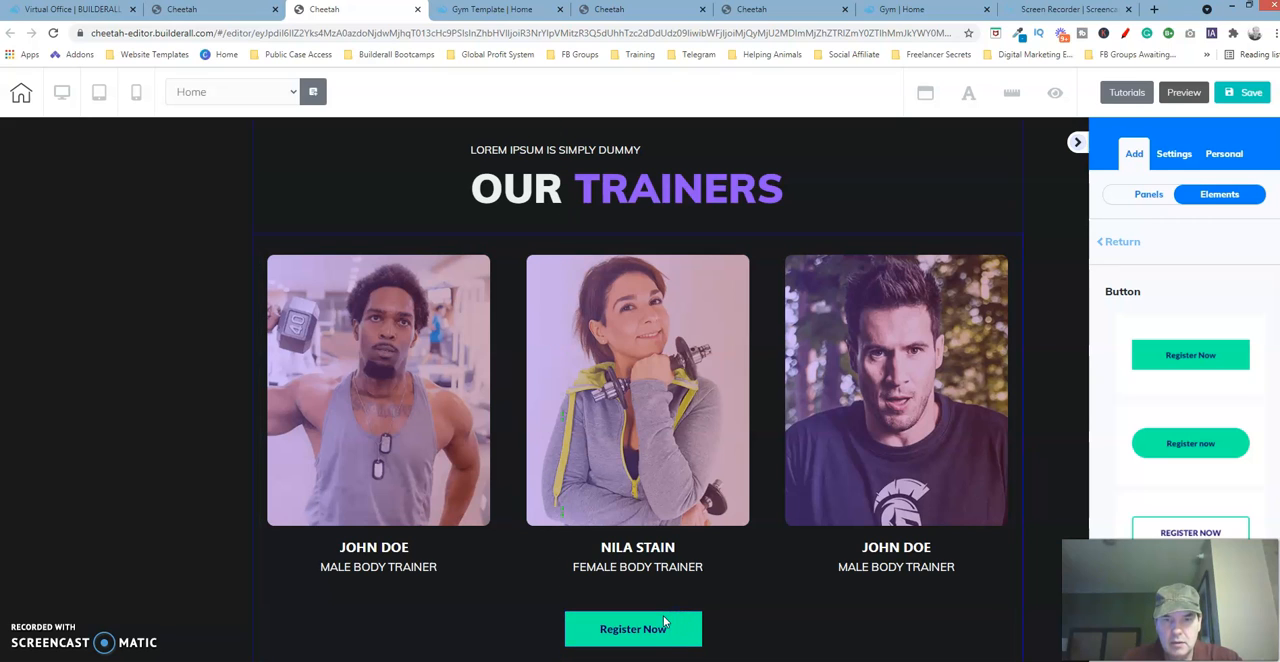
pyautogui.click(633, 628)
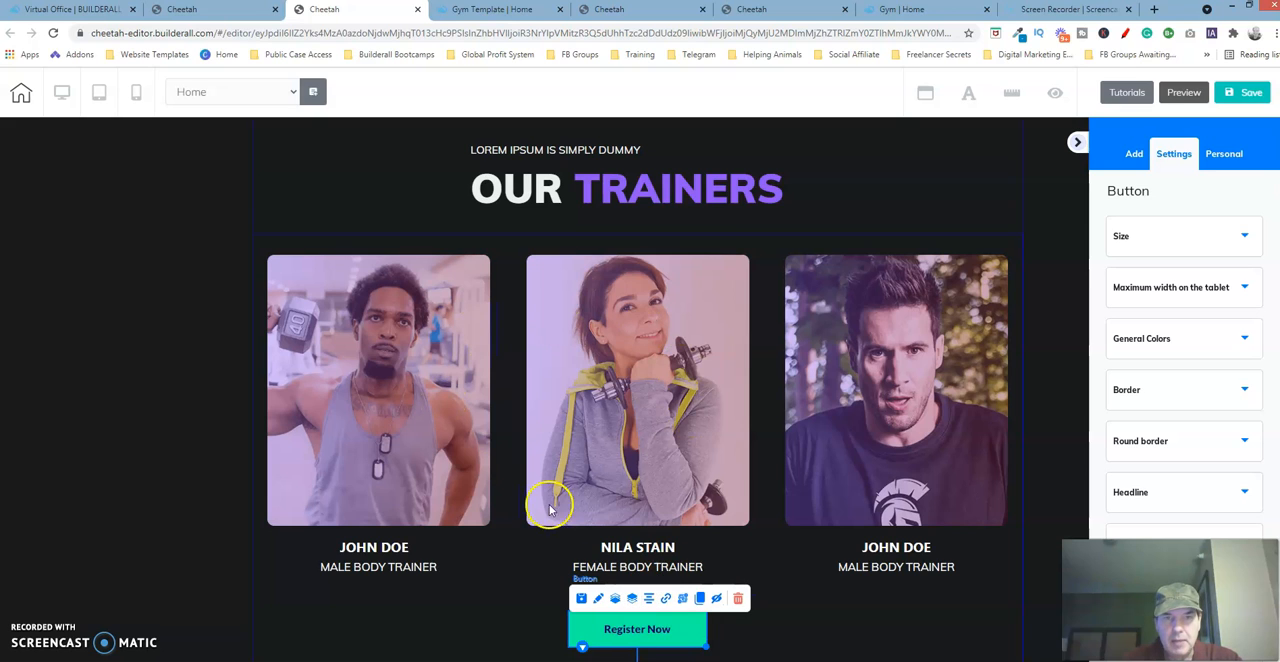
pyautogui.moveTo(773, 593)
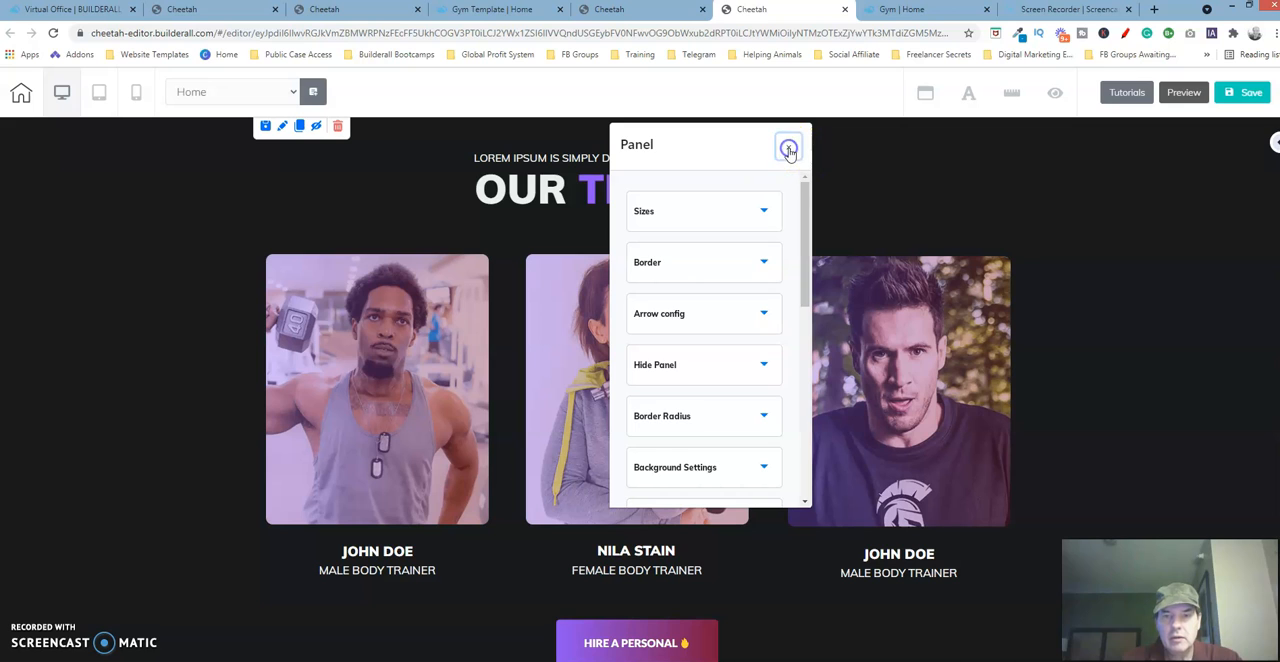
# Step: Inspect the template's HIRE A PERSONAL button size settings, showing 240 by 70
pyautogui.click(788, 147)
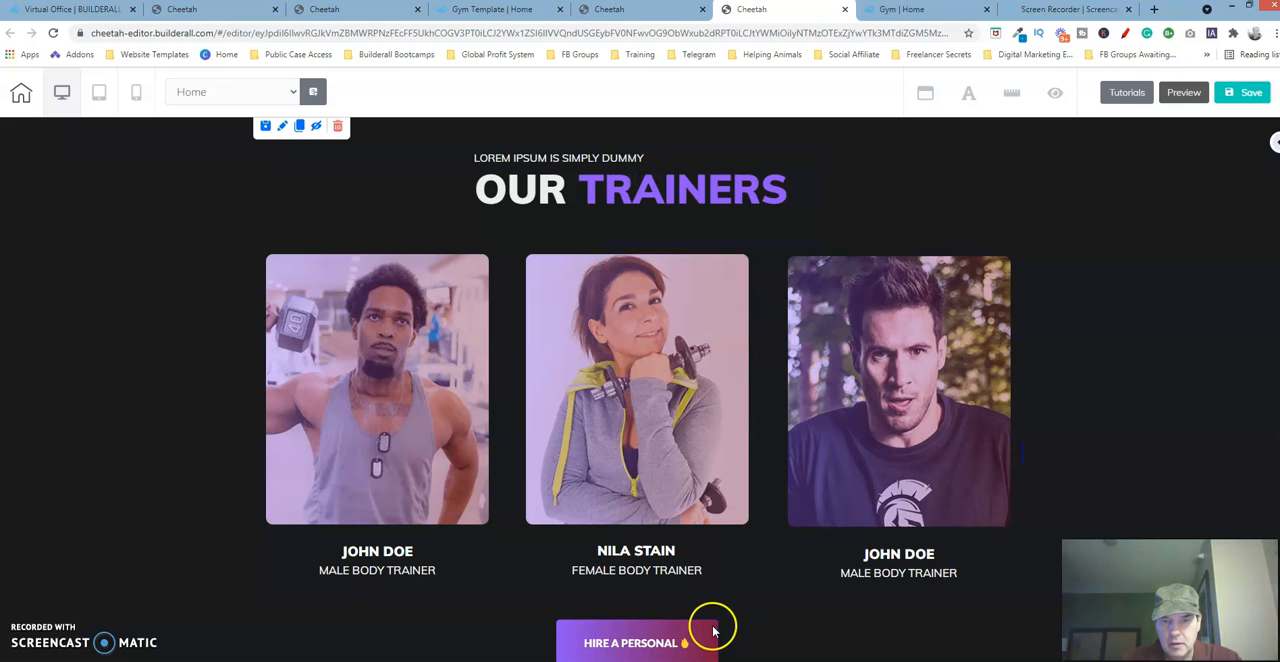
pyautogui.click(637, 642)
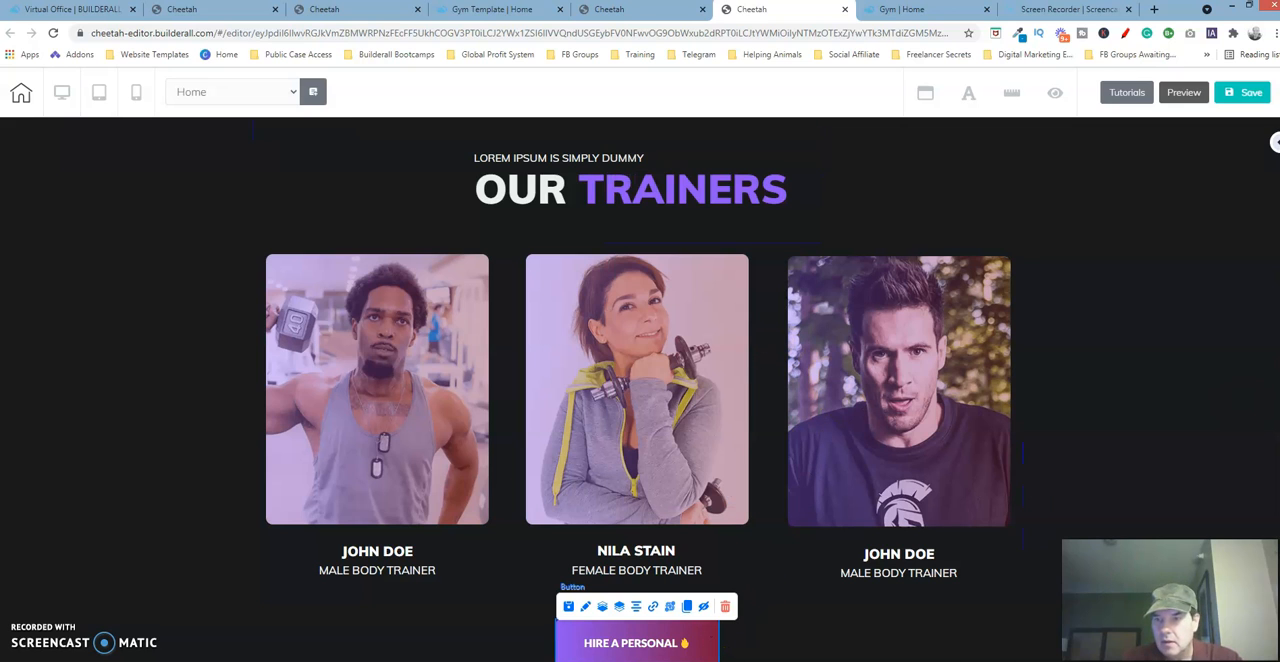
pyautogui.scroll(-3)
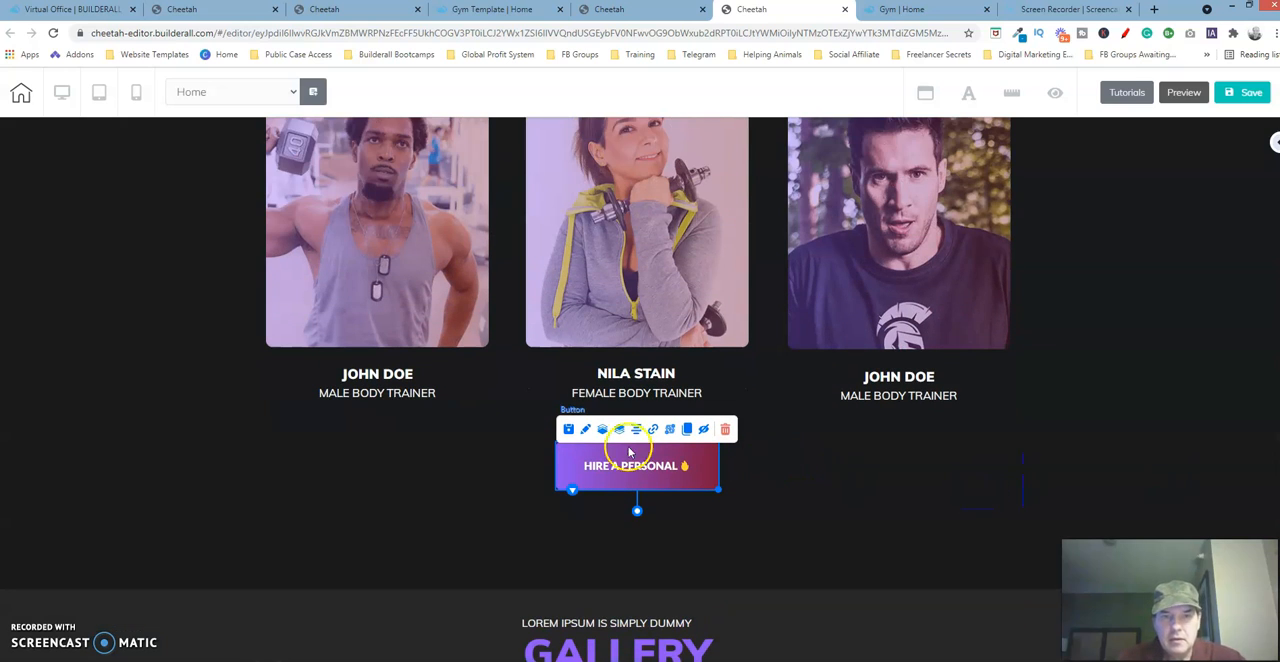
pyautogui.moveTo(585, 429)
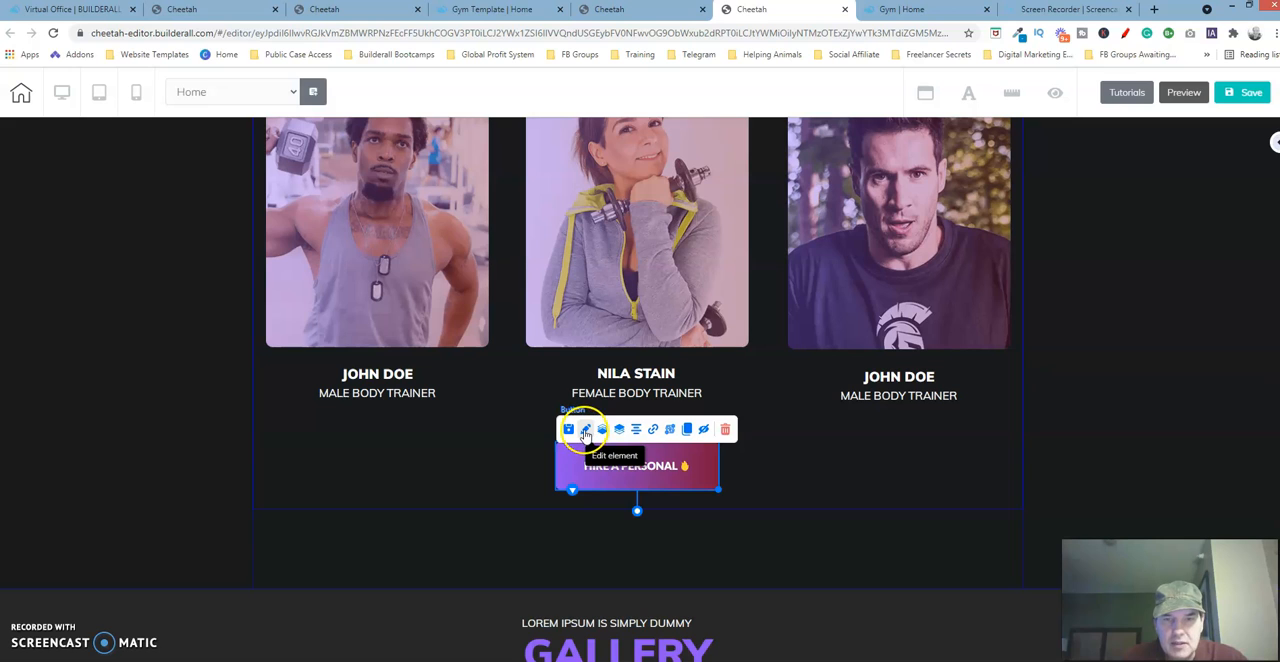
pyautogui.click(585, 429)
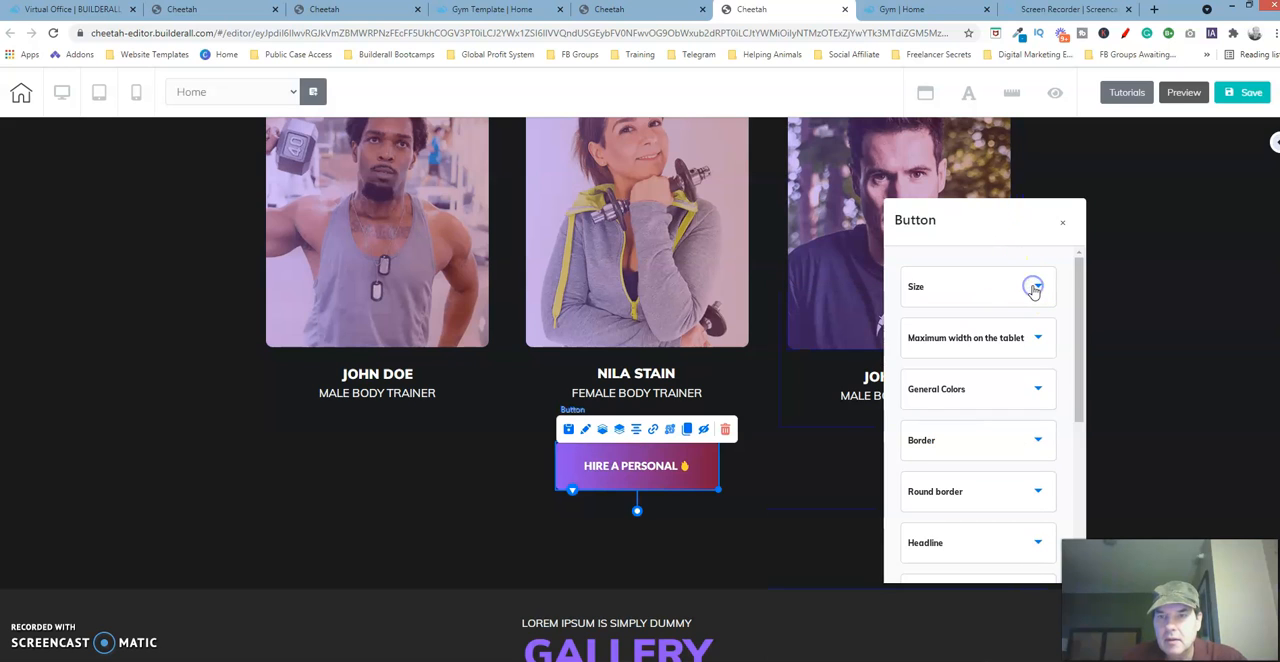
pyautogui.click(1033, 287)
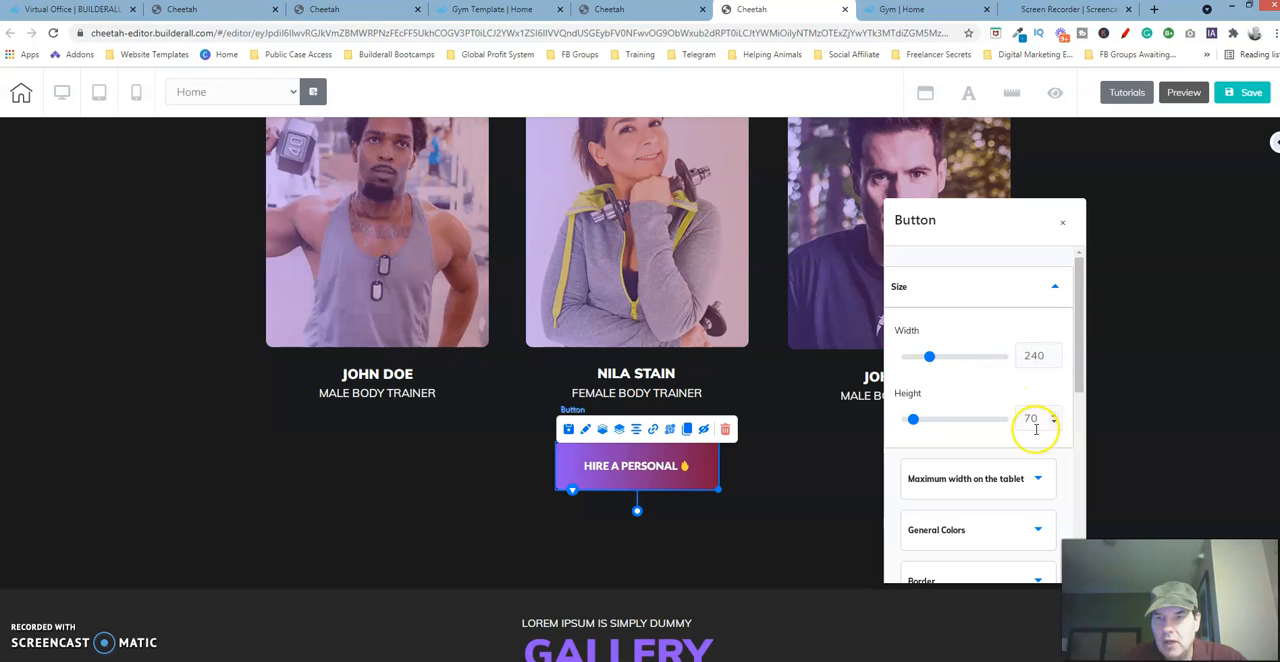
pyautogui.moveTo(1064, 225)
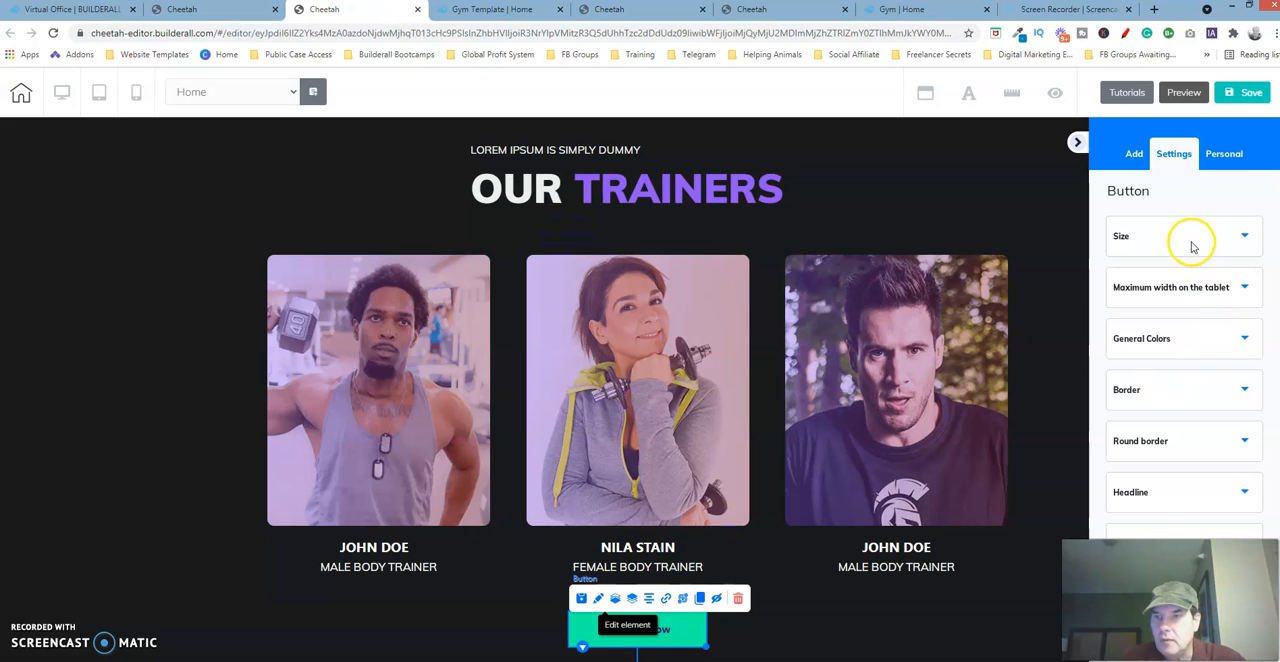
# Step: Resize the Register Now button to 240 by 70 to match the template
pyautogui.click(1244, 235)
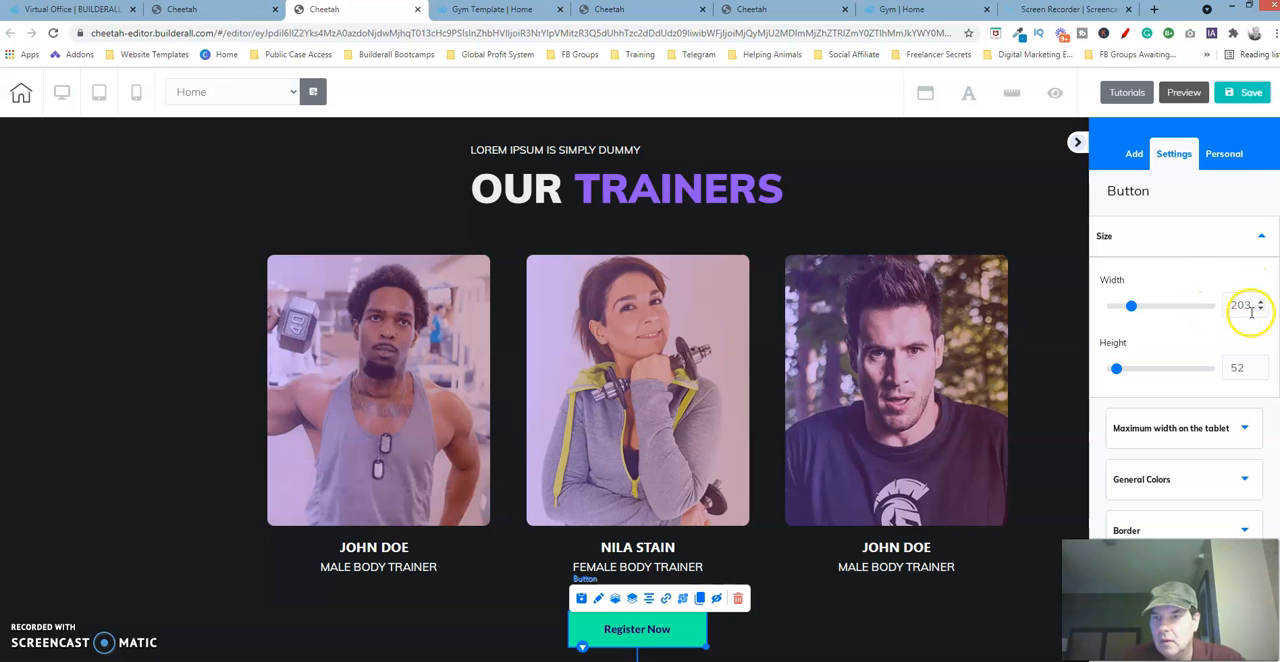
pyautogui.click(1259, 301)
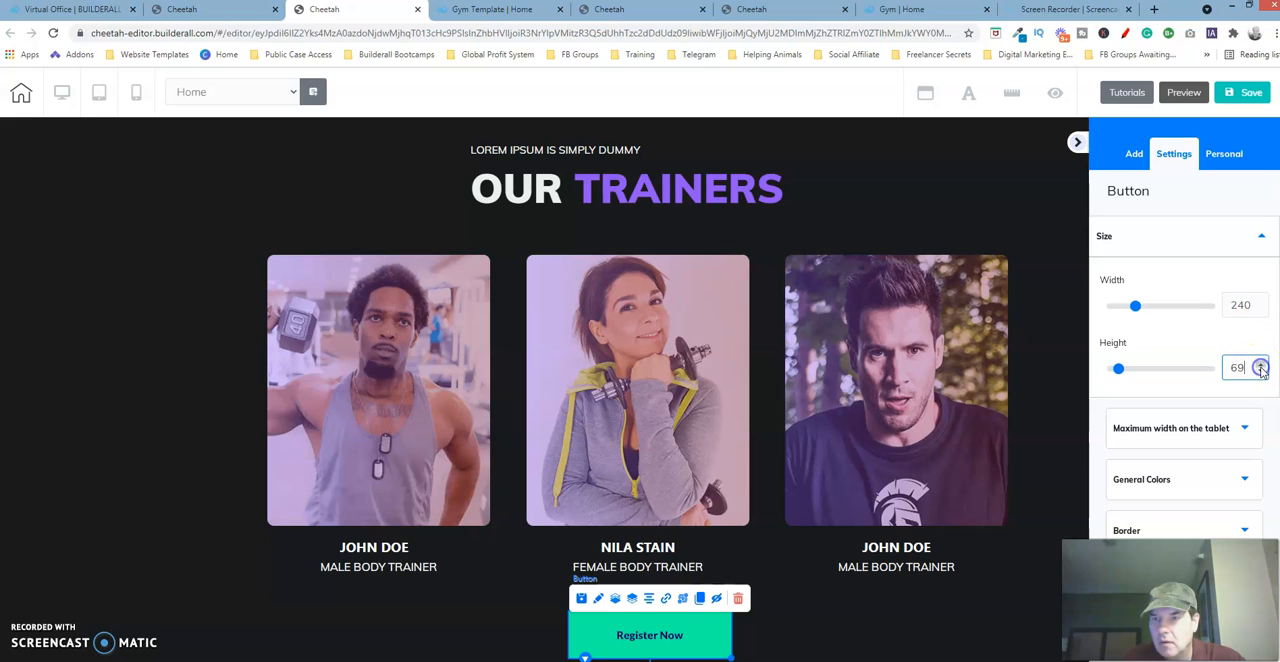
pyautogui.click(1261, 363)
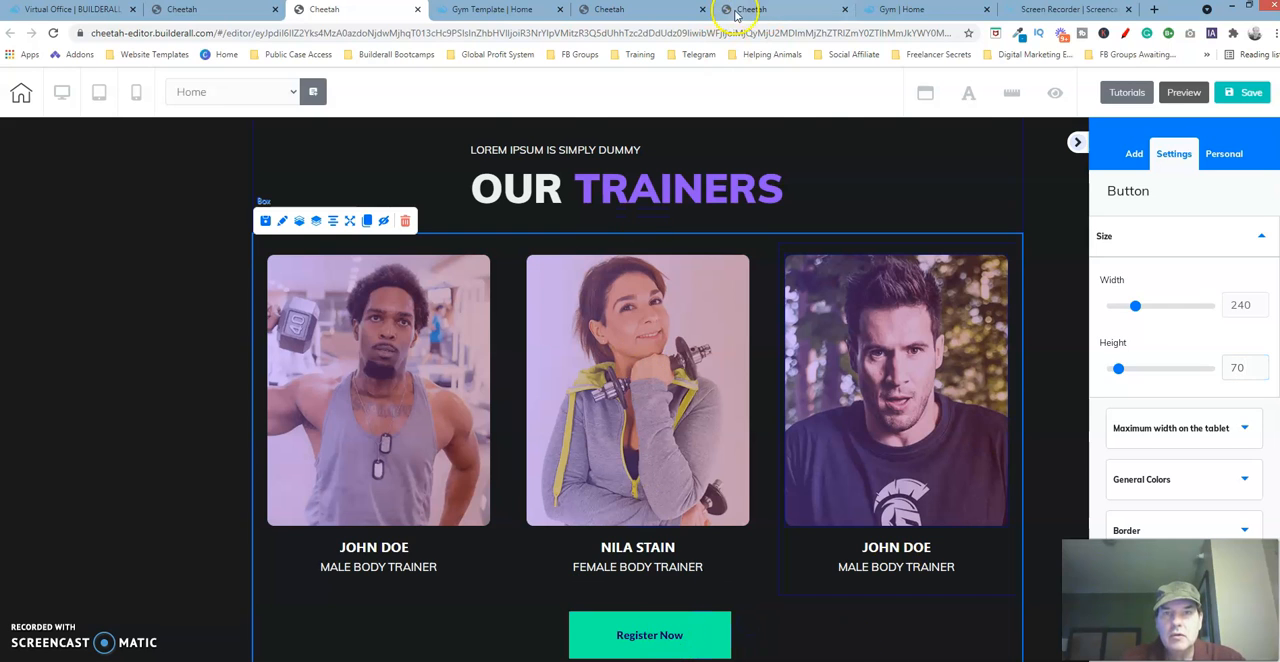
pyautogui.scroll(-3)
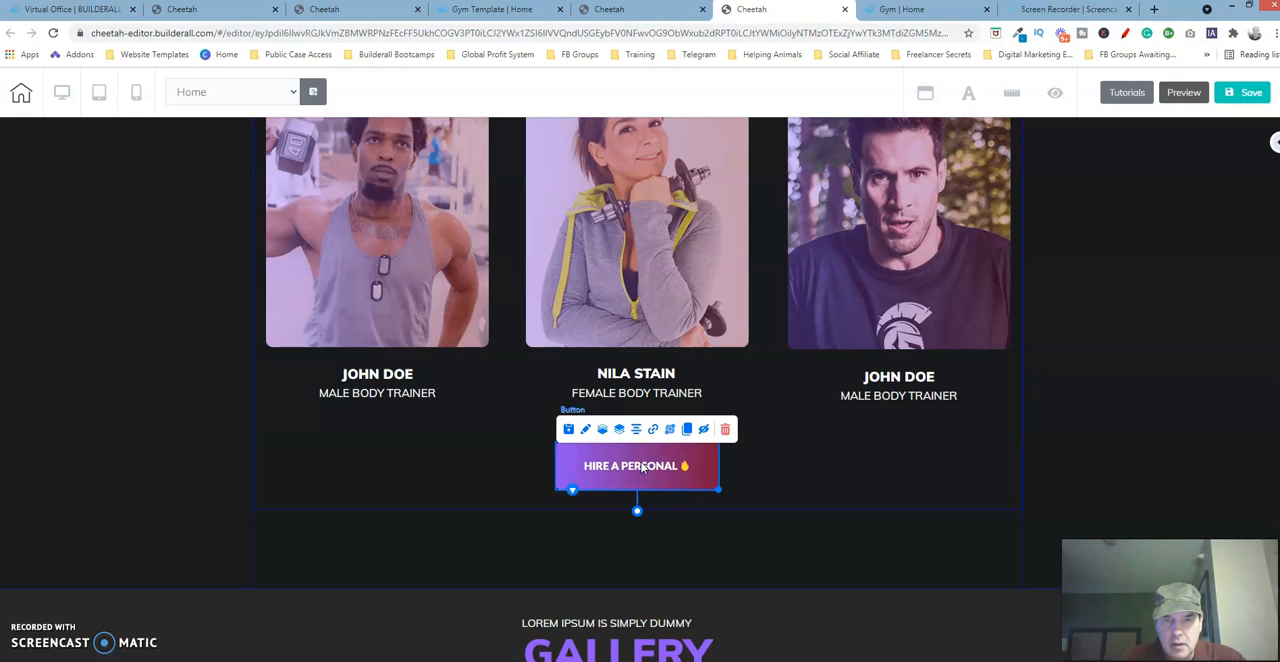
pyautogui.moveTo(585, 429)
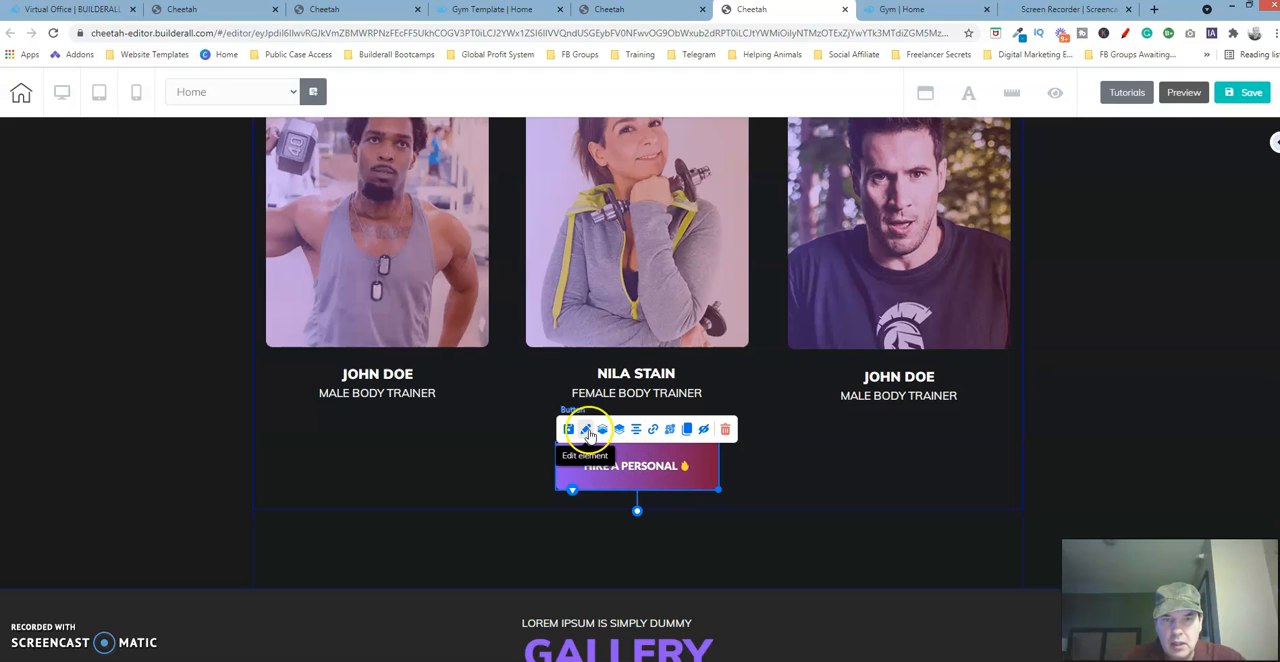
# Step: Select the template button's HIRE A PERSONAL headline text in its settings
pyautogui.click(669, 429)
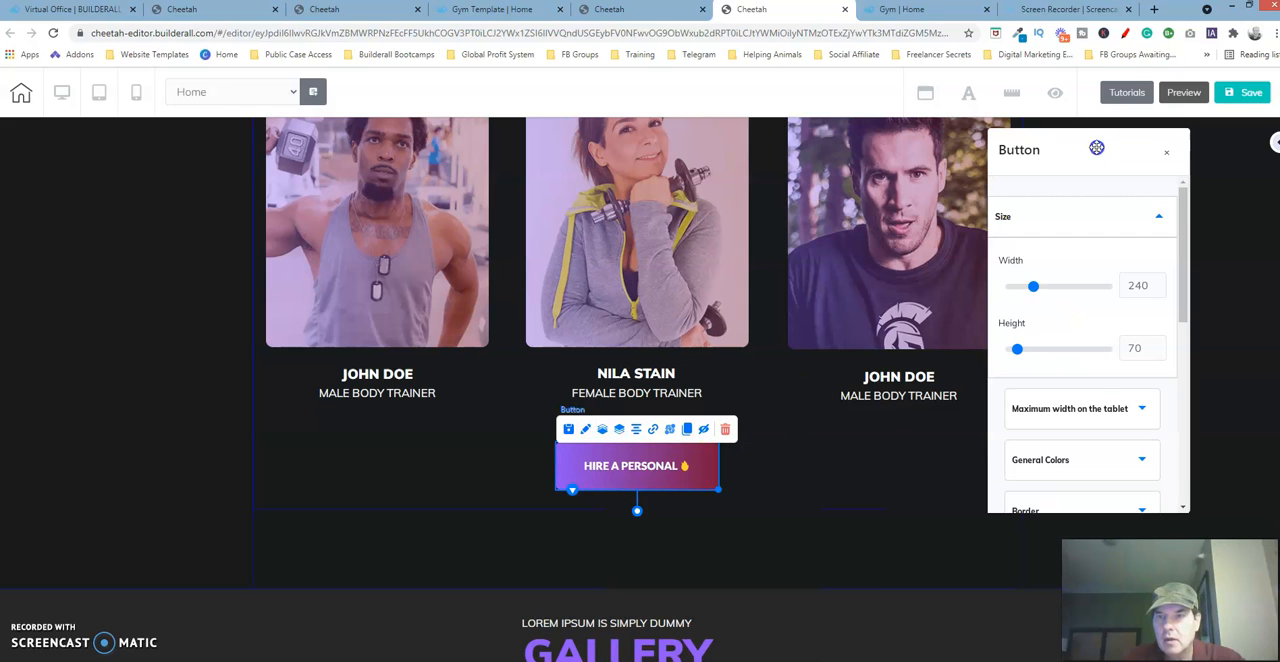
pyautogui.scroll(-3)
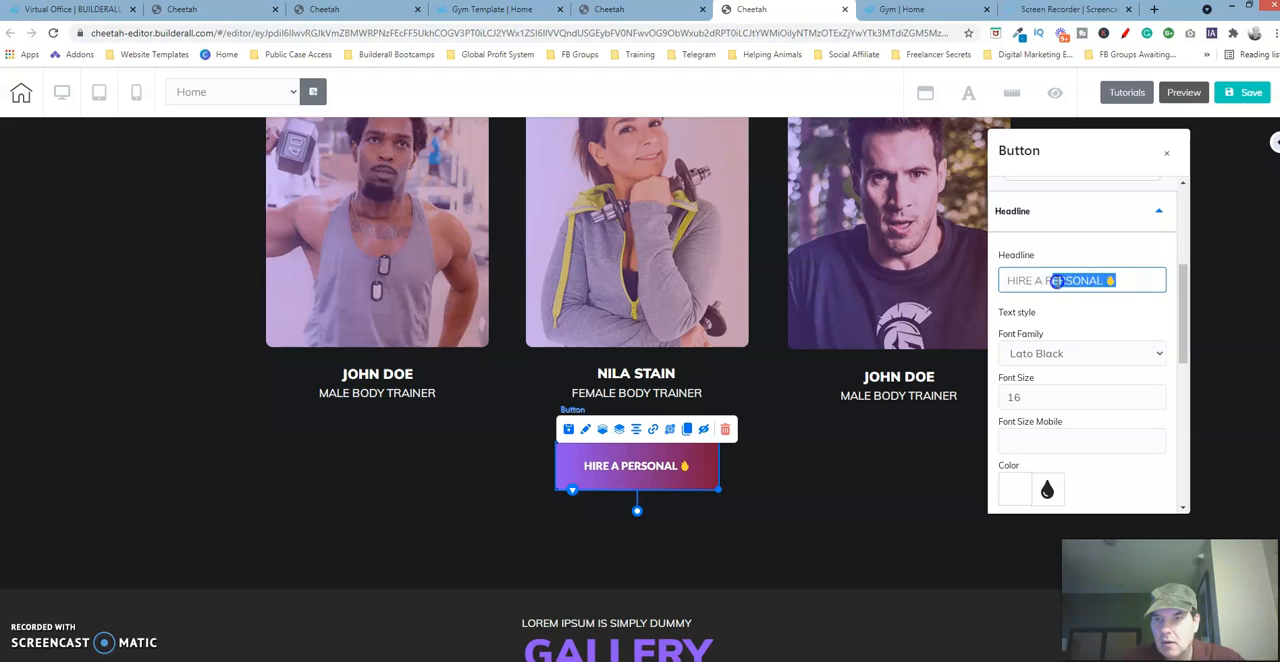
pyautogui.tripleClick(1080, 280)
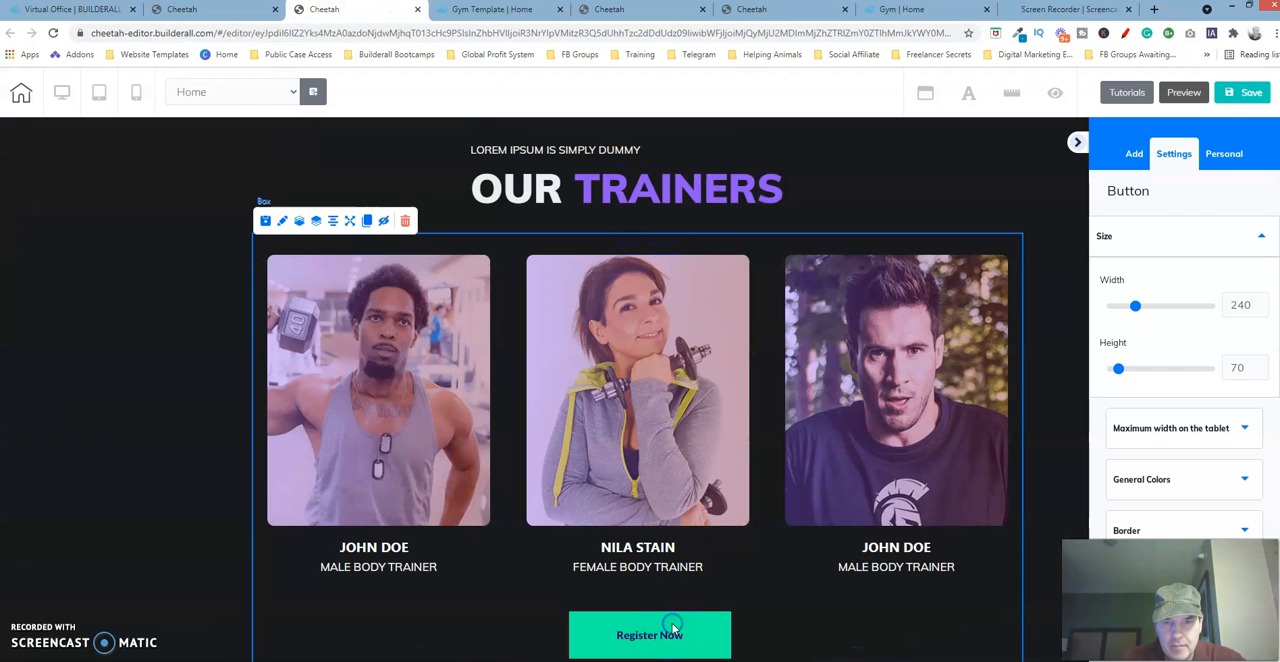
# Step: Replace the button's Register Now headline with 'HIRE A PERSONAL 💪'
pyautogui.click(649, 634)
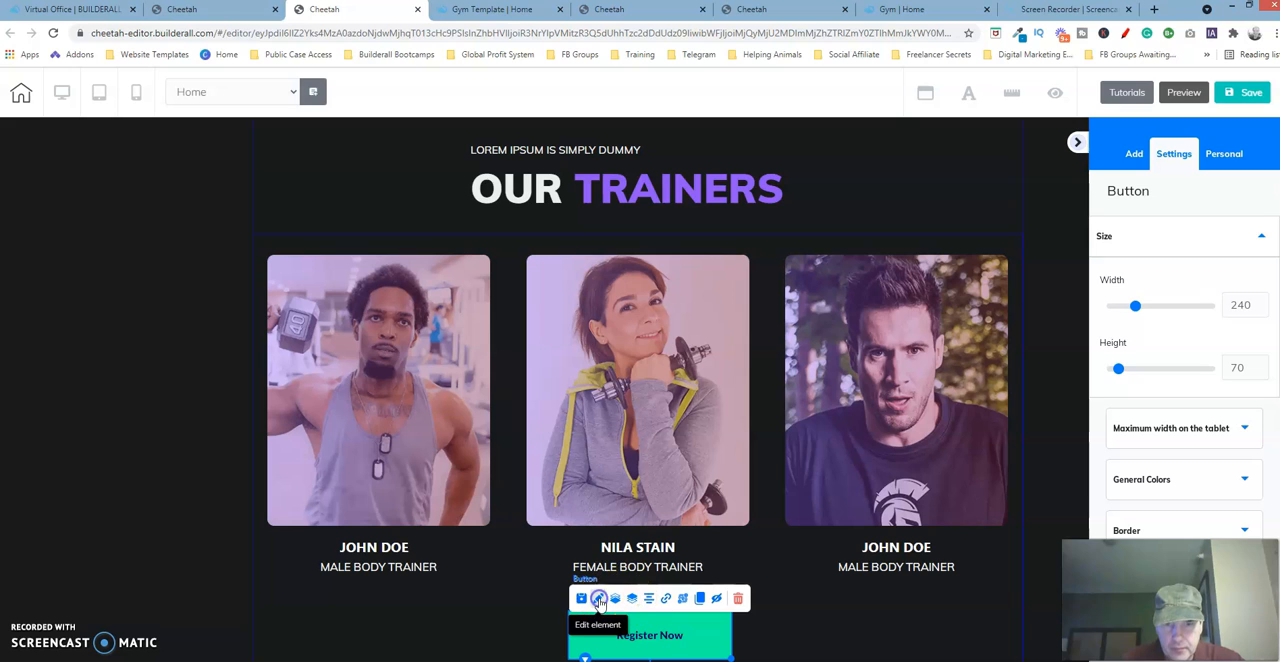
pyautogui.moveTo(1127, 323)
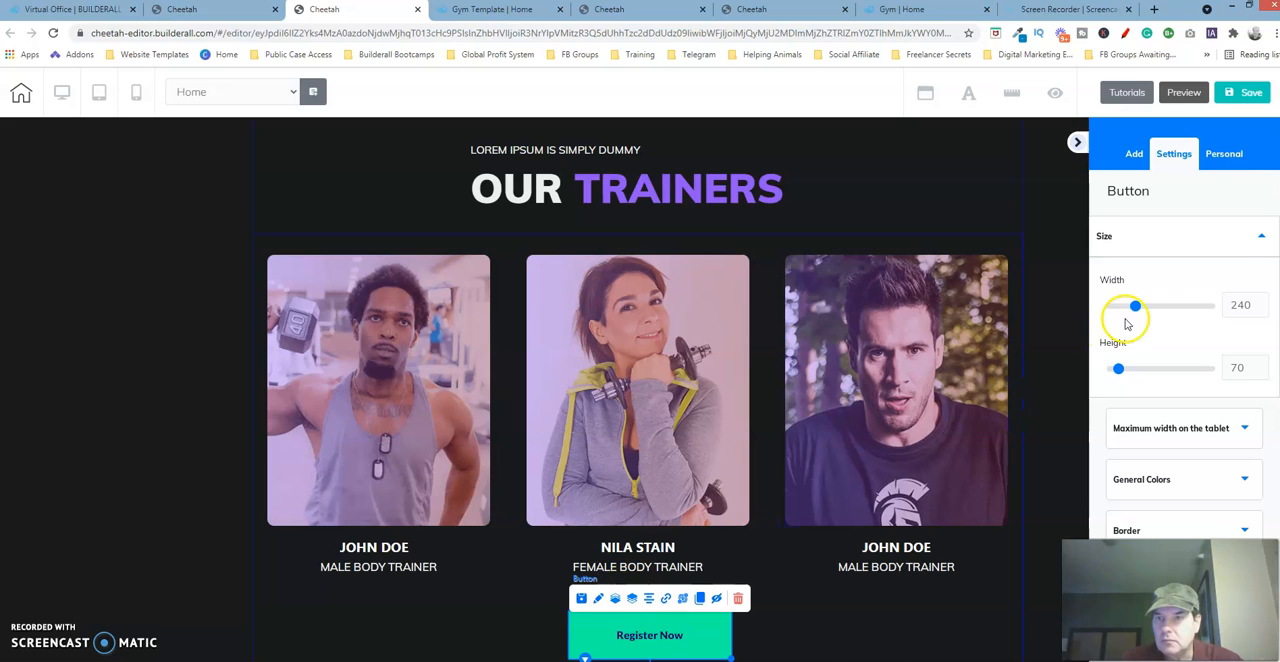
pyautogui.click(1183, 235)
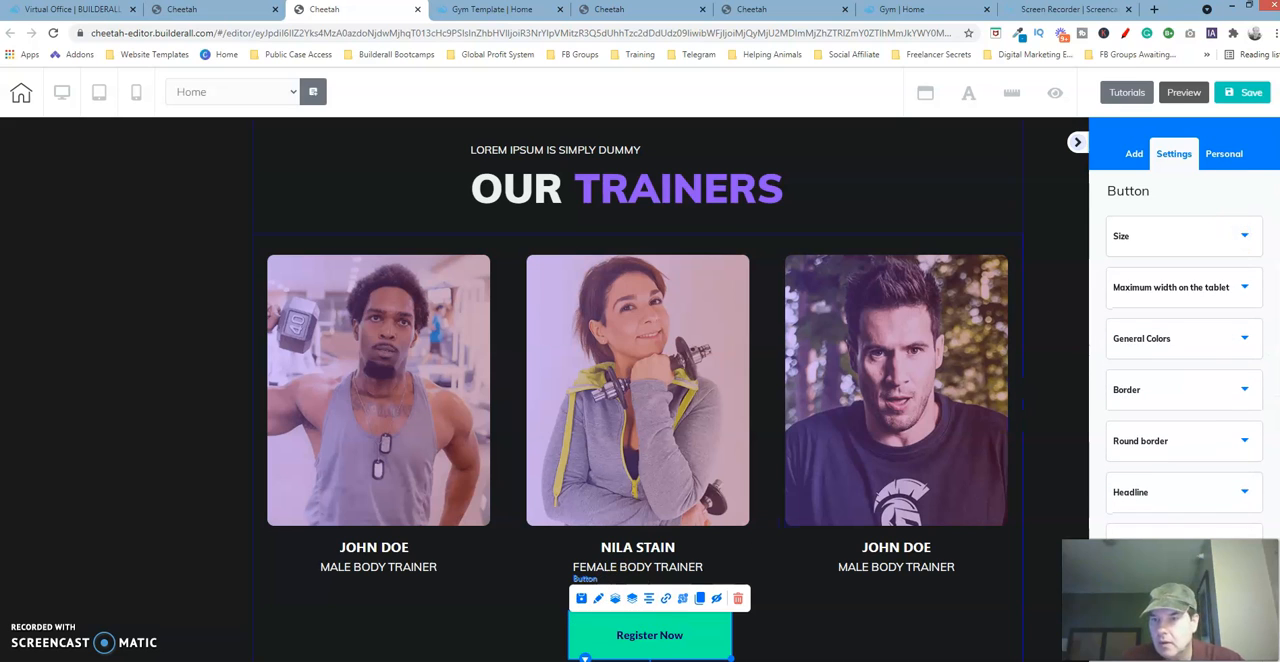
pyautogui.click(1183, 491)
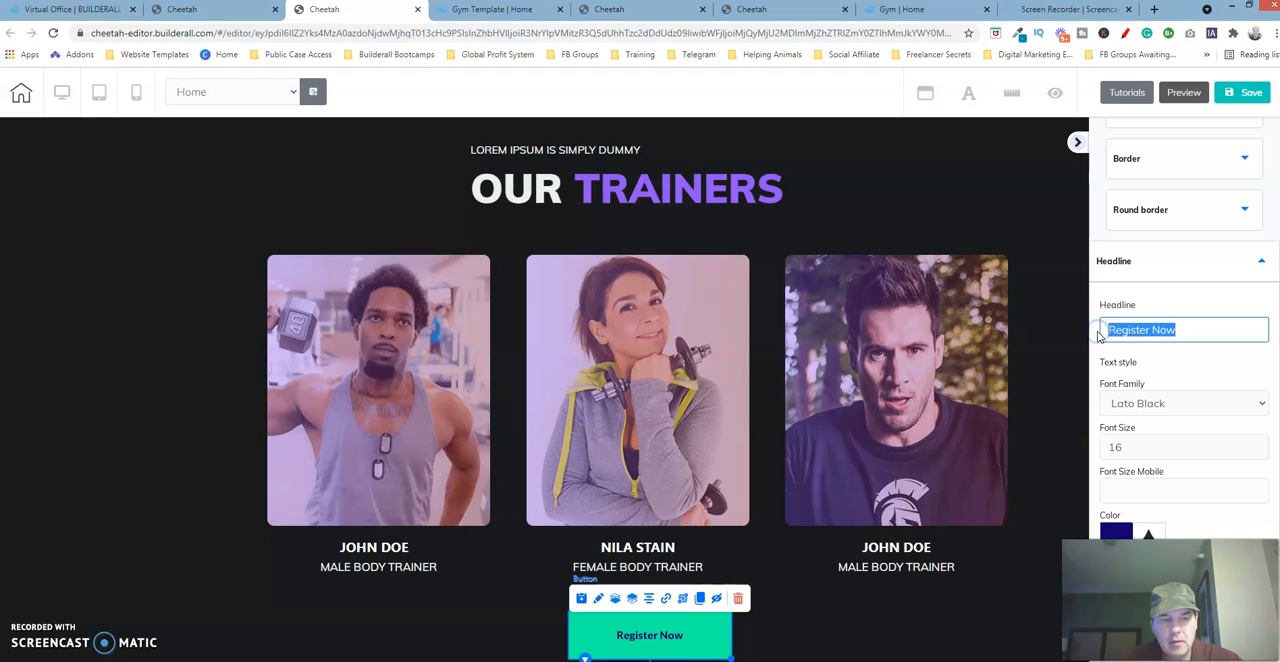
pyautogui.write('HIRE A PERSONAL 💪')
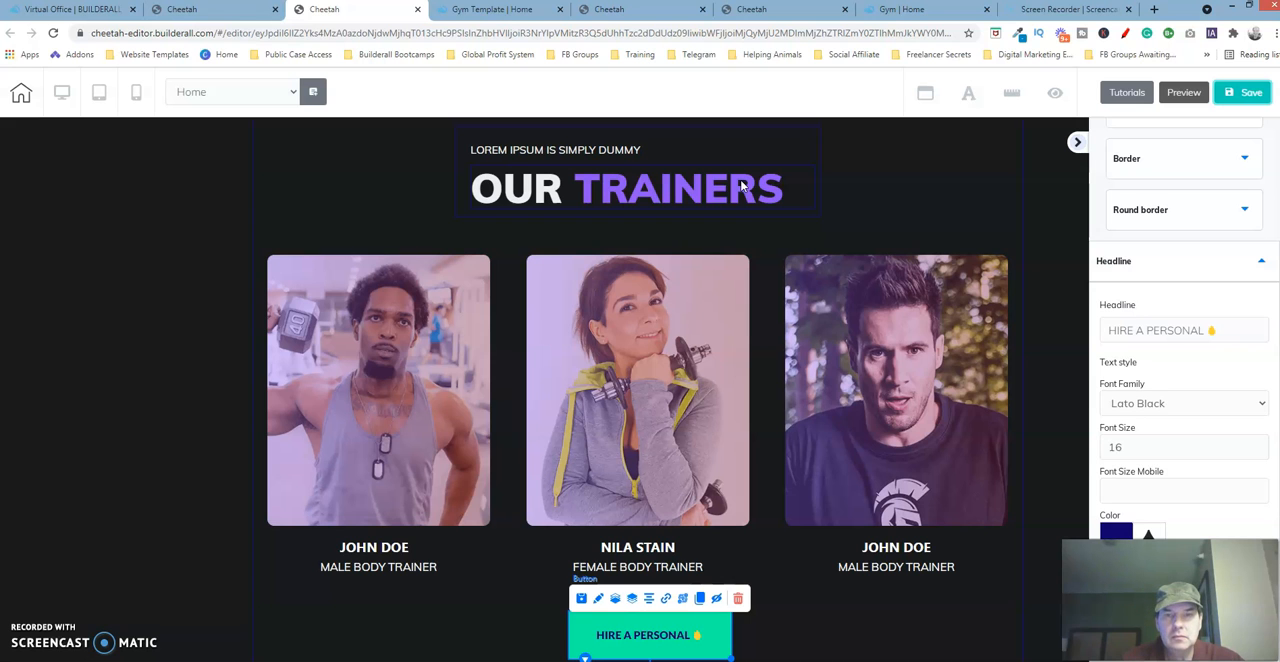
# Step: Save the page without publishing, then open the template button's settings
pyautogui.click(1251, 92)
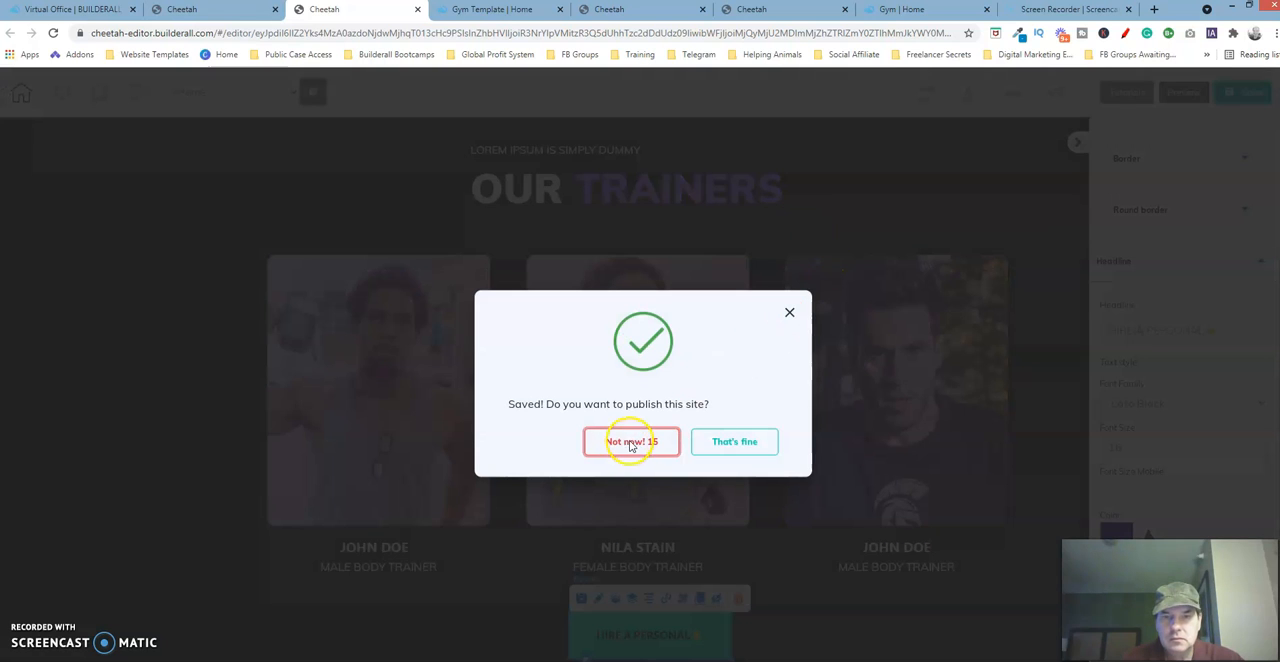
pyautogui.click(631, 441)
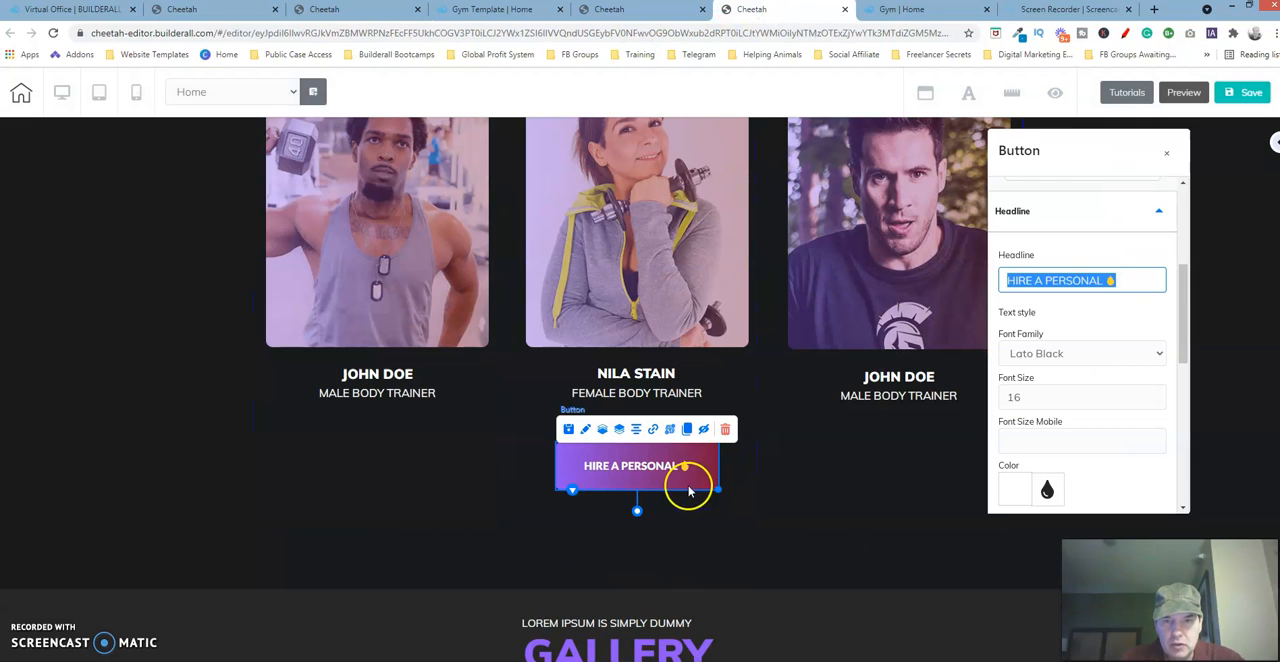
pyautogui.click(1166, 152)
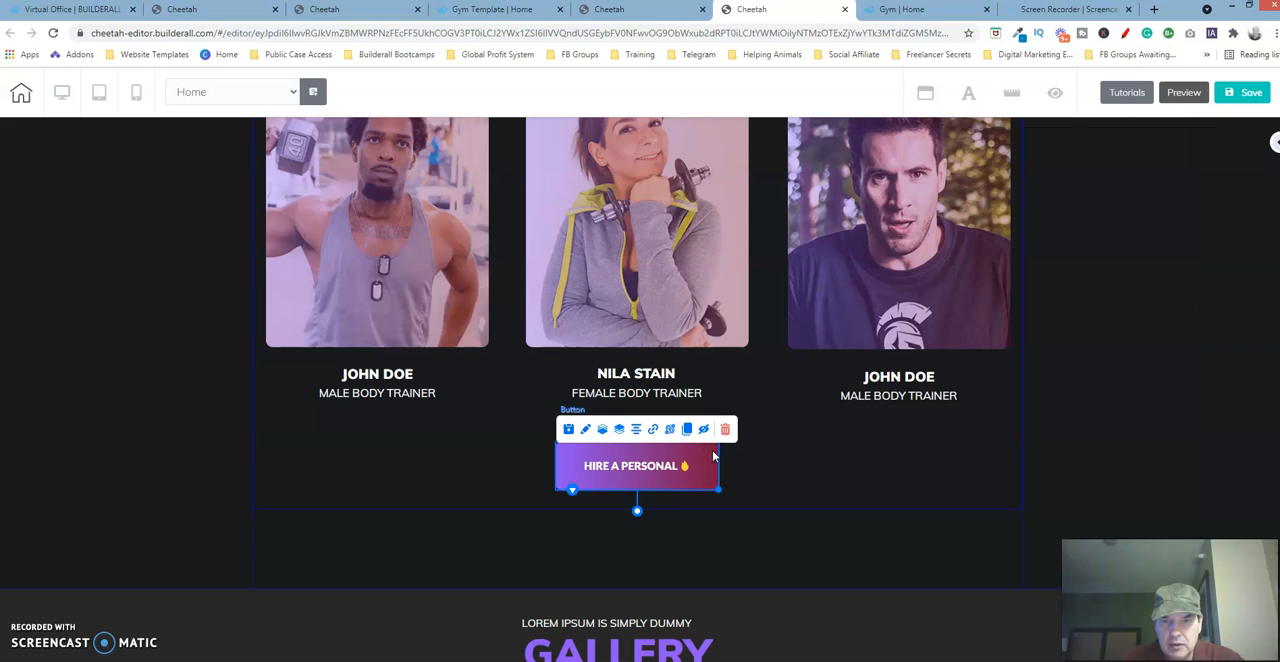
pyautogui.click(585, 429)
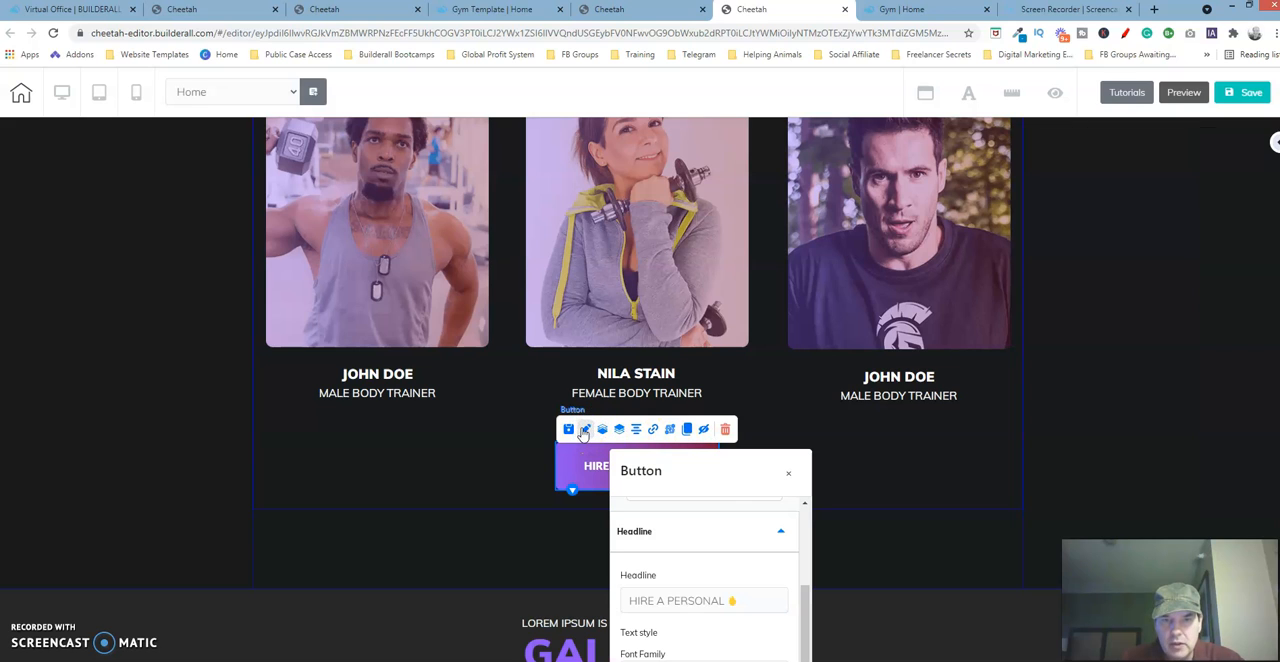
pyautogui.moveTo(1044, 177)
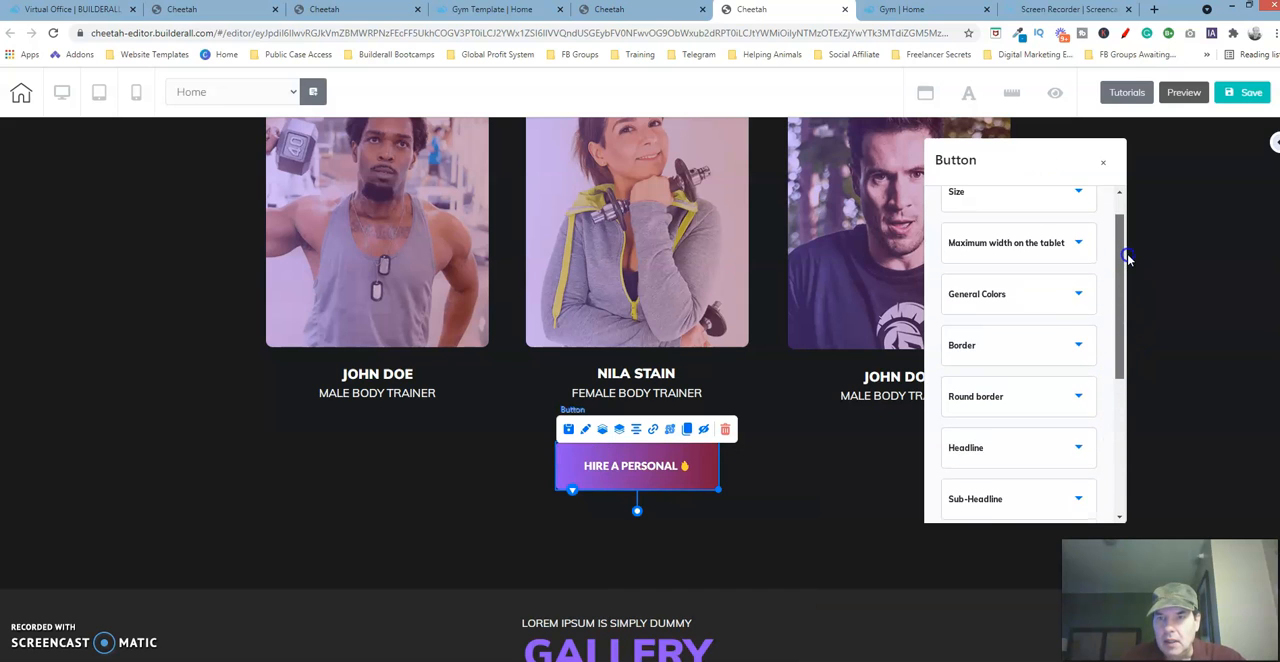
# Step: Make the button background a gradient whose first colour matches the template's purple
pyautogui.scroll(3)
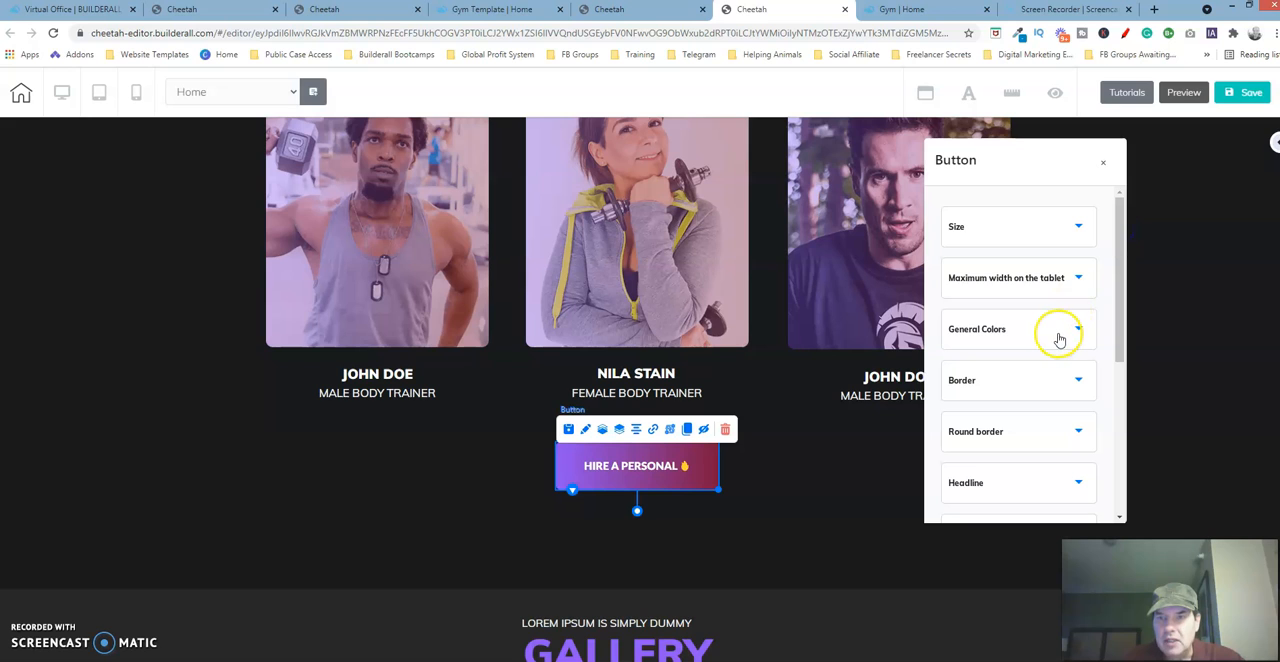
pyautogui.click(1077, 329)
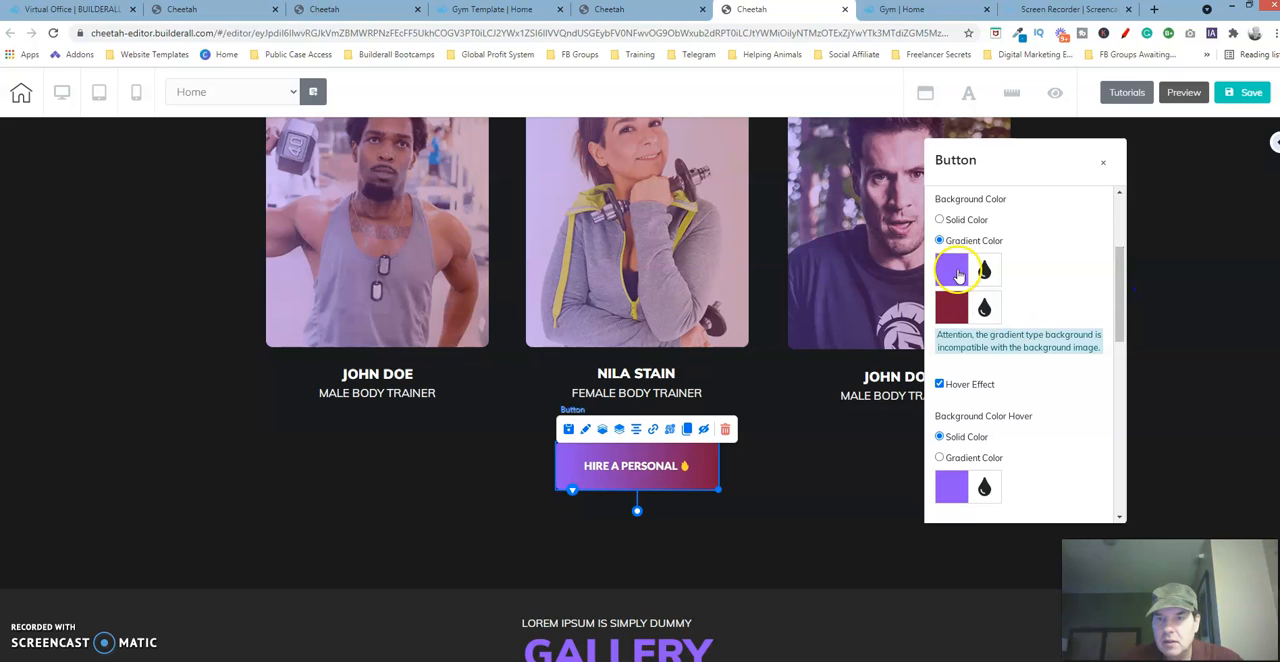
pyautogui.click(951, 269)
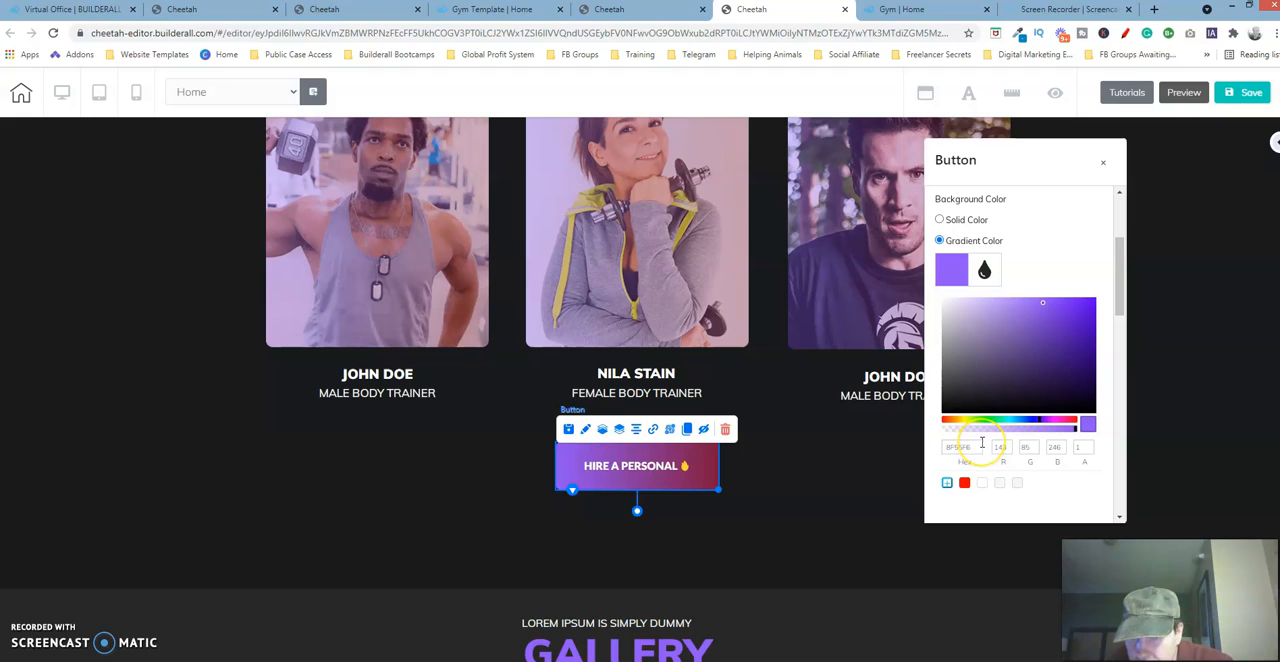
pyautogui.moveTo(982, 442)
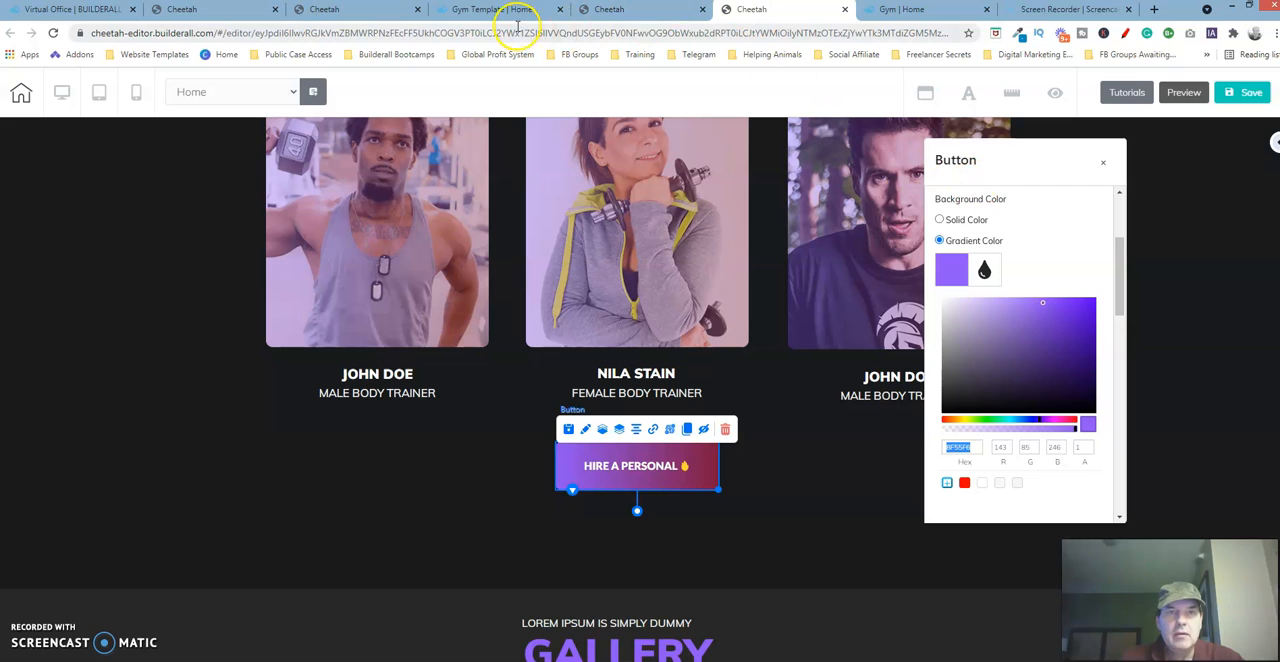
pyautogui.click(355, 9)
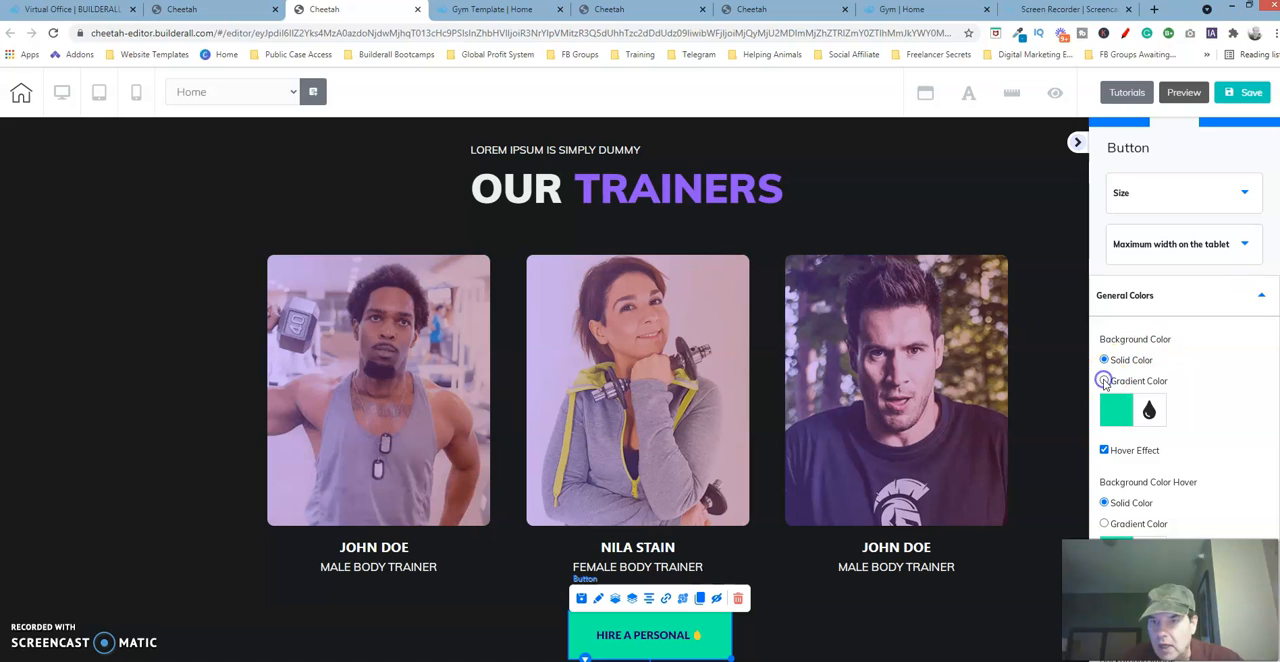
pyautogui.click(1104, 381)
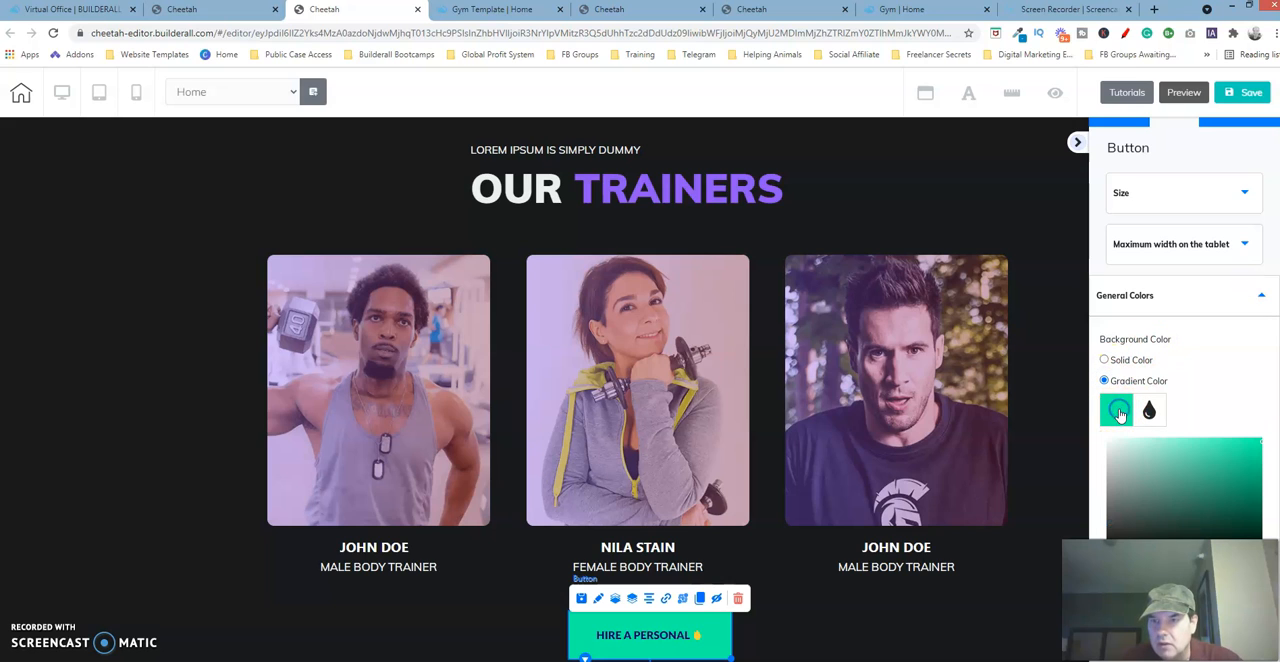
pyautogui.click(1117, 410)
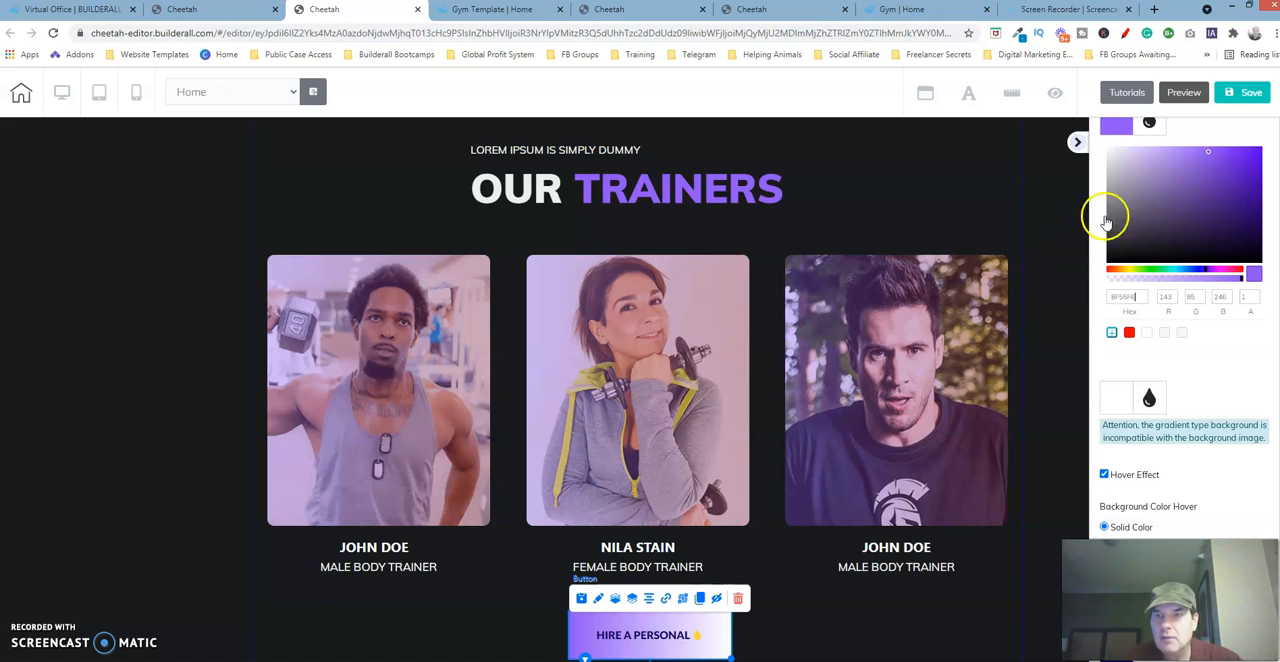
pyautogui.click(1116, 122)
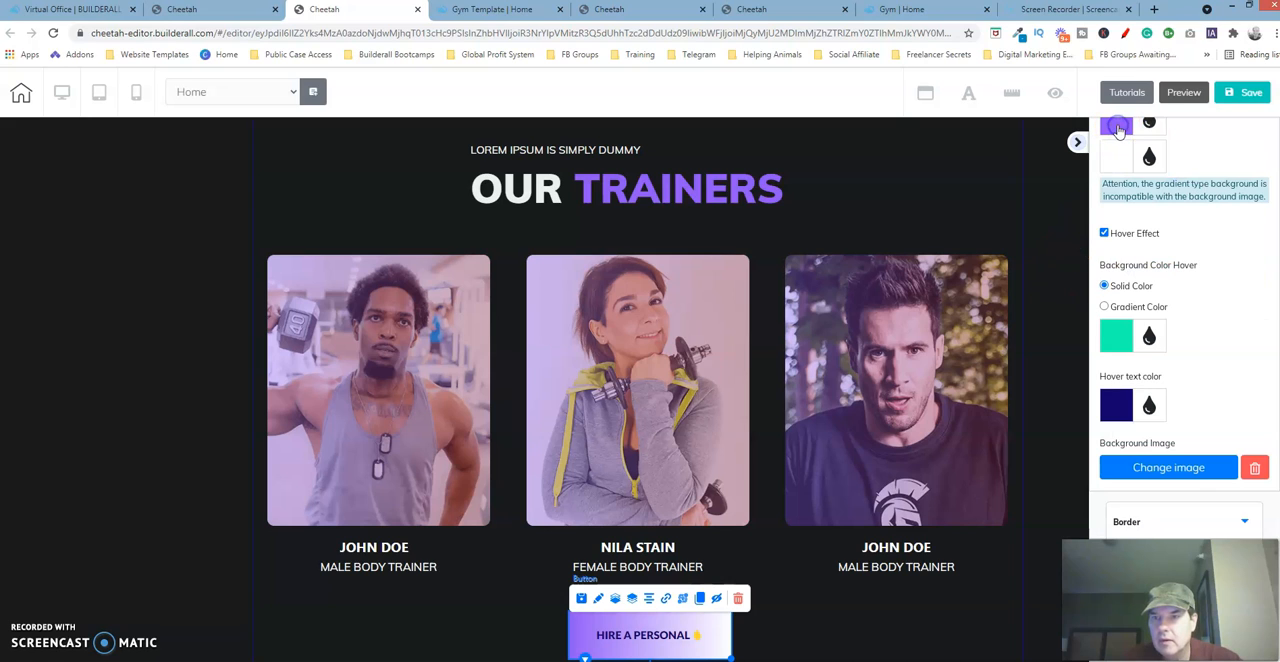
pyautogui.moveTo(996, 171)
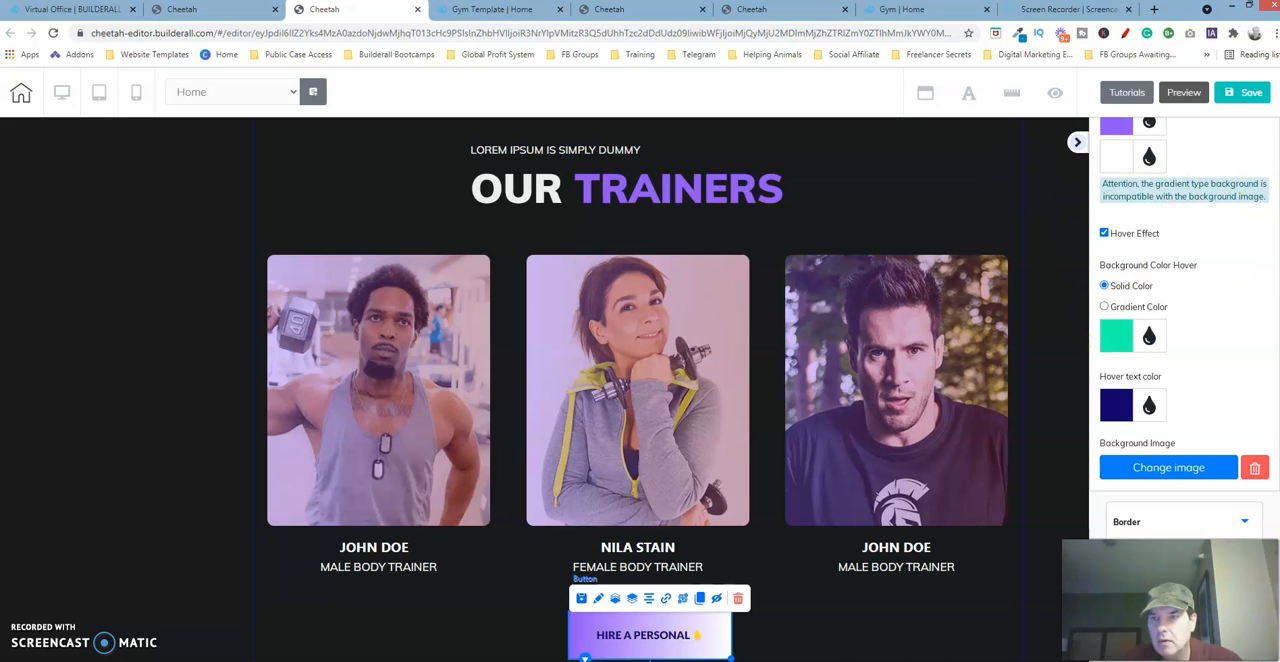
pyautogui.scroll(3)
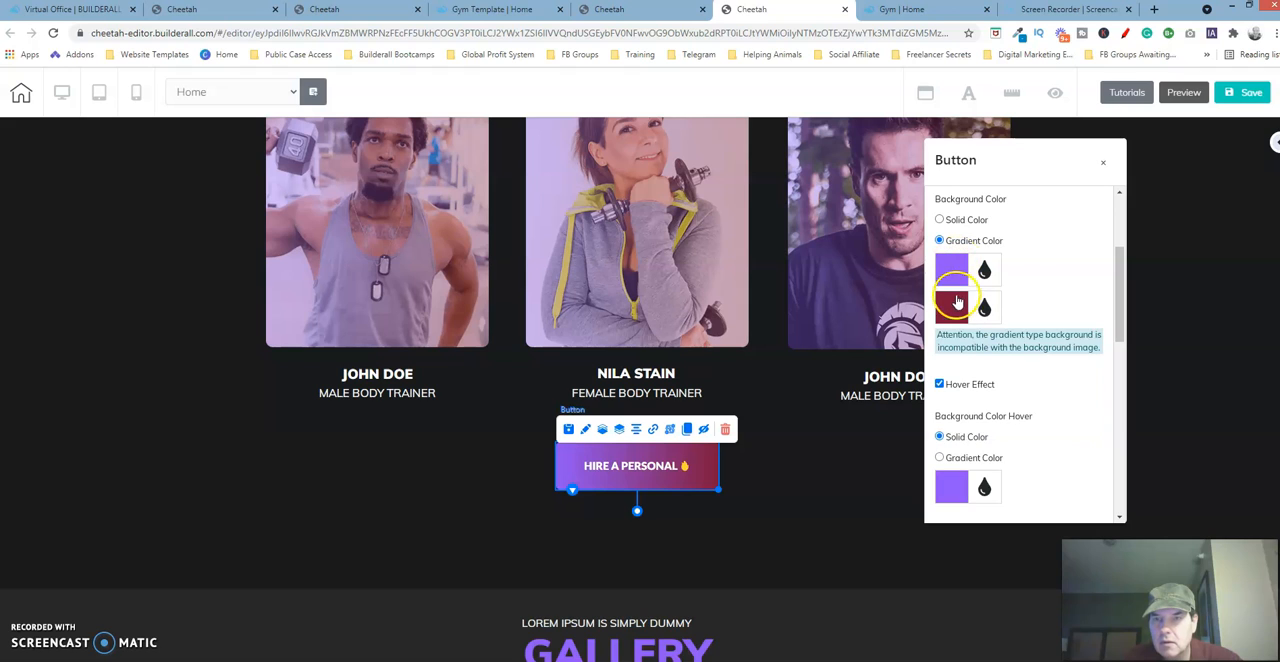
# Step: Set the button gradient's second colour to the template's dark red
pyautogui.click(951, 307)
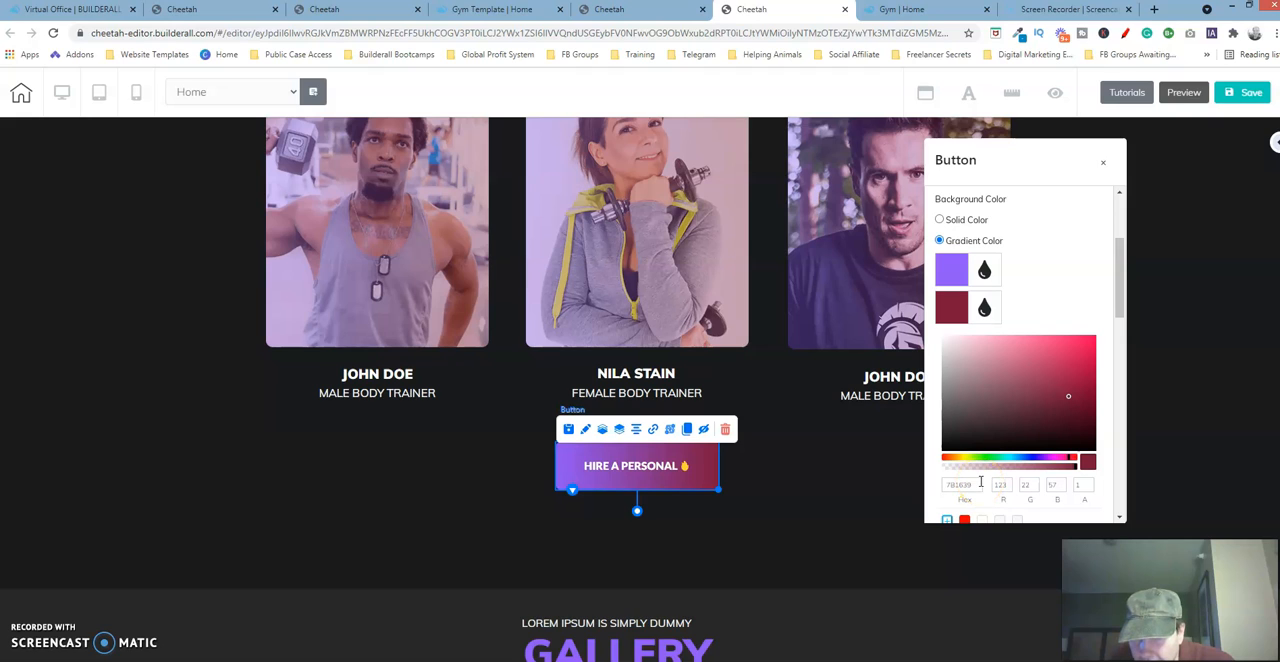
pyautogui.moveTo(980, 481)
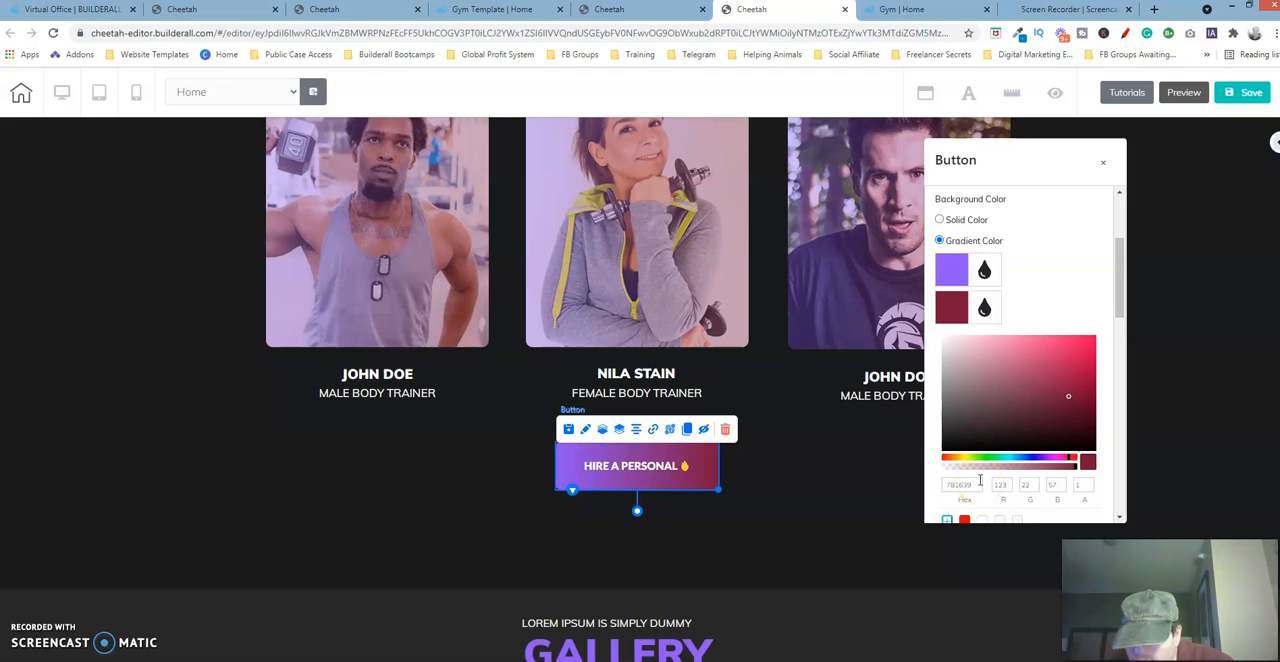
pyautogui.tripleClick(960, 485)
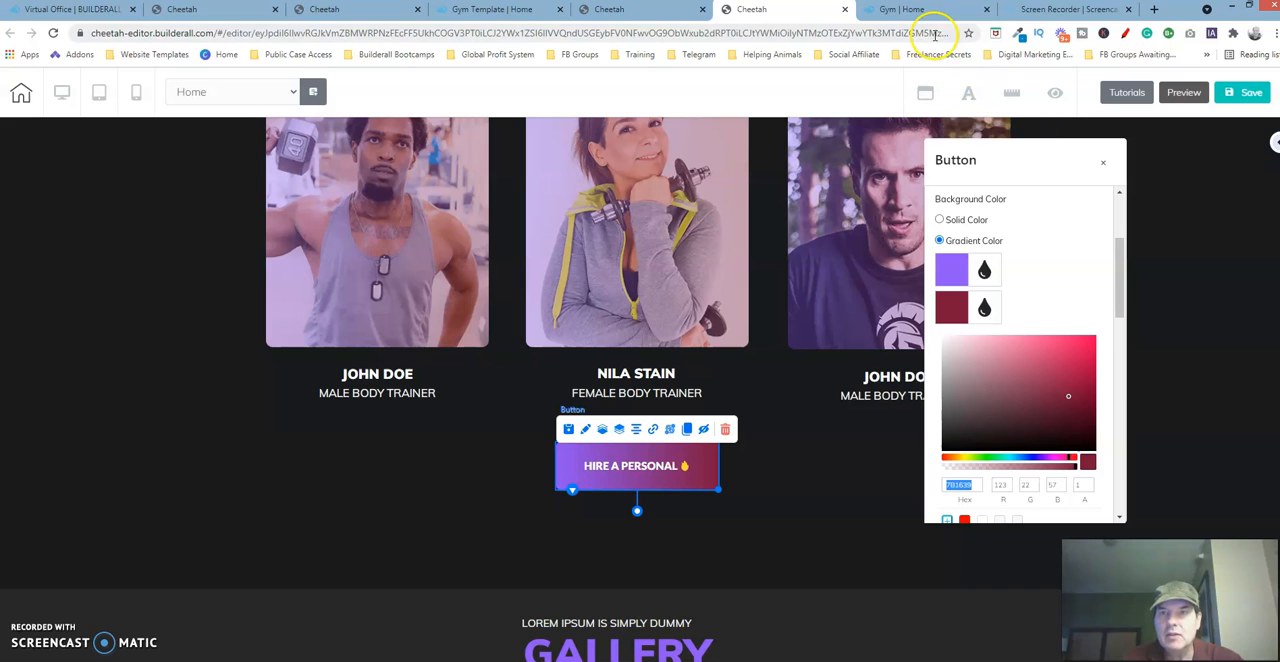
pyautogui.click(497, 9)
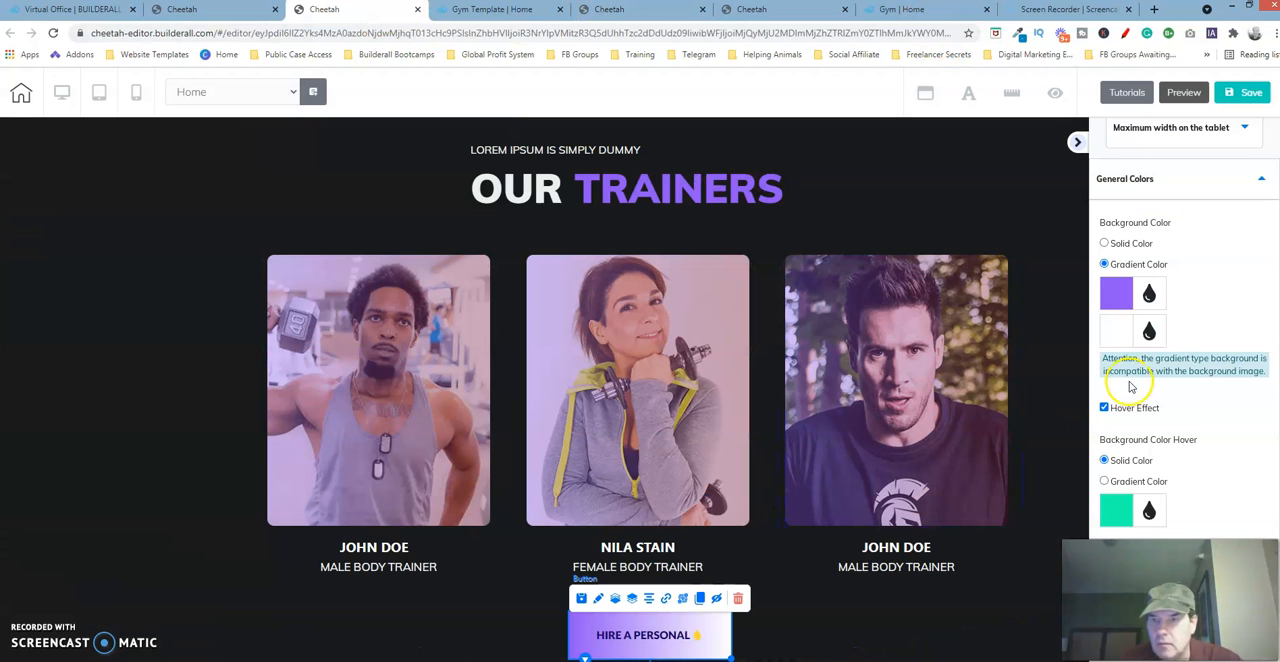
pyautogui.click(1115, 331)
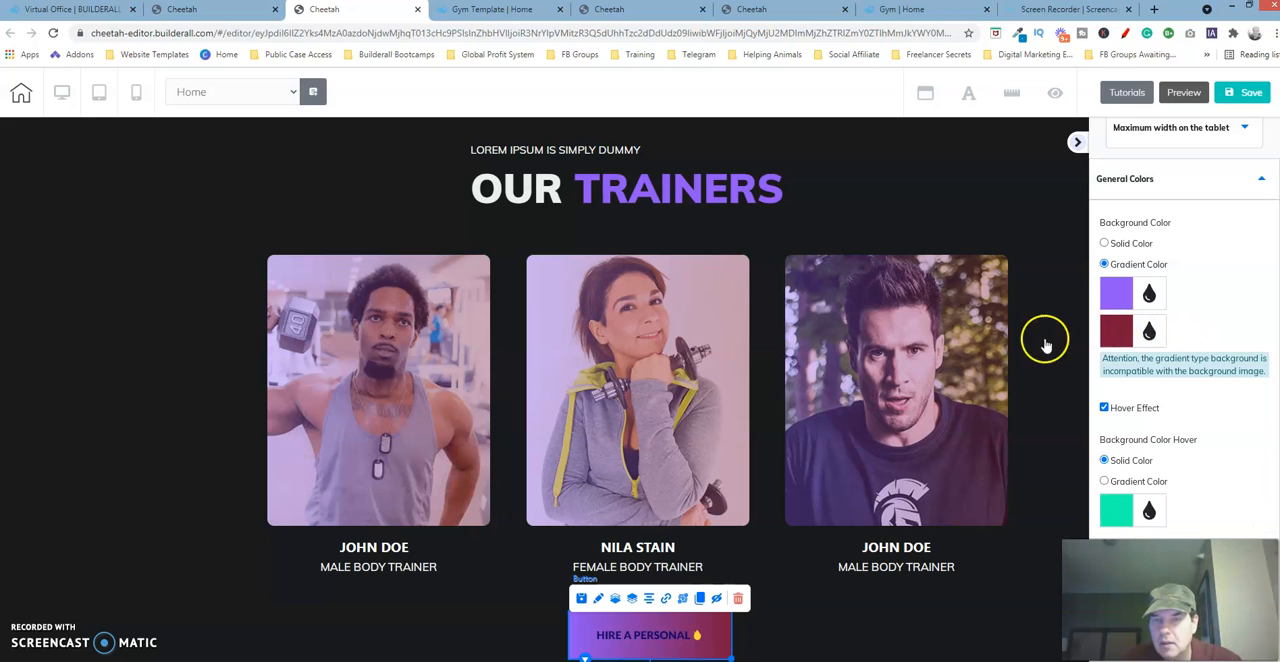
pyautogui.moveTo(528, 645)
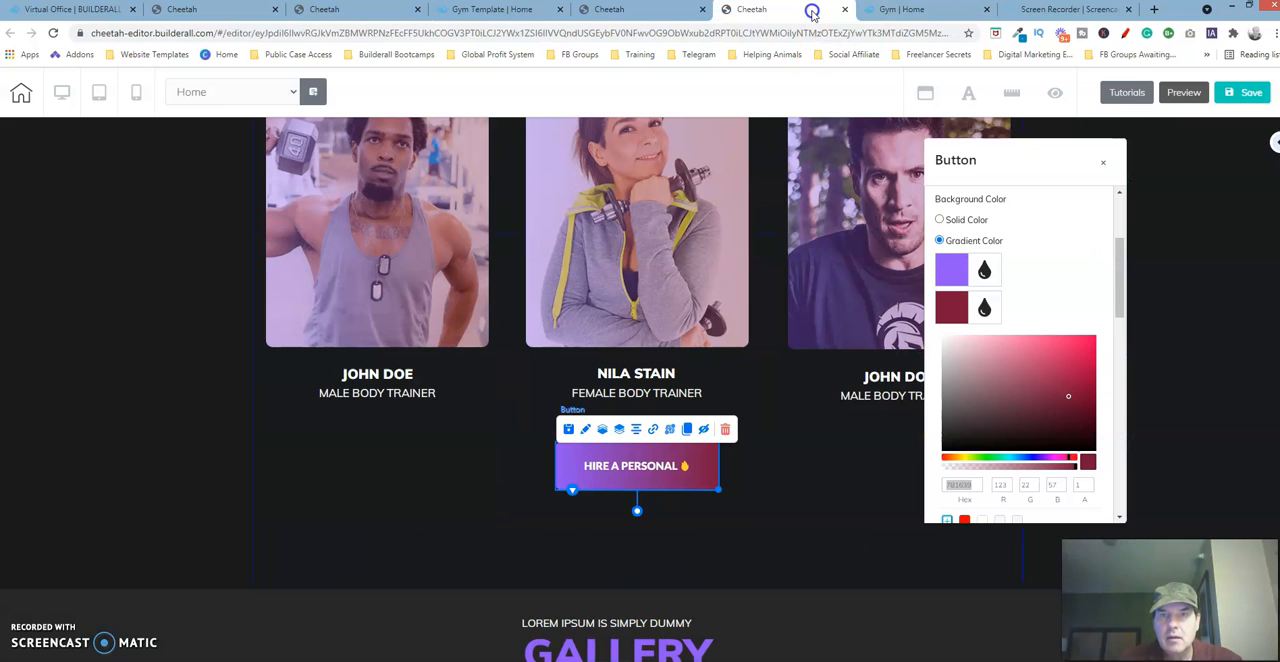
pyautogui.click(951, 307)
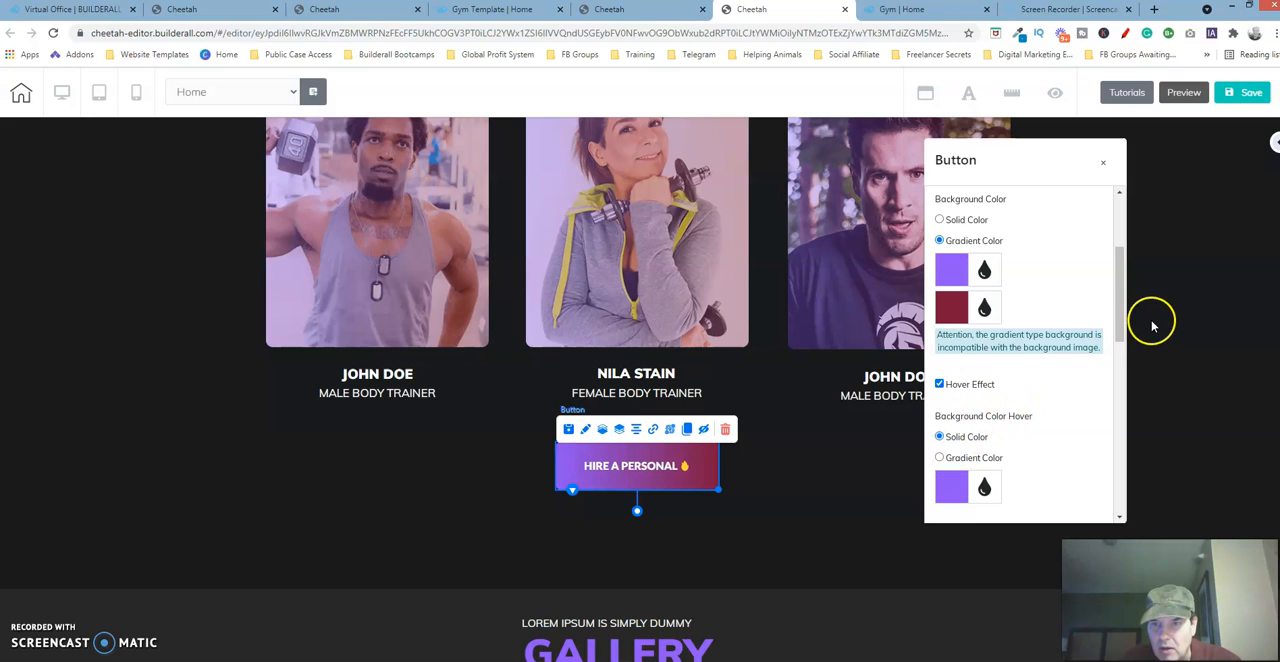
pyautogui.scroll(-3)
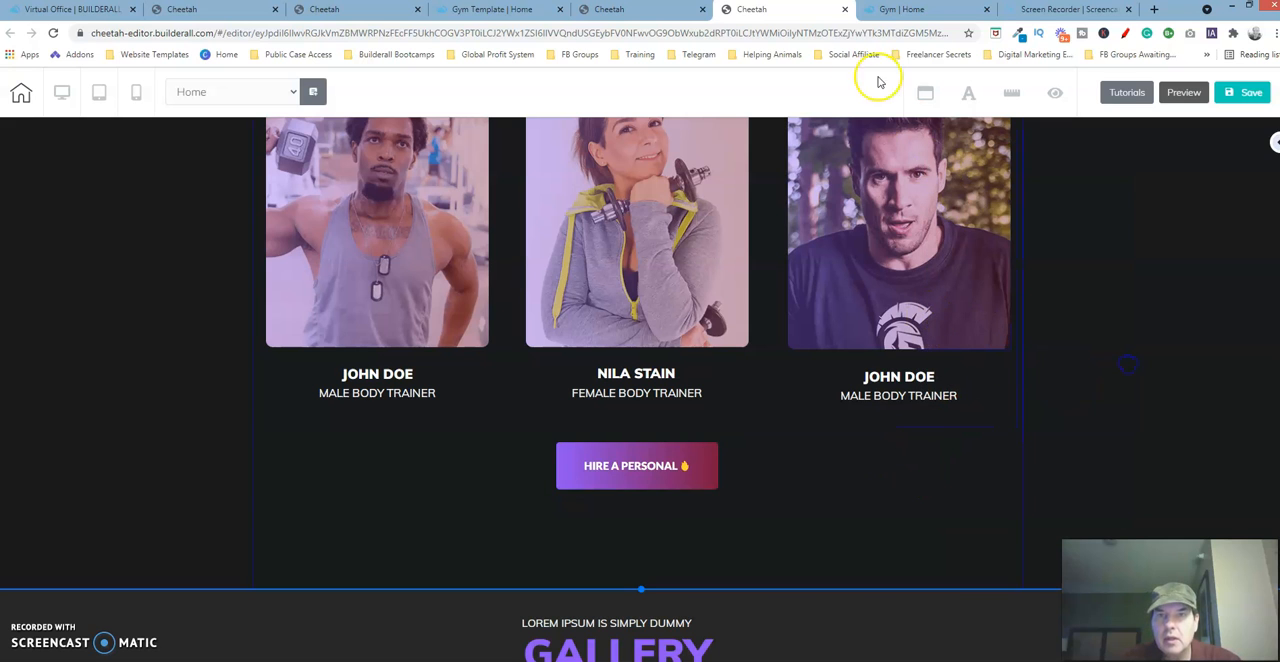
# Step: Set the HIRE A PERSONAL button's hover background to the template's solid purple
pyautogui.scroll(3)
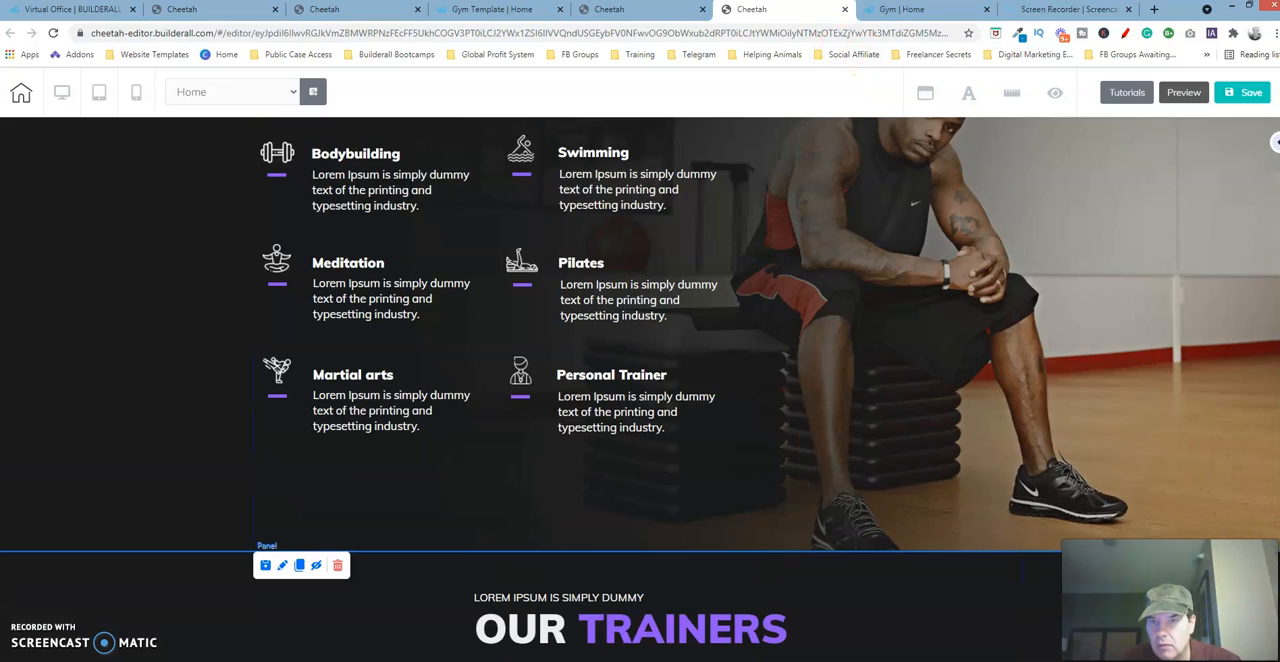
pyautogui.scroll(-3)
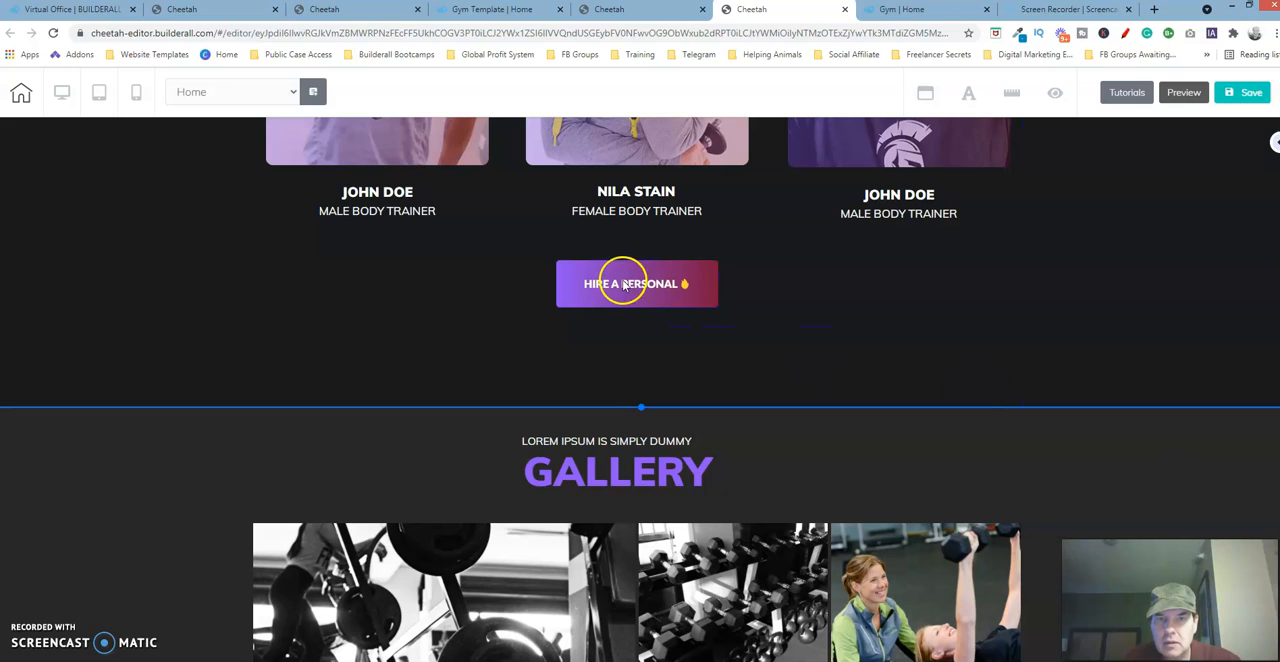
pyautogui.click(637, 283)
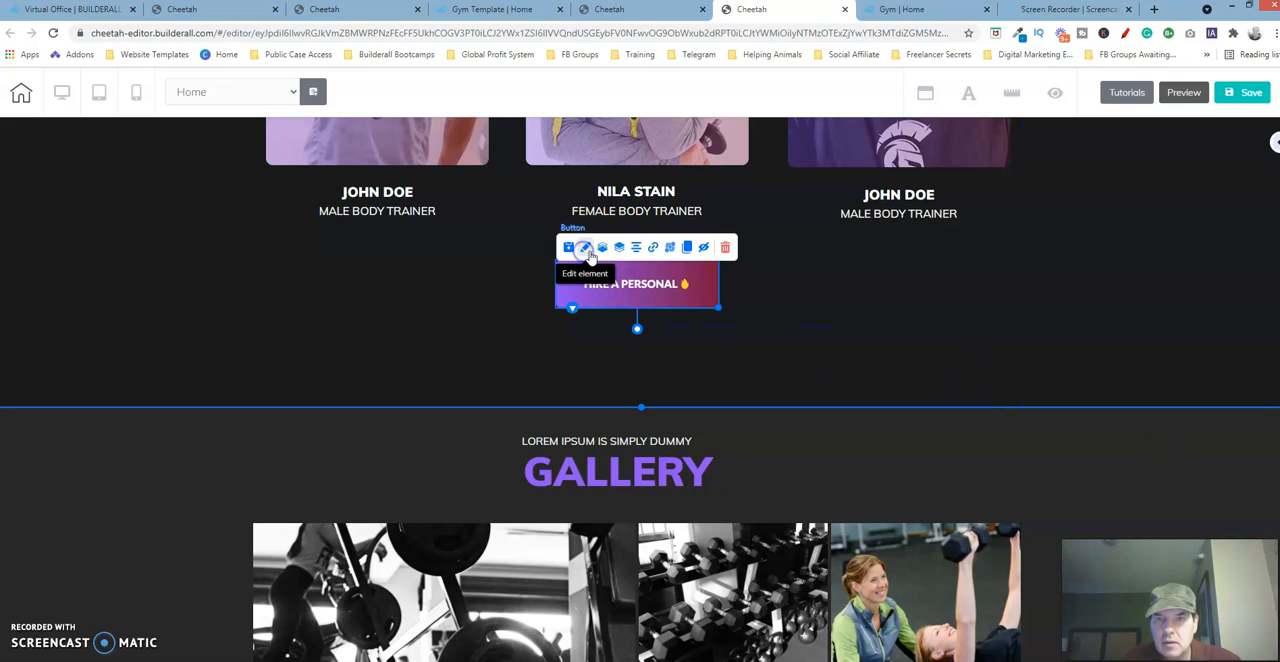
pyautogui.click(585, 247)
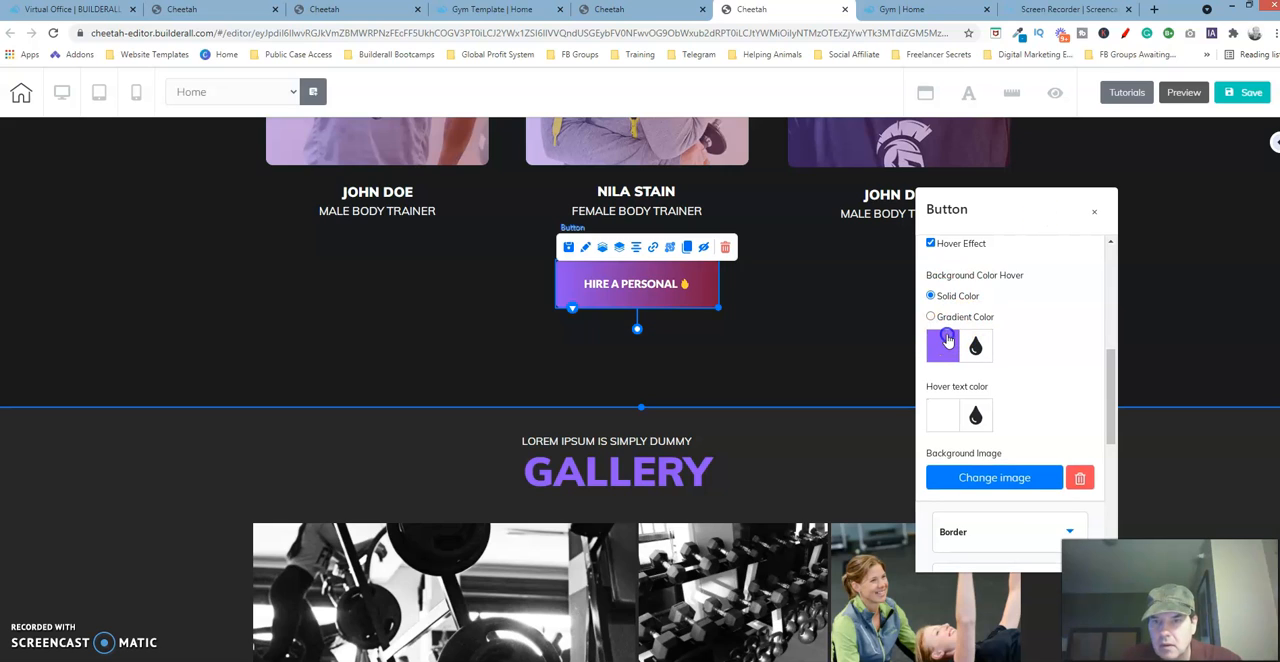
pyautogui.click(944, 345)
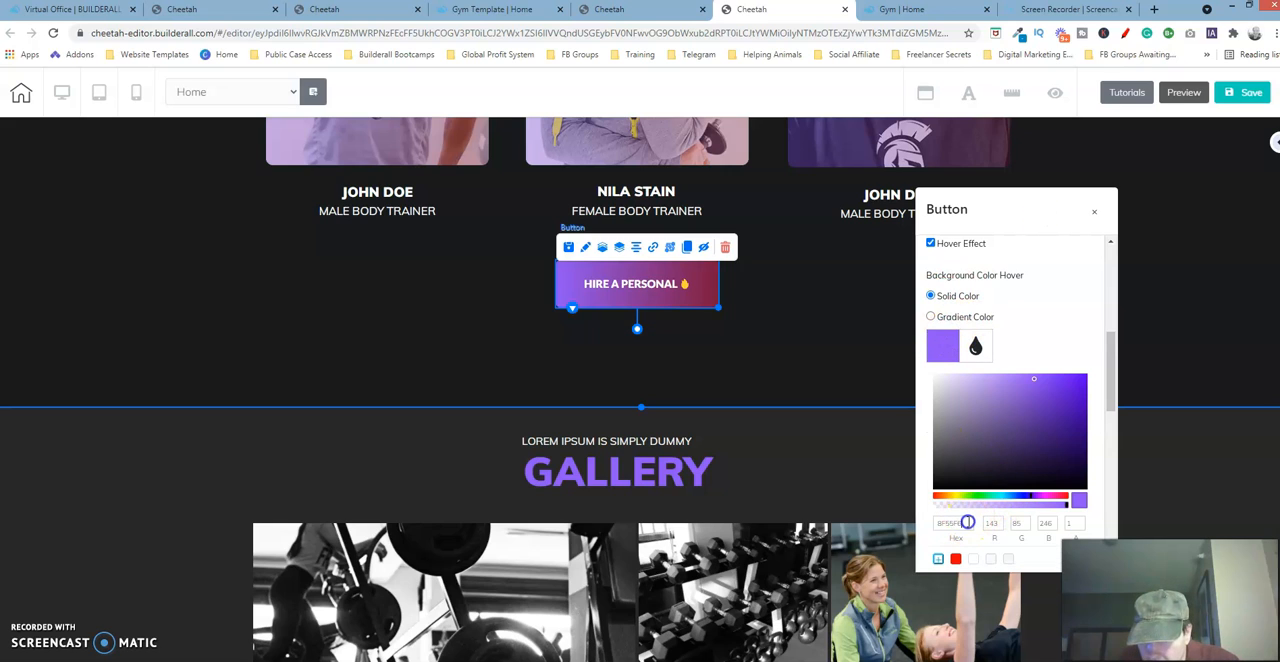
pyautogui.tripleClick(948, 523)
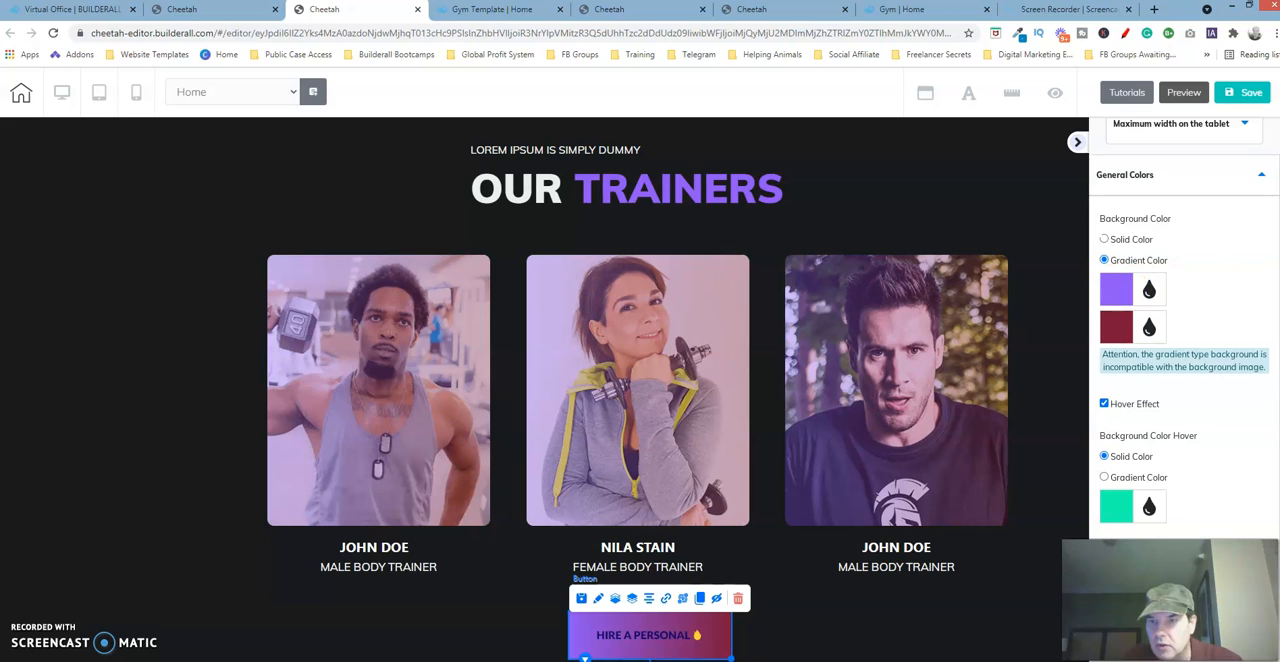
pyautogui.scroll(-3)
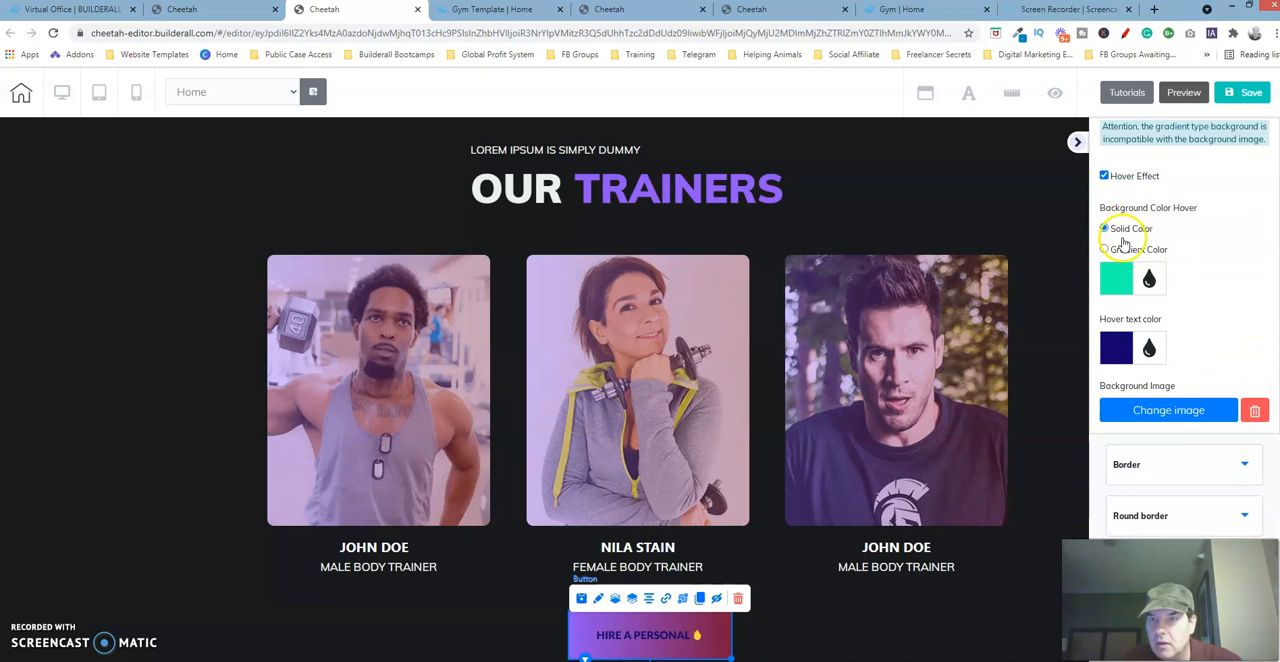
pyautogui.click(1115, 278)
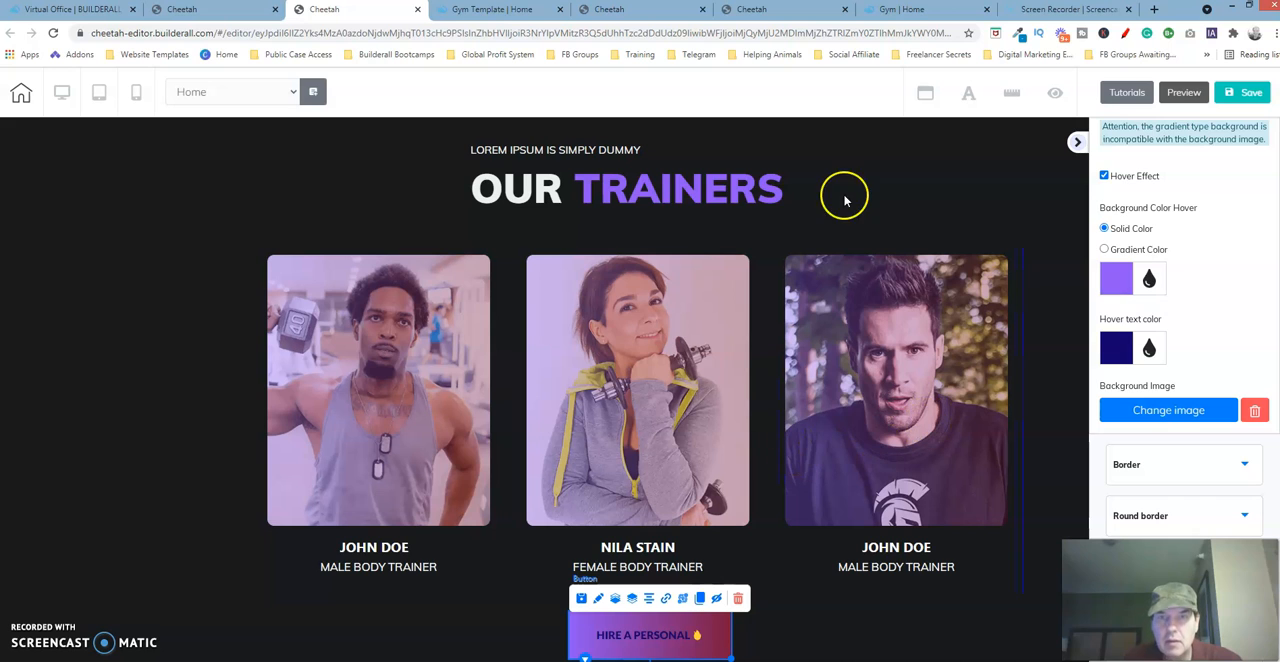
pyautogui.scroll(-3)
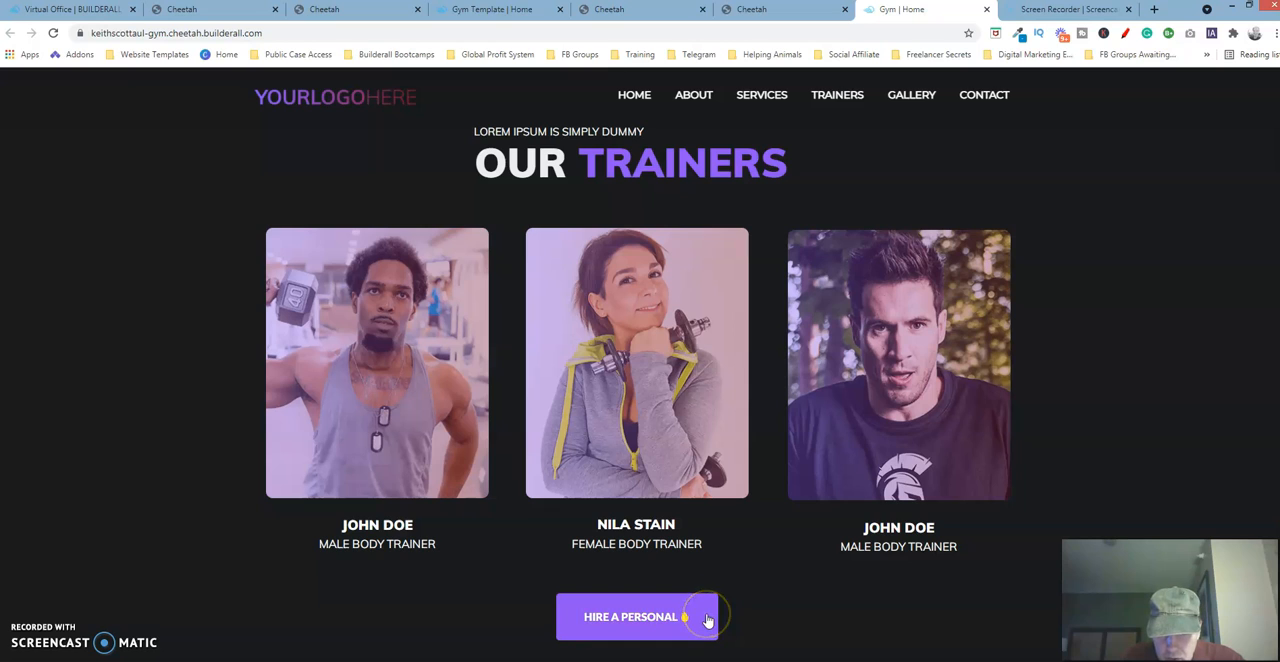
pyautogui.moveTo(706, 610)
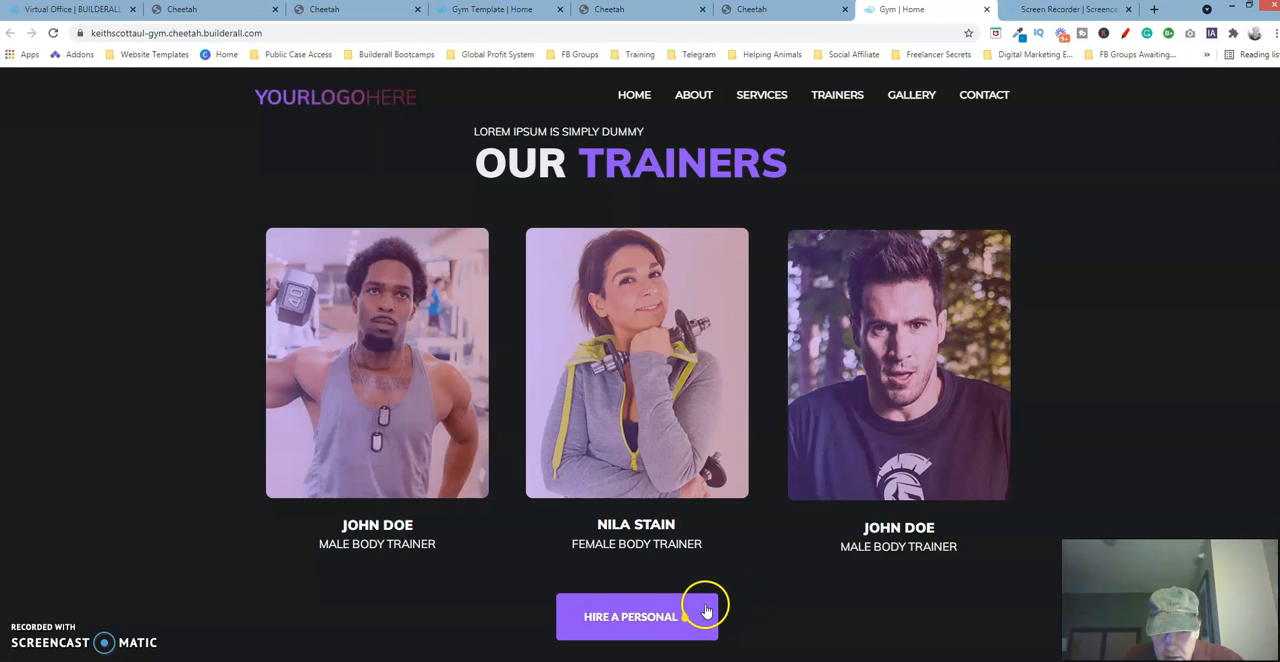
pyautogui.moveTo(757, 270)
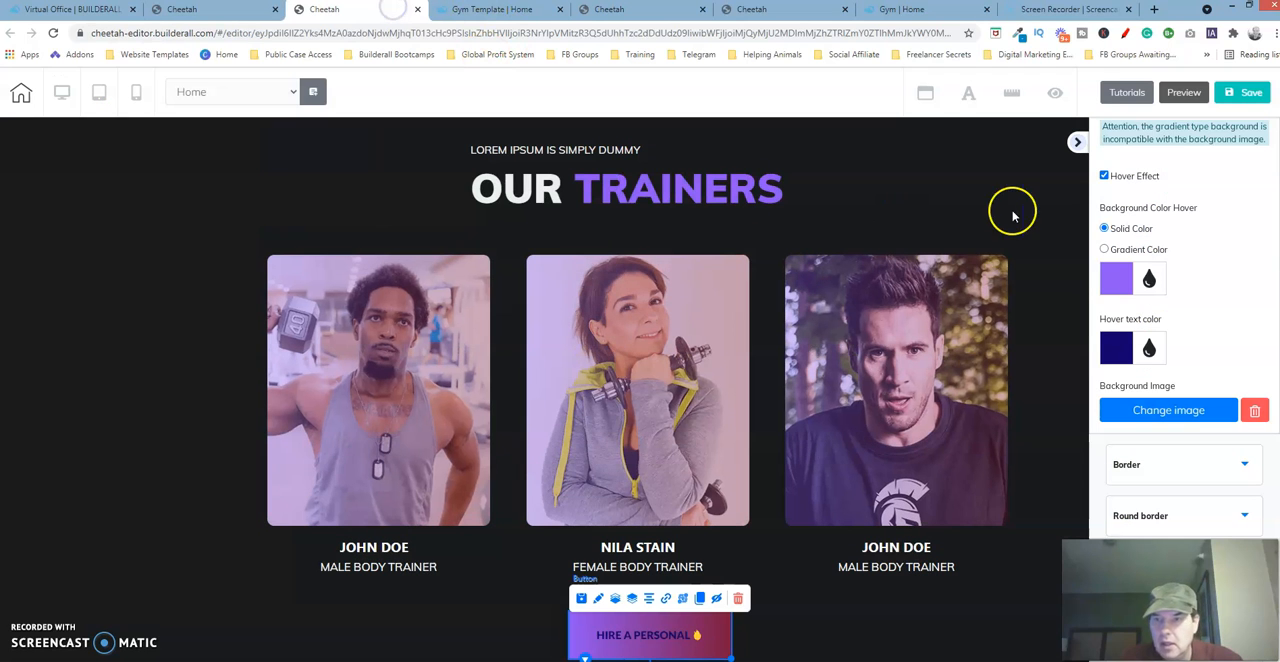
# Step: Make the HIRE A PERSONAL button's hover text white, then show the live Gym | Home page
pyautogui.click(1115, 347)
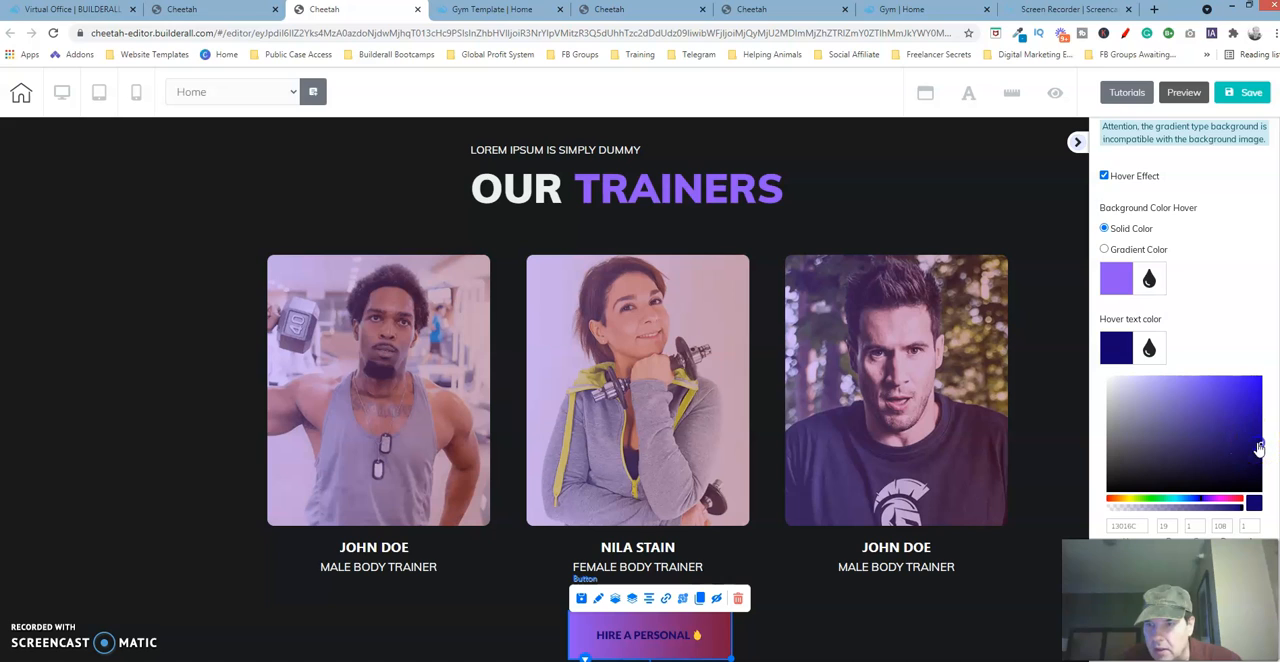
pyautogui.click(1115, 348)
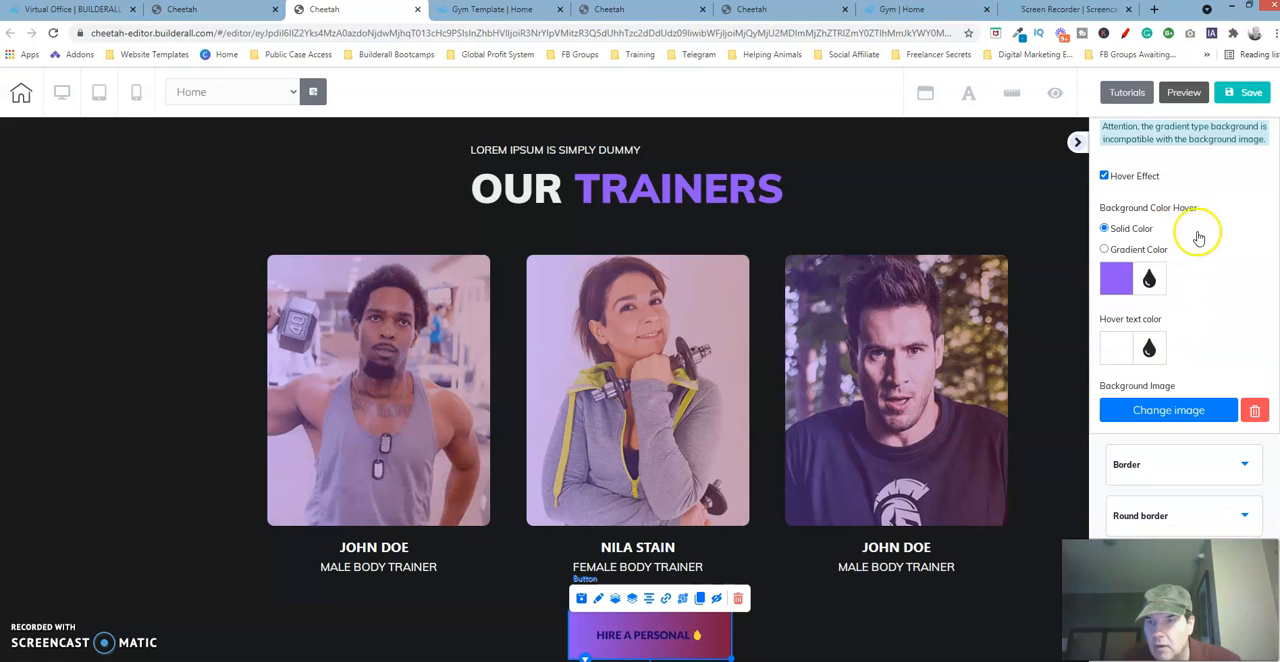
pyautogui.scroll(-3)
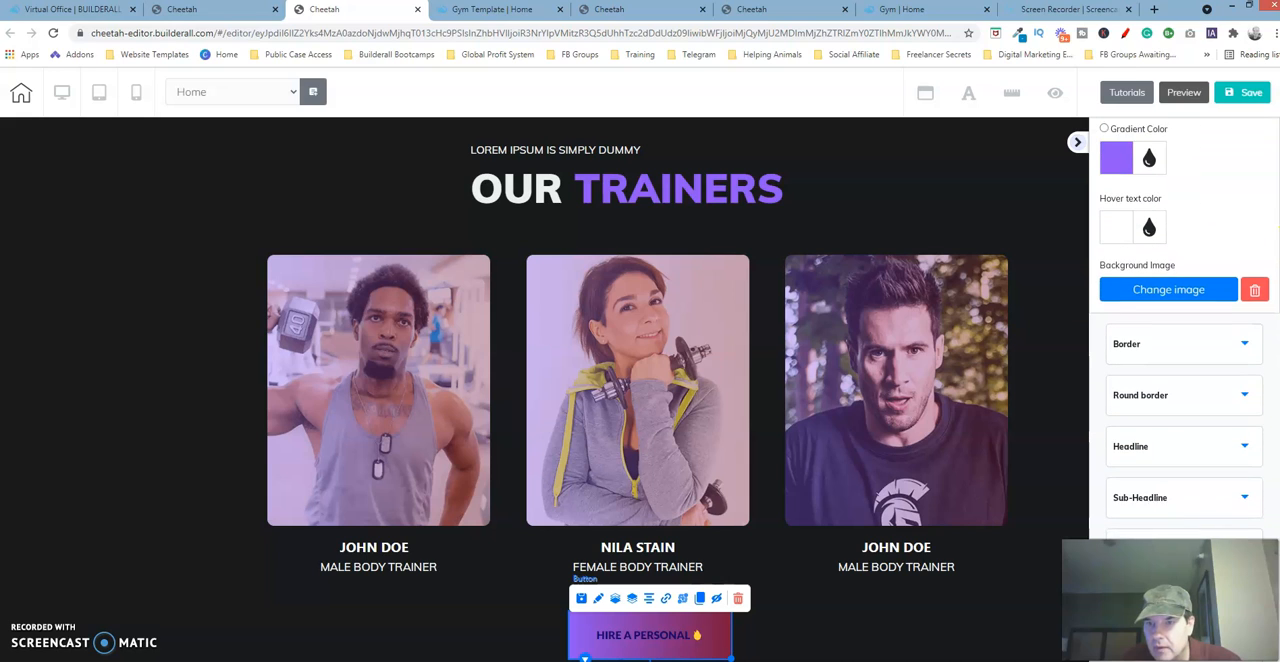
pyautogui.scroll(-3)
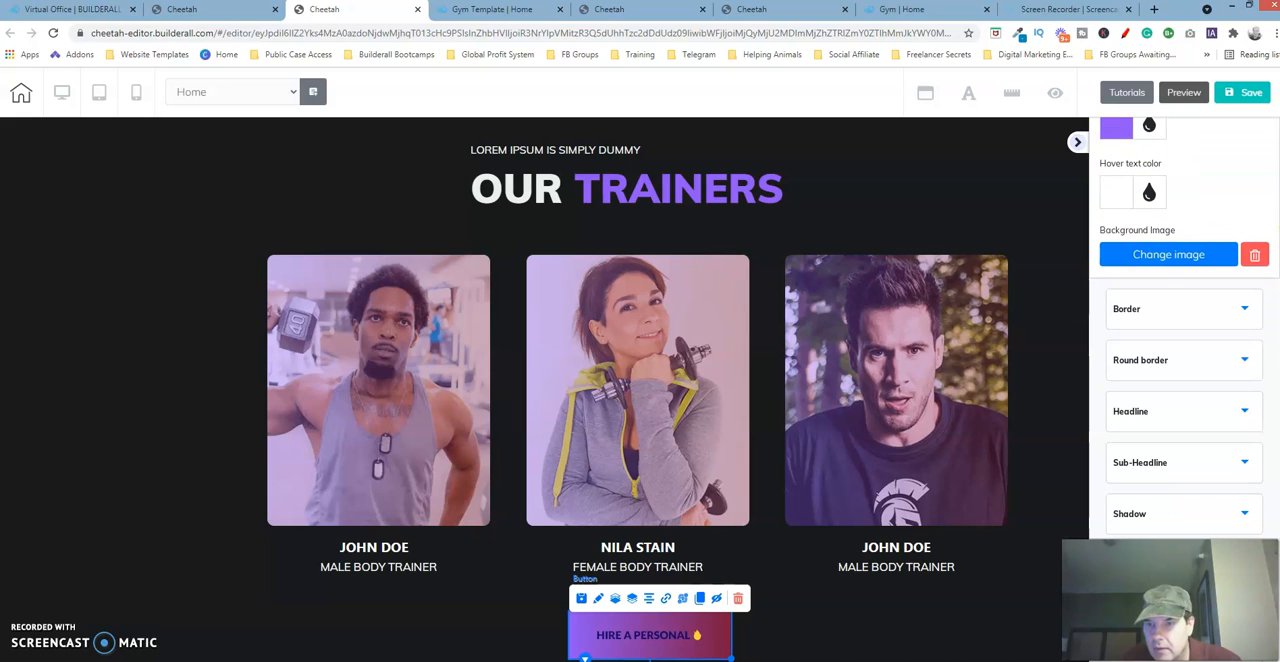
pyautogui.moveTo(938, 548)
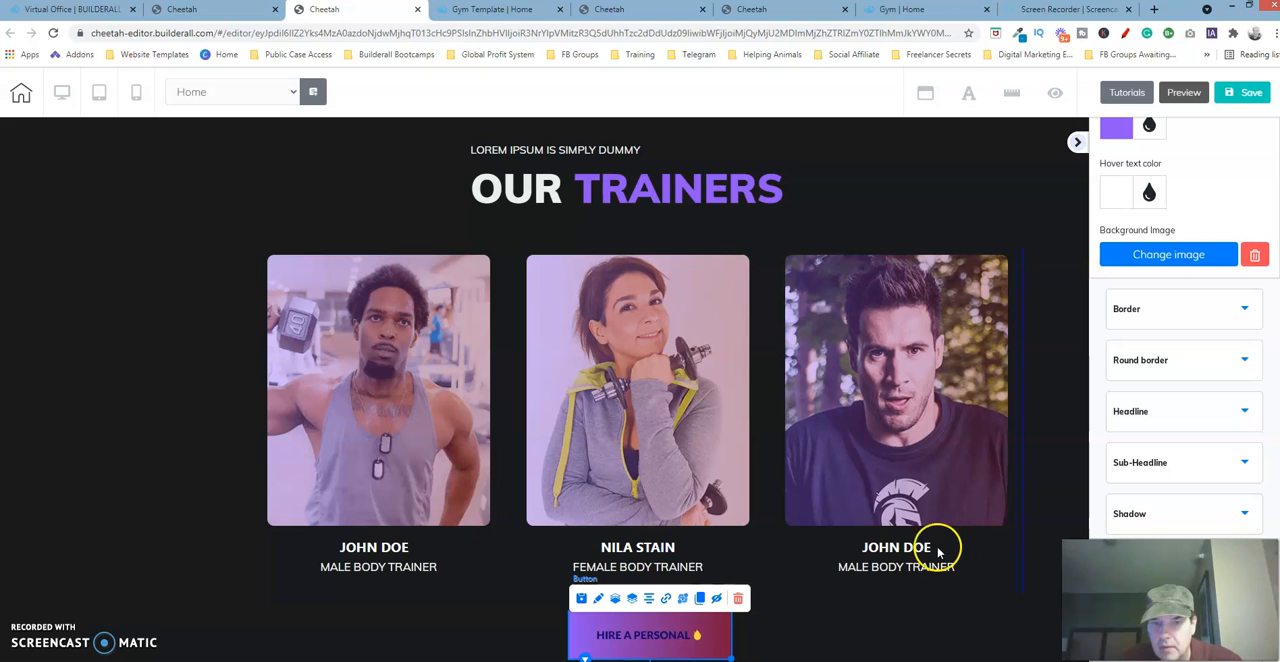
pyautogui.click(920, 9)
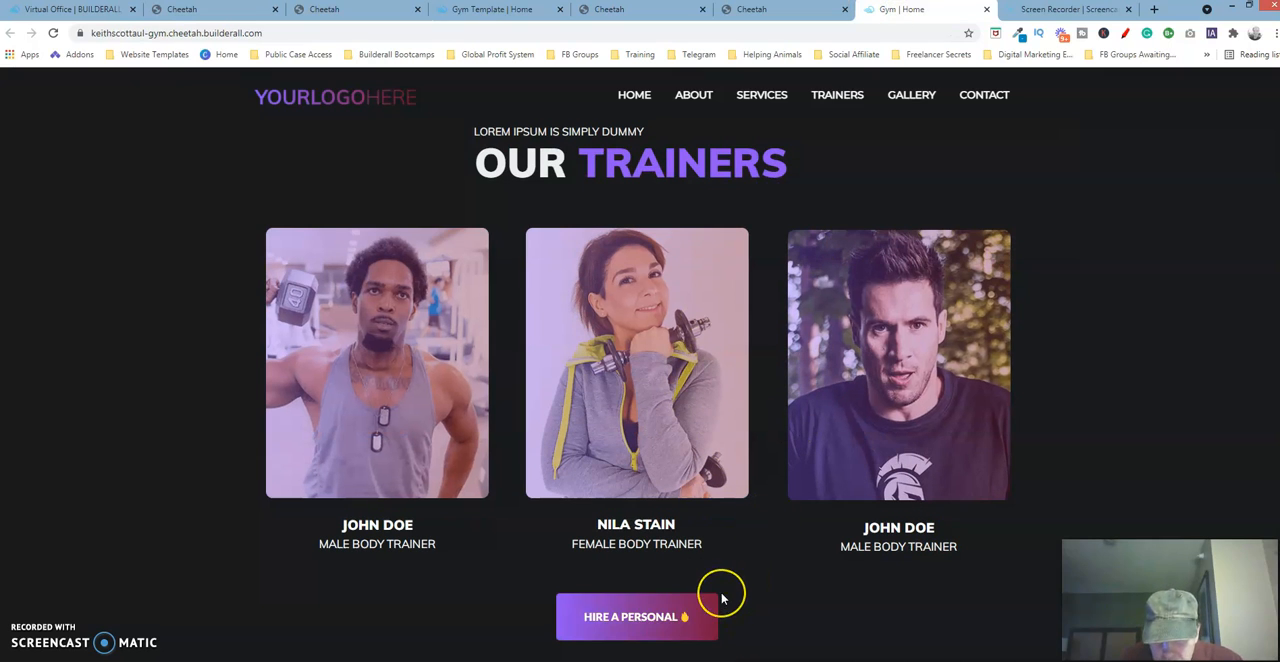
pyautogui.moveTo(594, 650)
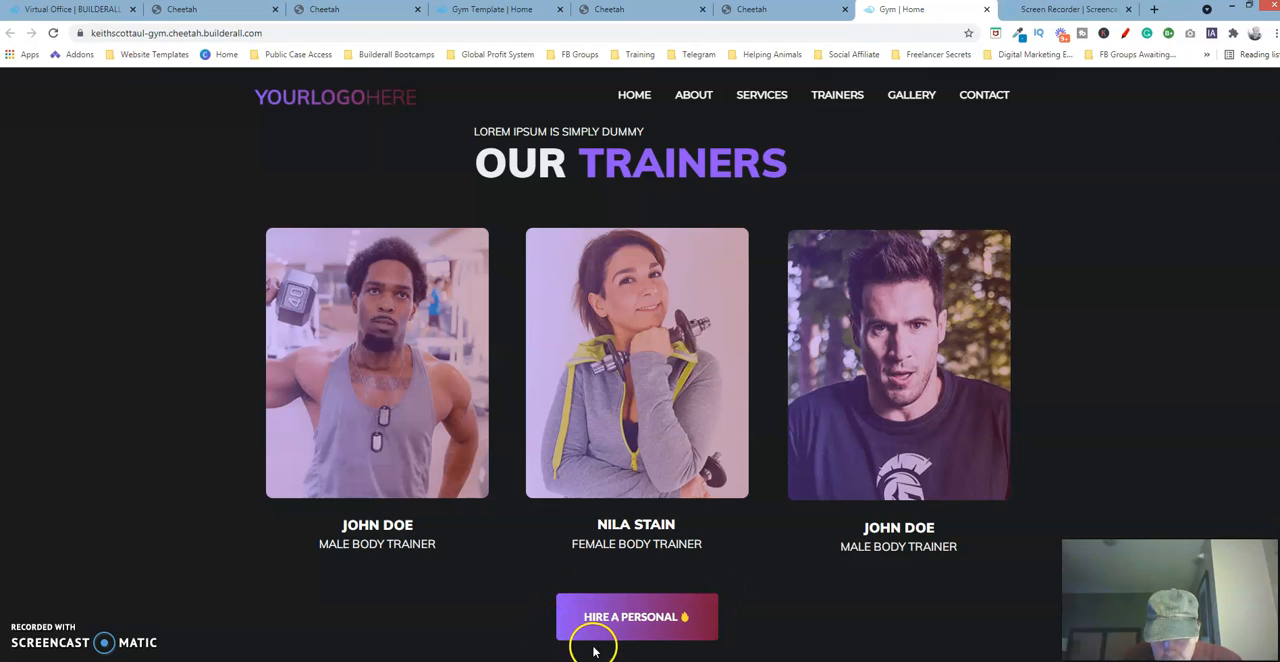
pyautogui.moveTo(746, 33)
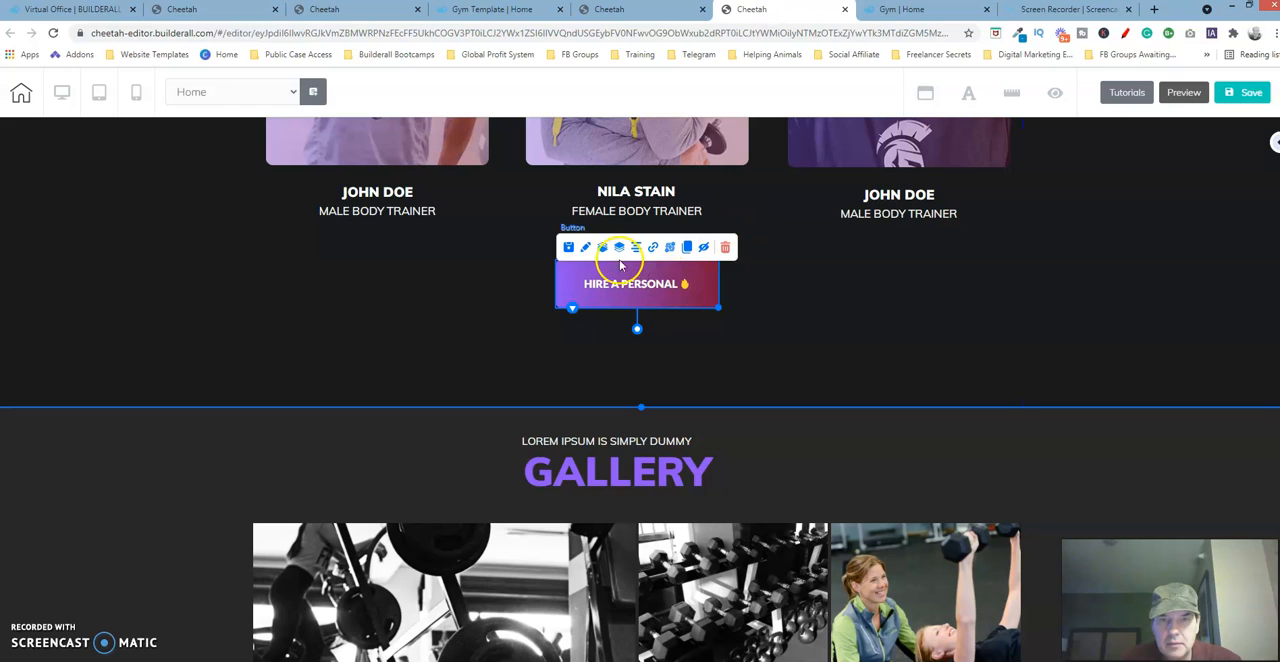
# Step: Open the HIRE A PERSONAL button's settings and view Round border, with 5 on every corner
pyautogui.click(585, 247)
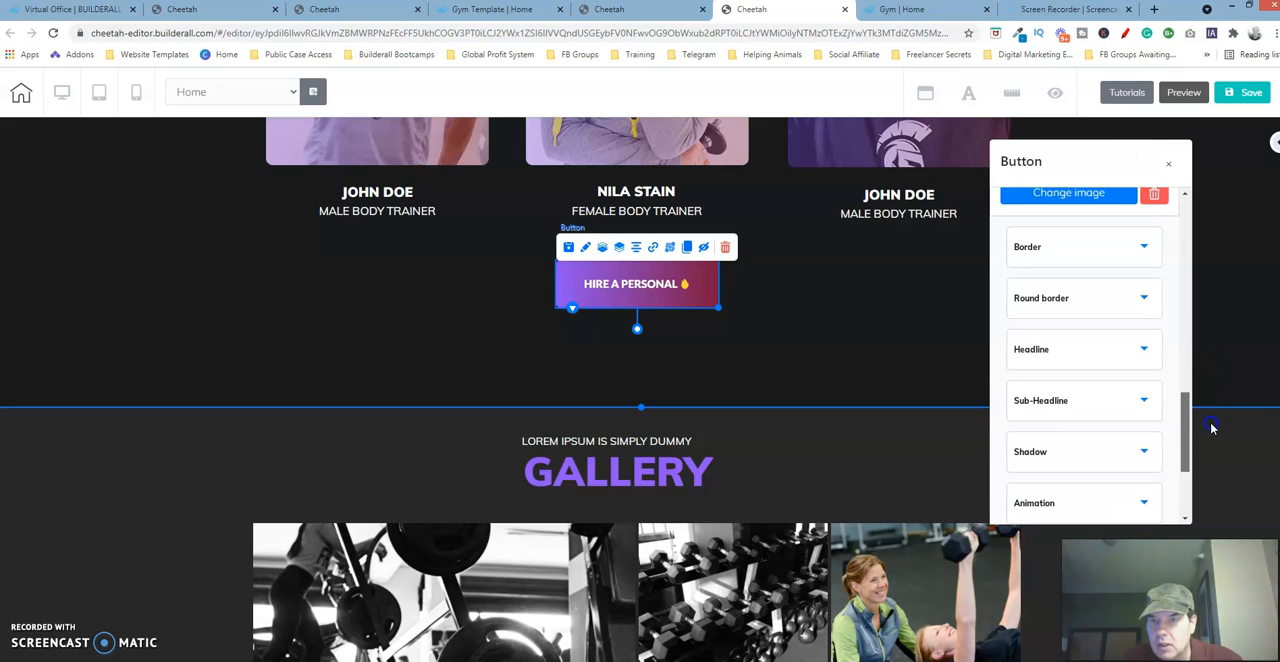
pyautogui.scroll(-3)
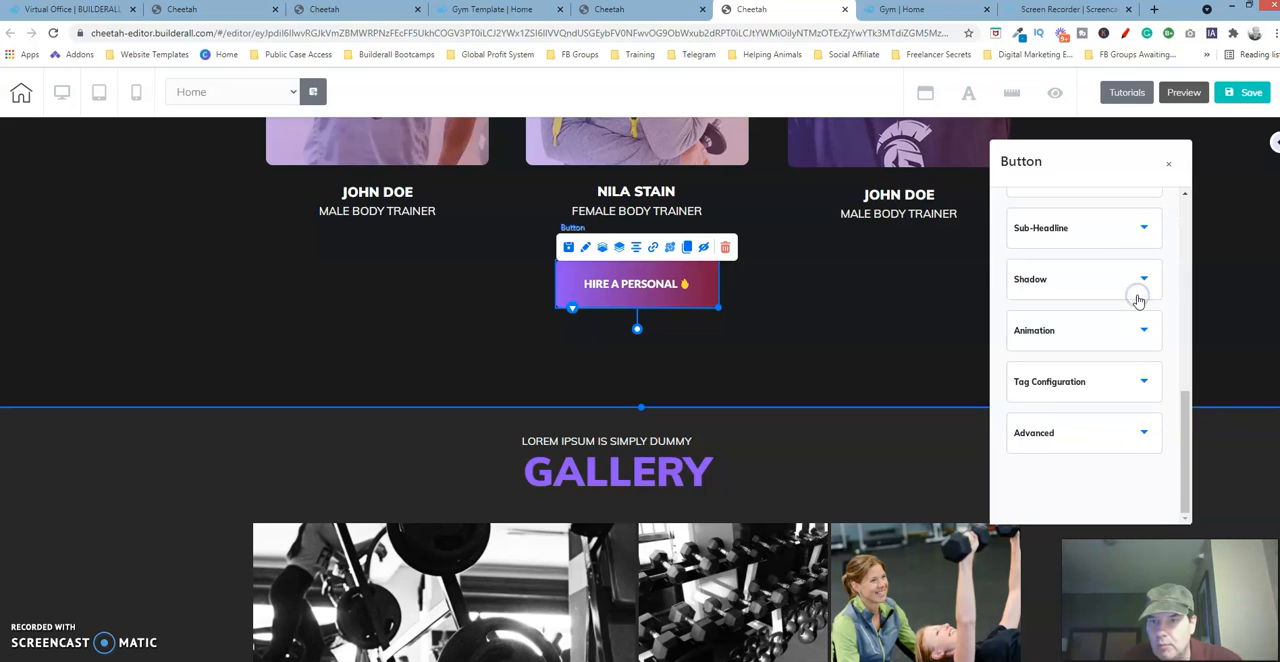
pyautogui.scroll(3)
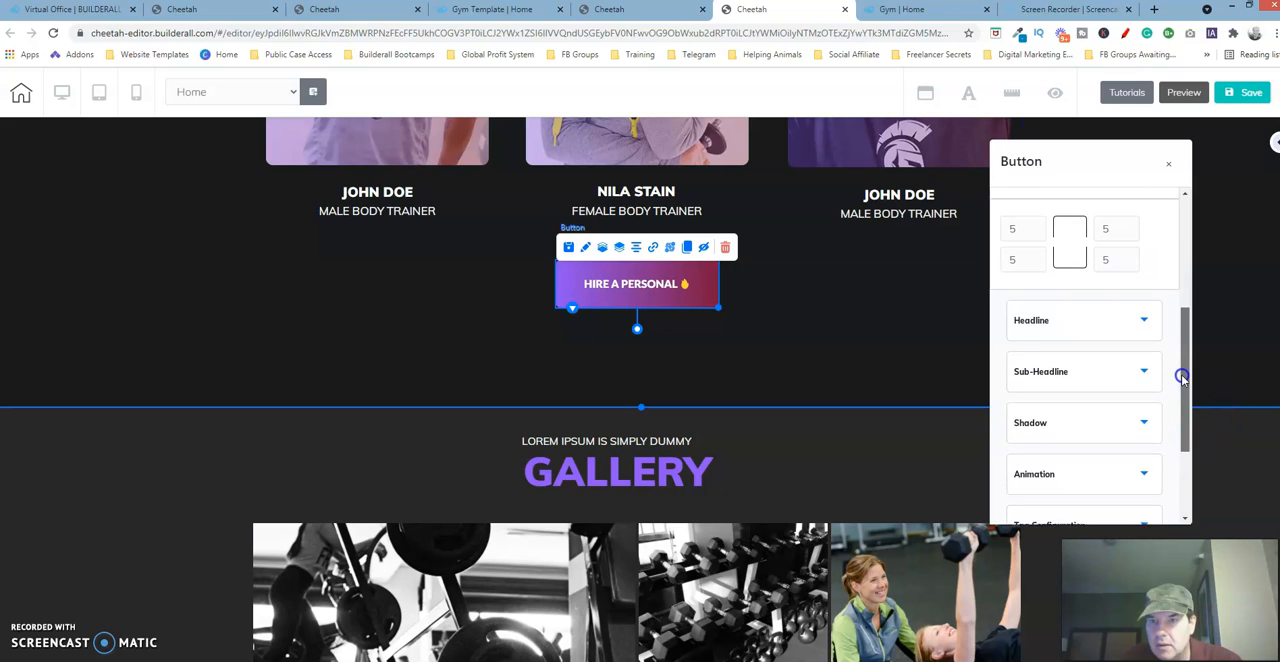
pyautogui.scroll(3)
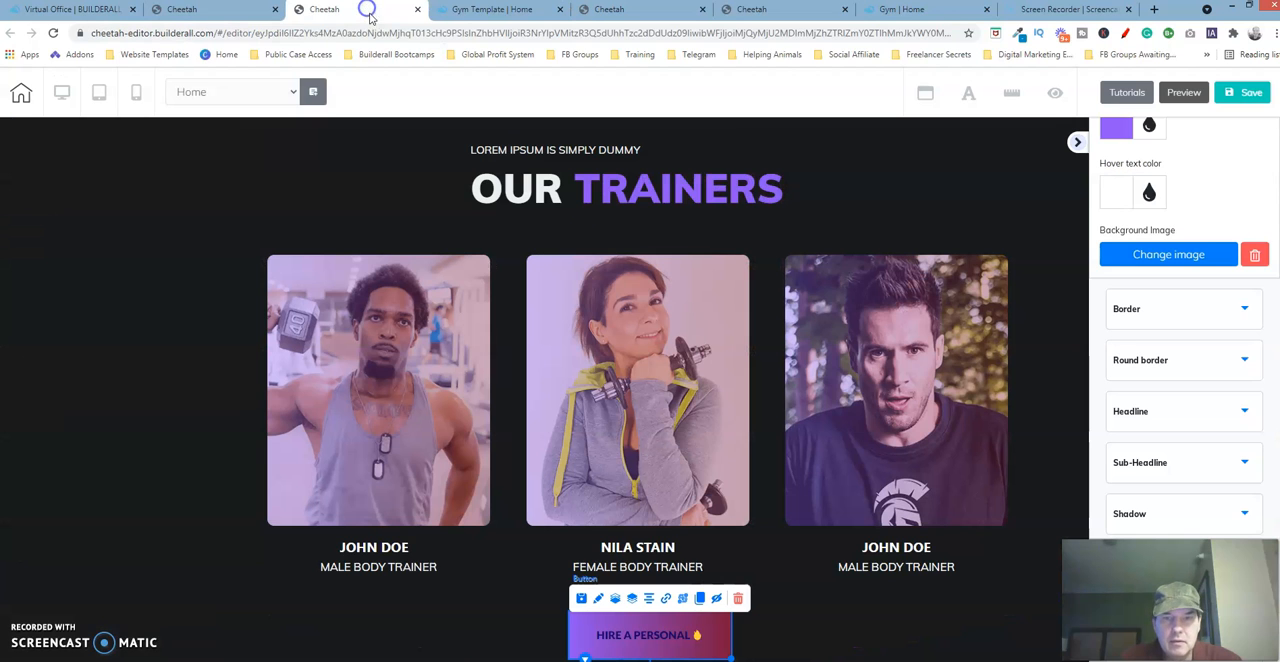
pyautogui.moveTo(985, 473)
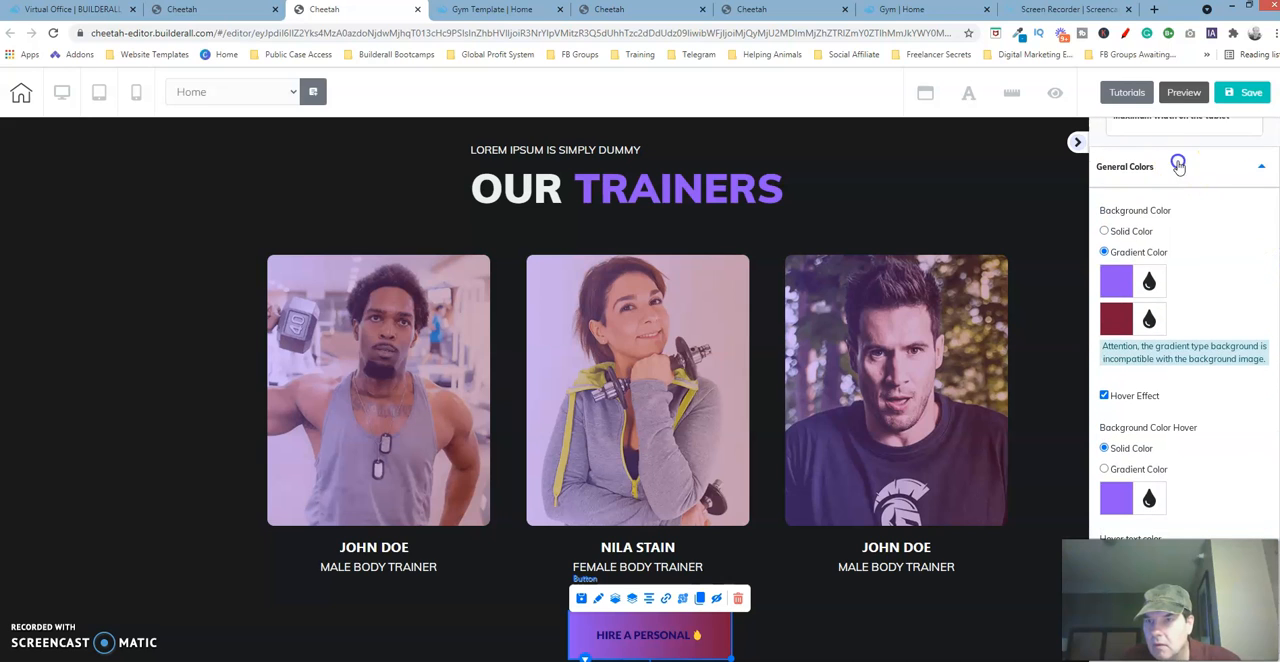
# Step: Collapse General Colors and inspect the working button's corner radius fields, set to 0
pyautogui.click(1177, 165)
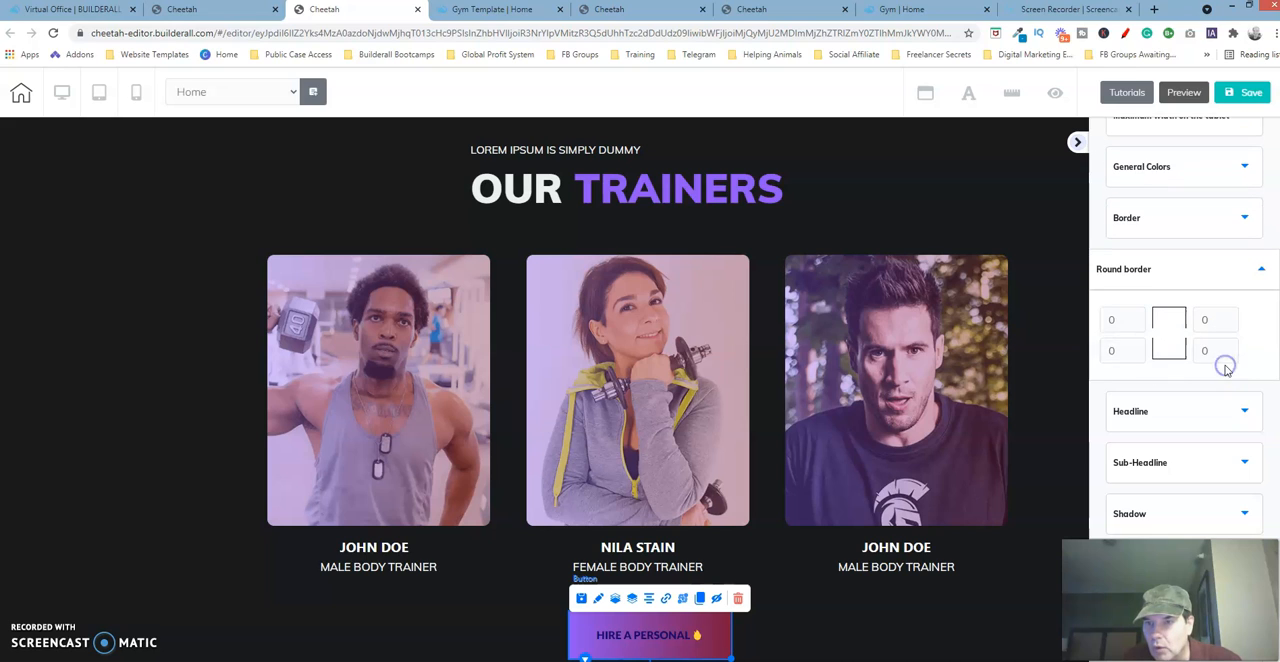
pyautogui.click(1111, 319)
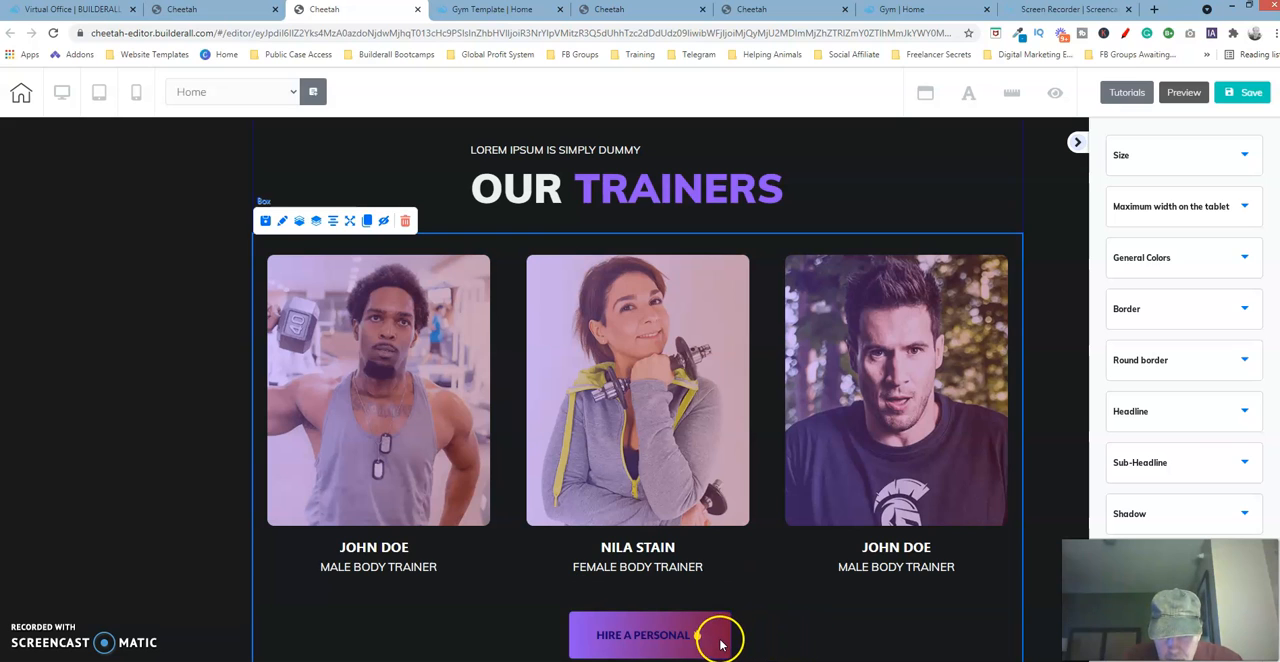
pyautogui.moveTo(800, 595)
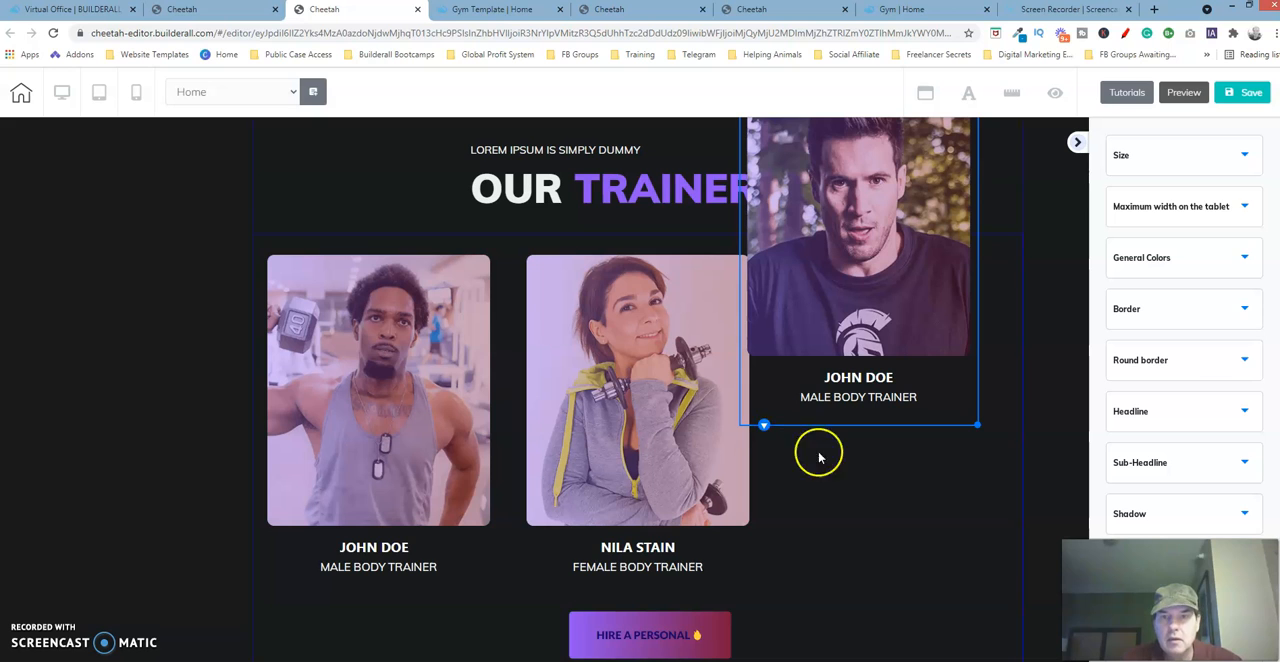
pyautogui.moveTo(967, 408)
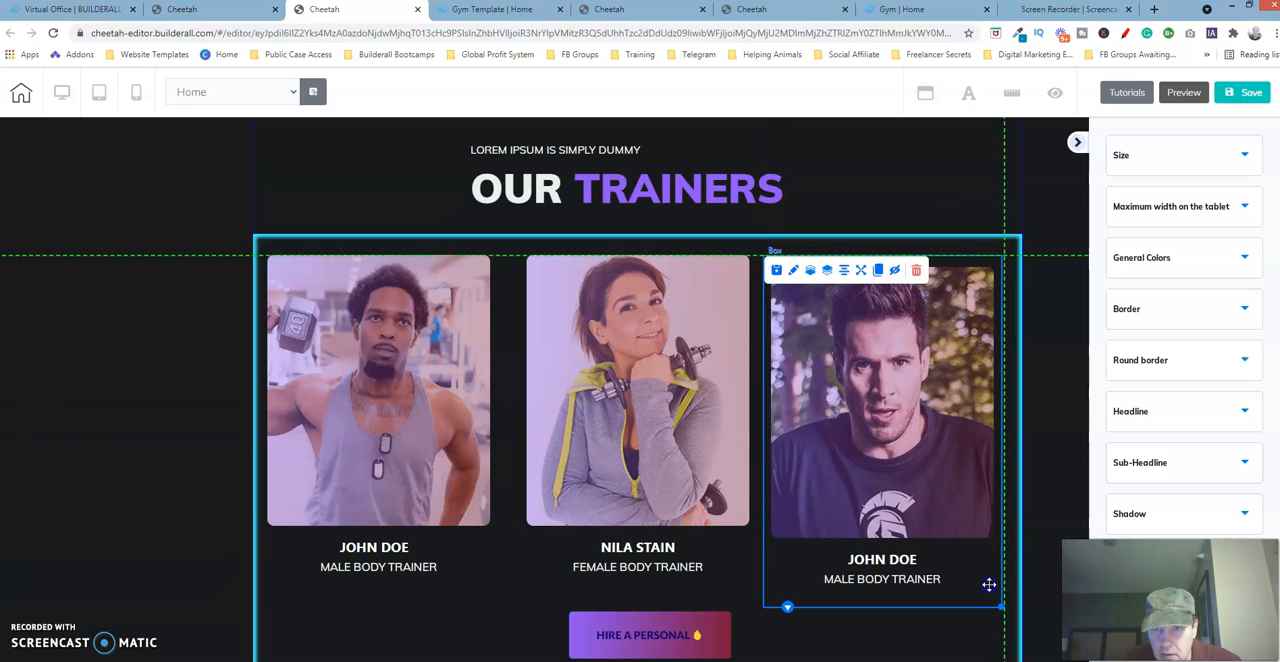
pyautogui.moveTo(989, 589)
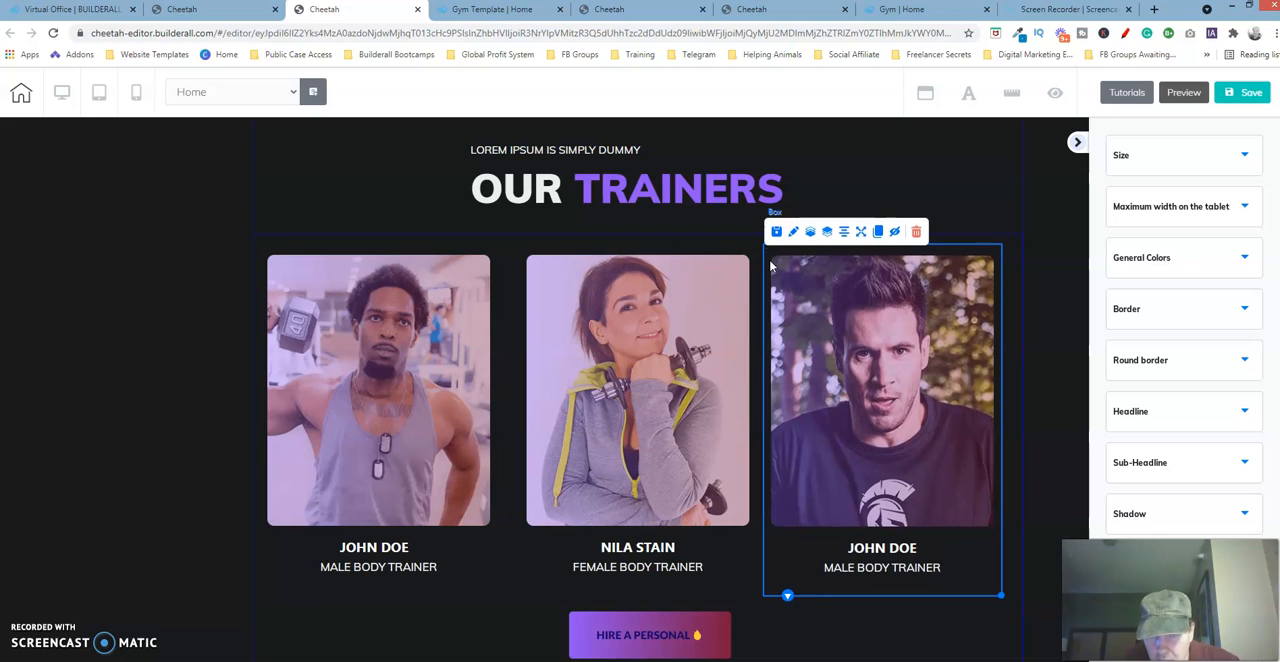
pyautogui.moveTo(752, 607)
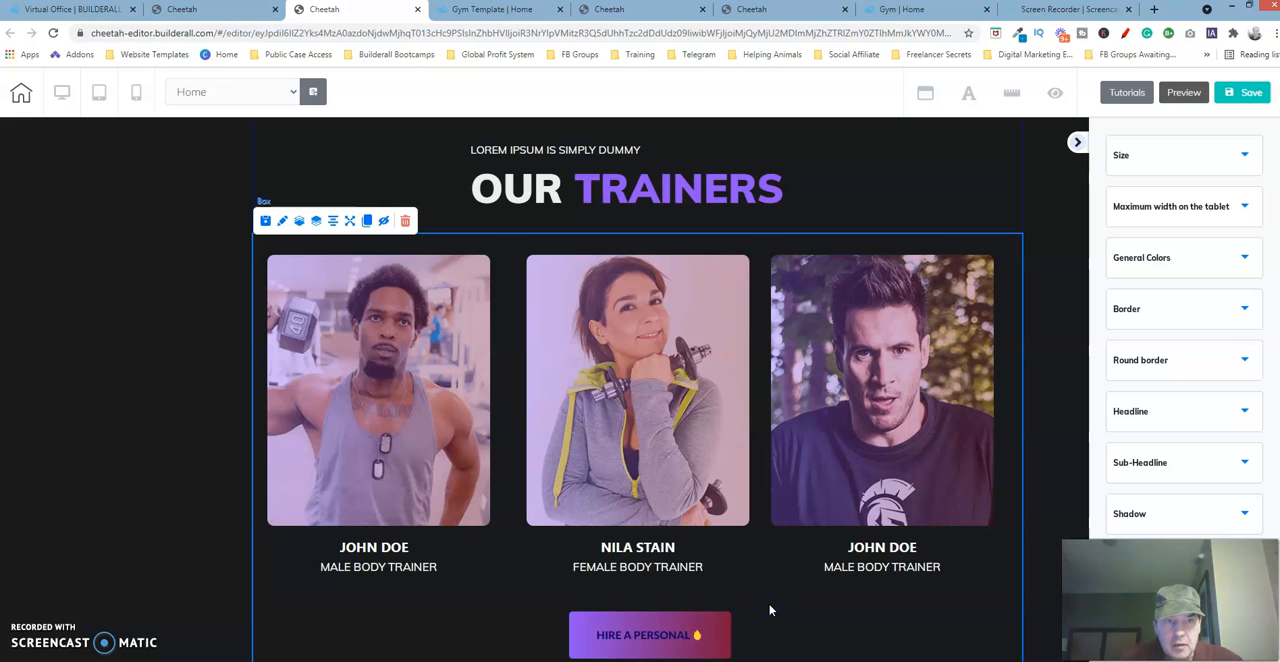
pyautogui.moveTo(918, 391)
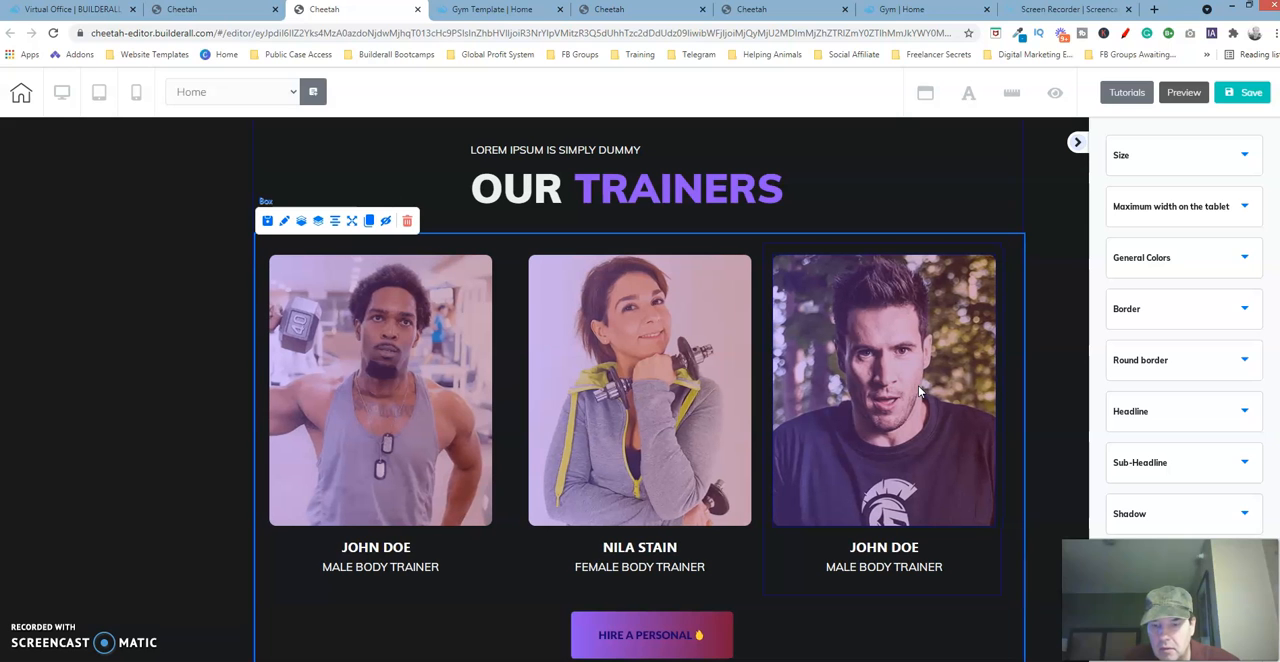
pyautogui.moveTo(910, 490)
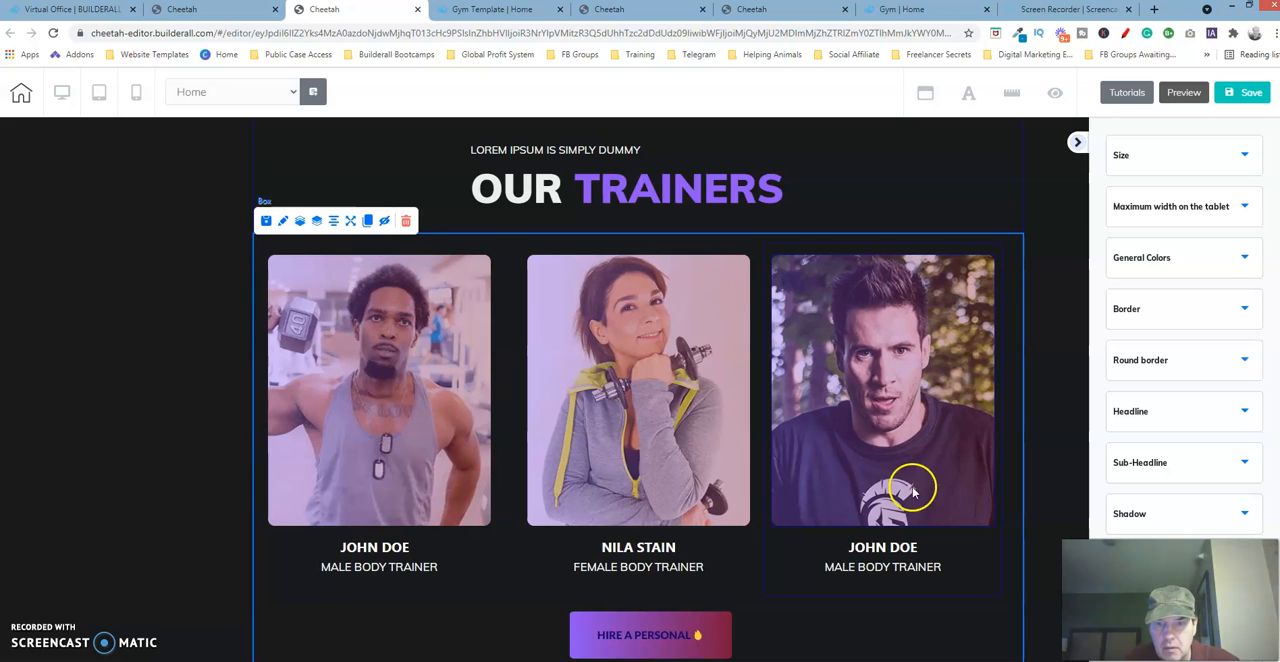
# Step: Select the third trainer card to align it, then view the template's trainers section
pyautogui.click(882, 490)
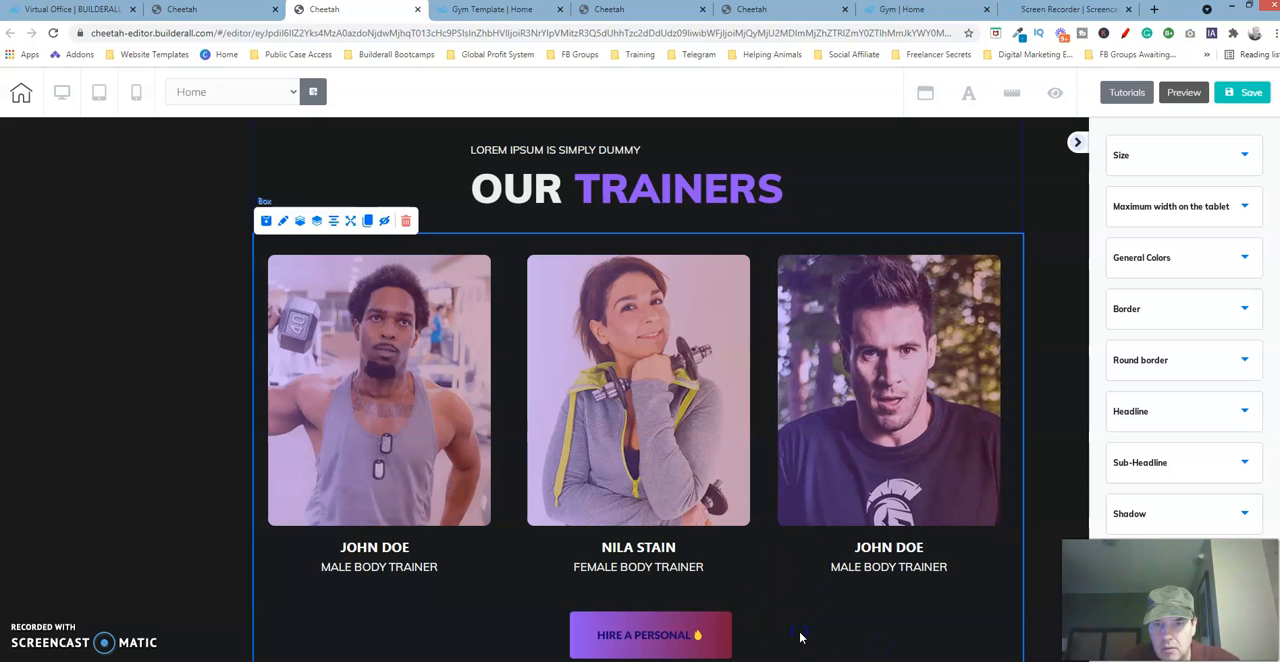
pyautogui.moveTo(818, 498)
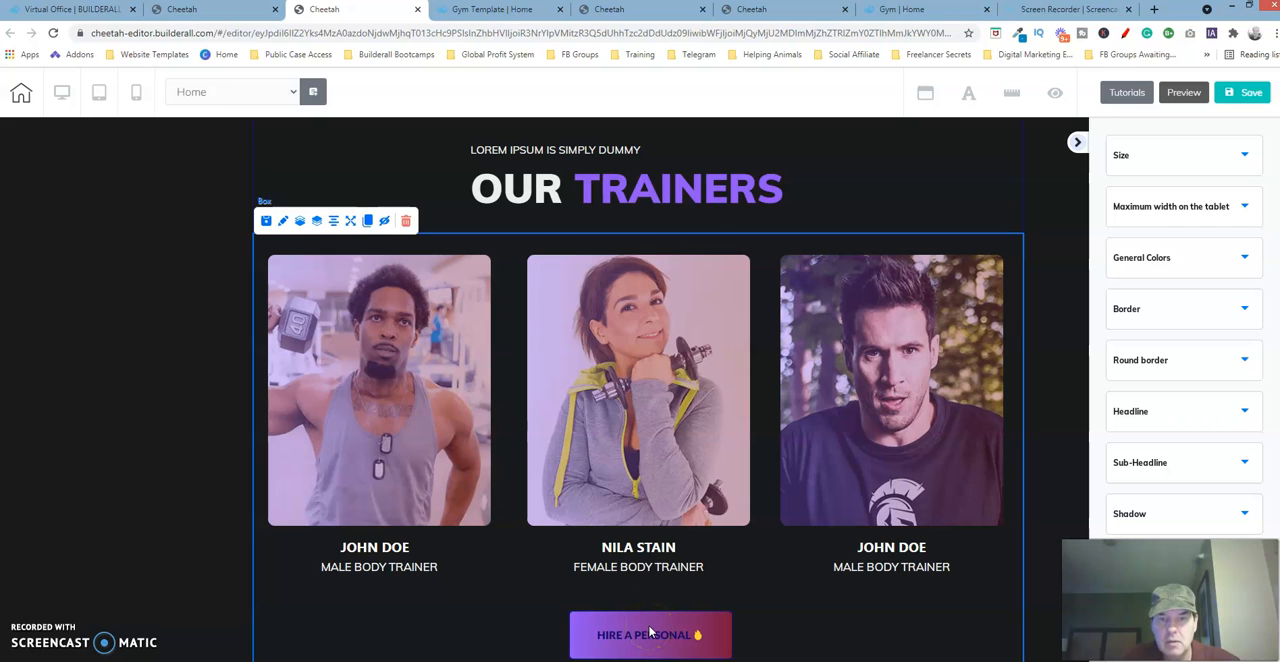
pyautogui.click(900, 9)
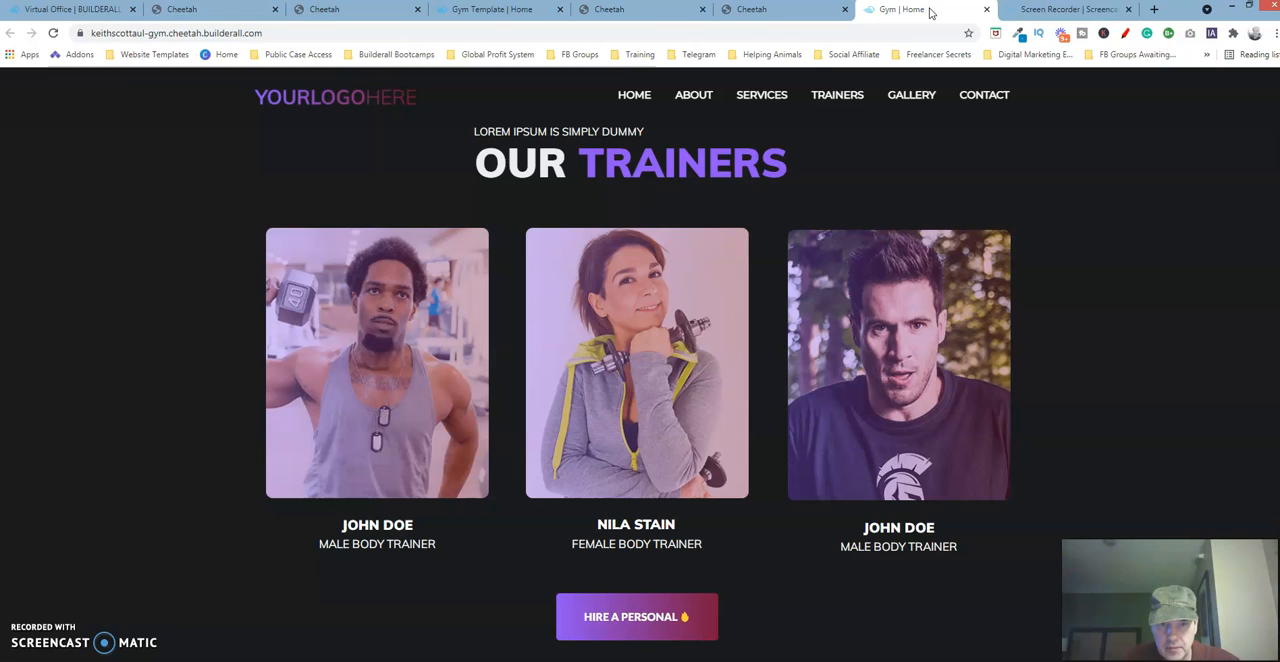
pyautogui.moveTo(588, 15)
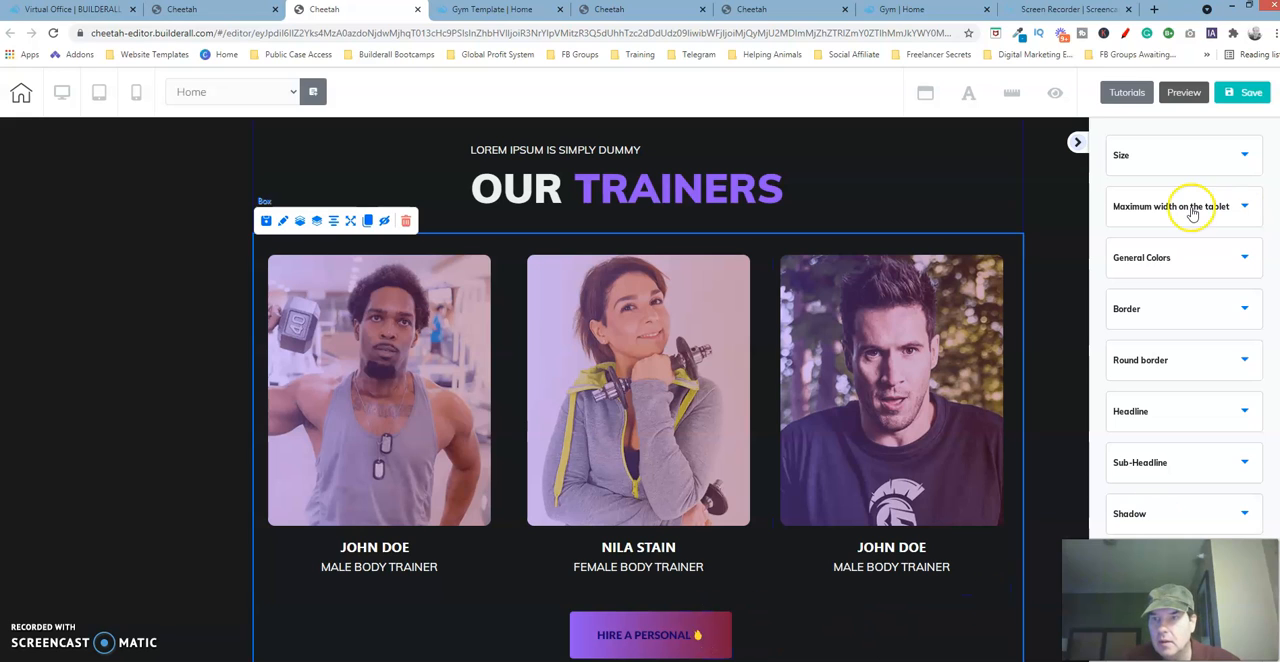
pyautogui.click(1077, 142)
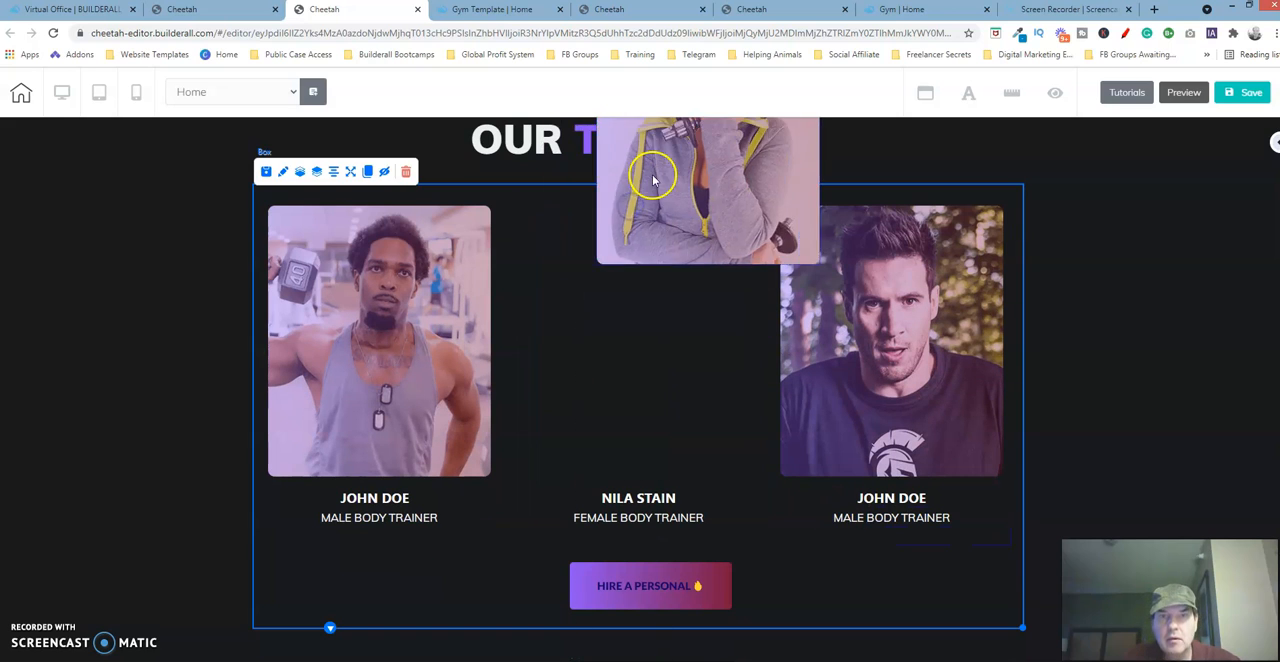
pyautogui.moveTo(610, 260)
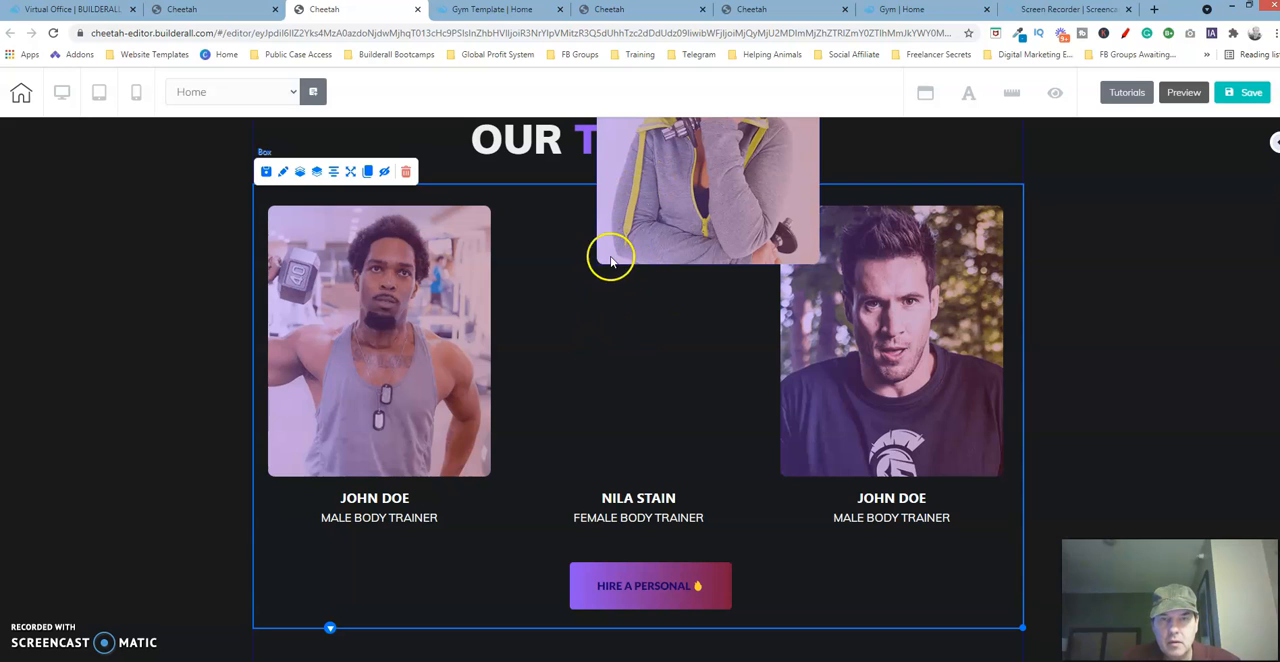
pyautogui.moveTo(580, 410)
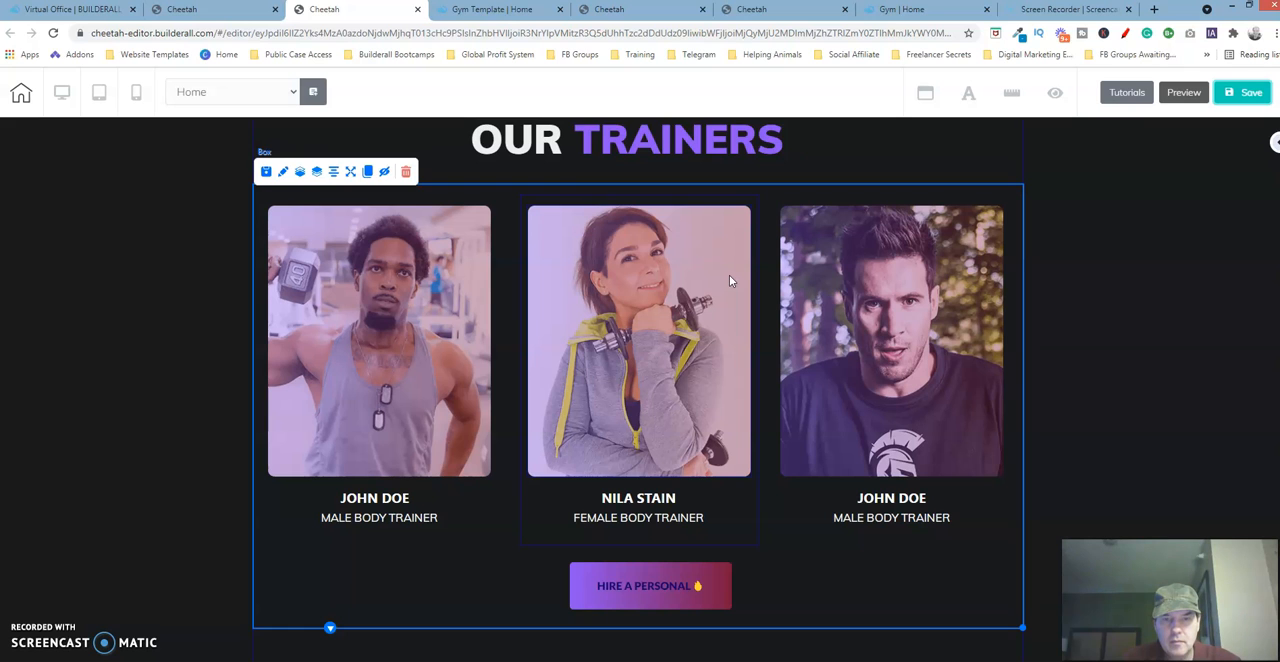
# Step: Return the Nila Stain photo to its card, level with the other two photos
pyautogui.click(1243, 92)
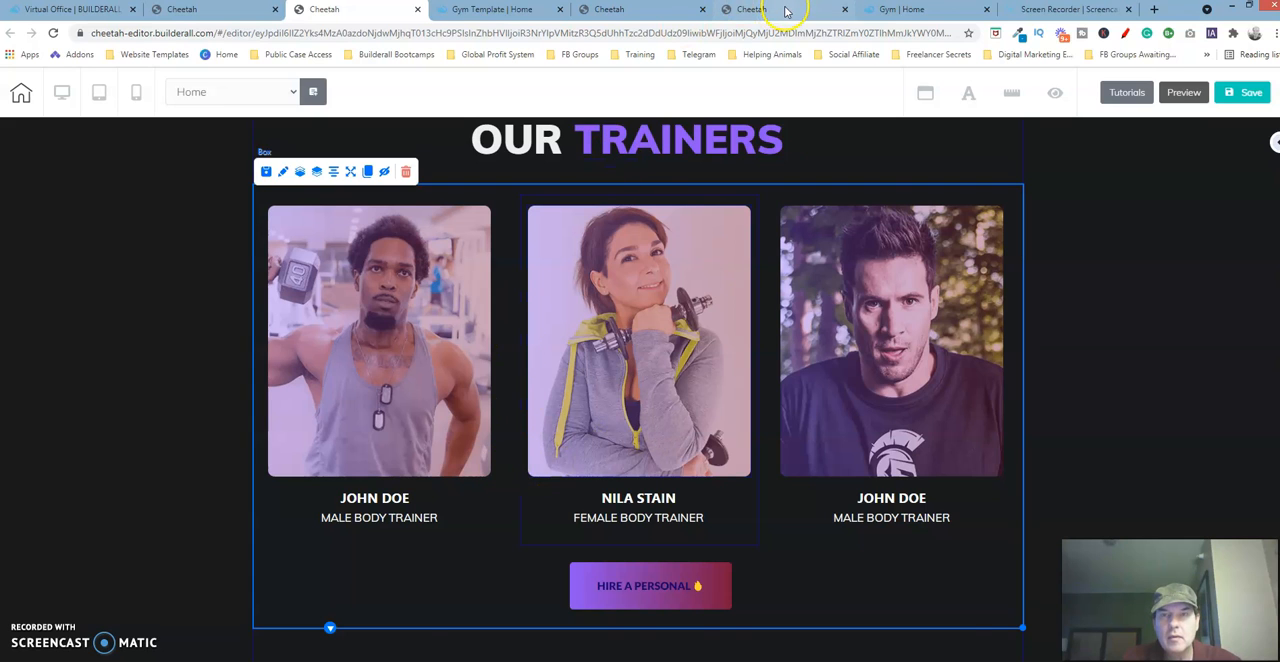
pyautogui.click(650, 585)
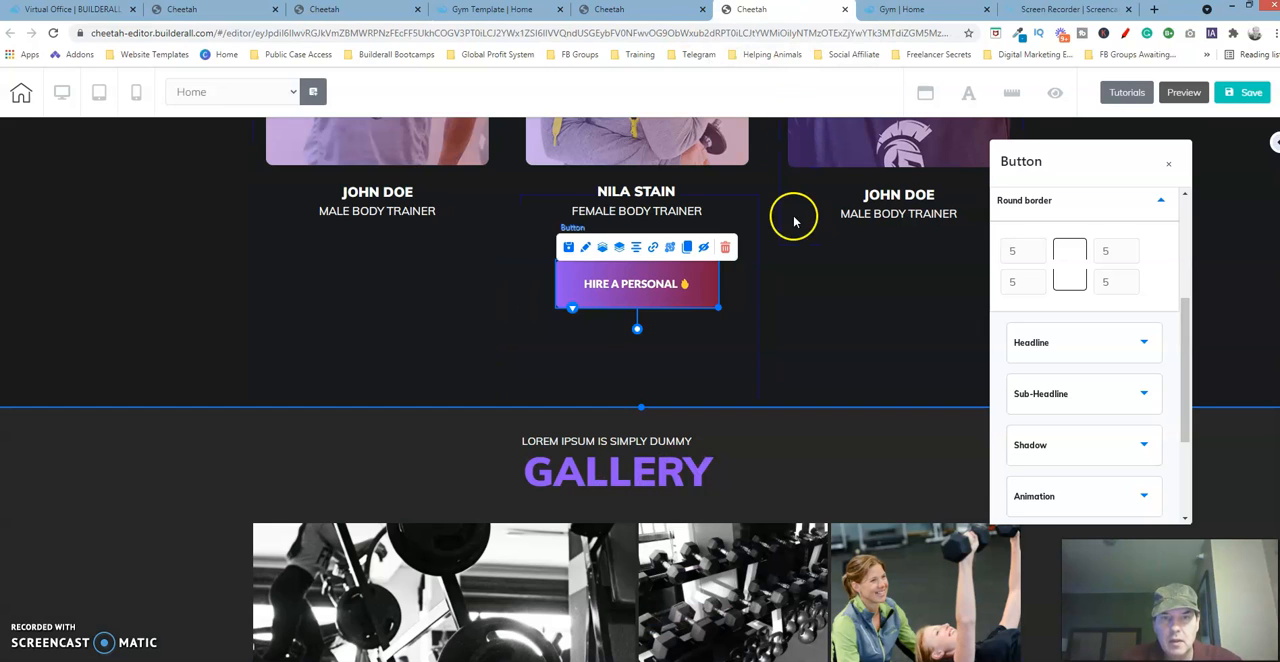
pyautogui.click(770, 303)
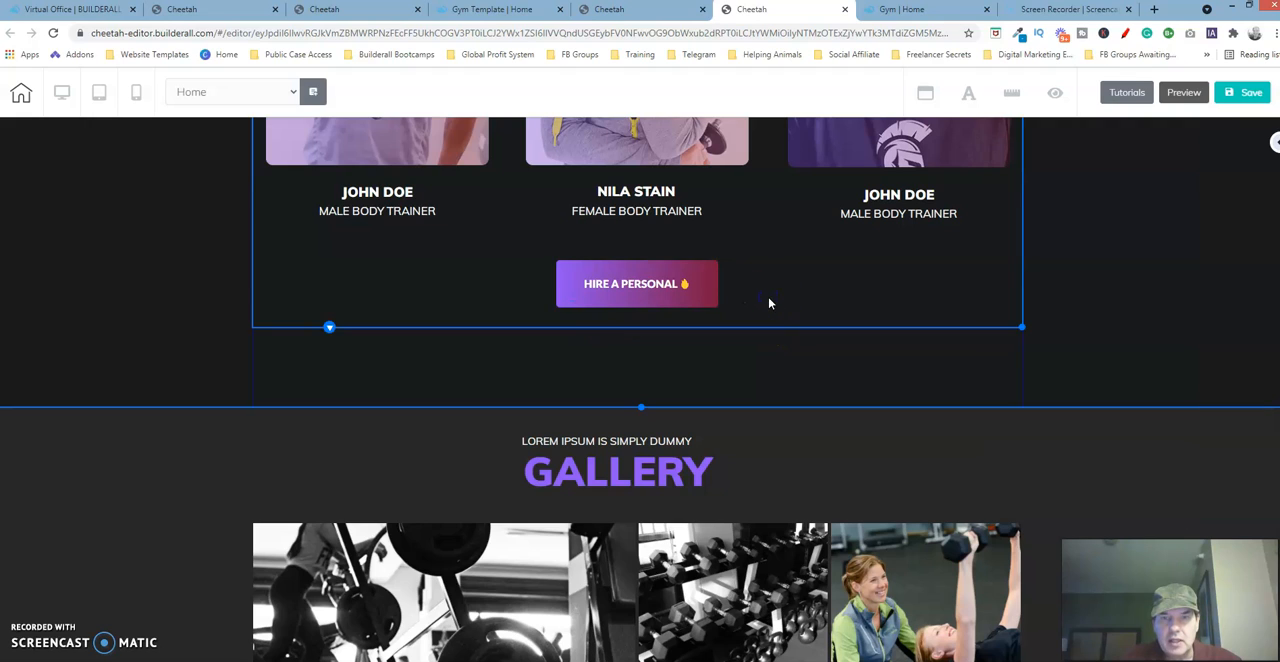
pyautogui.moveTo(758, 370)
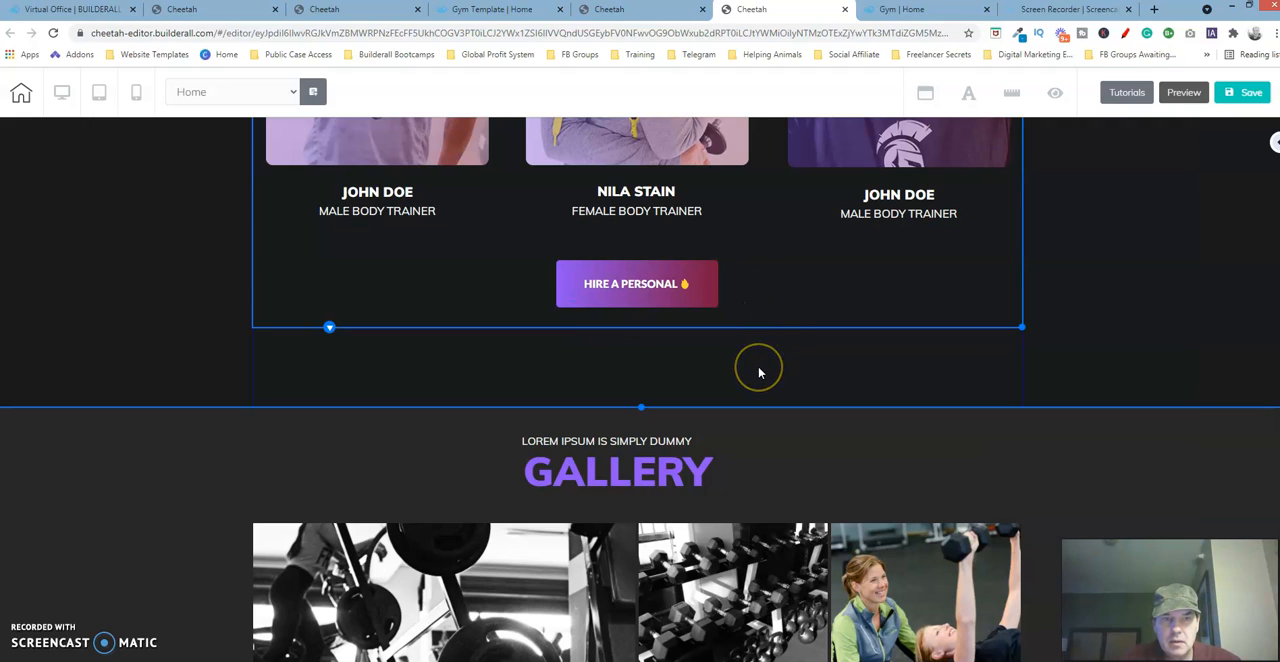
pyautogui.moveTo(759, 373)
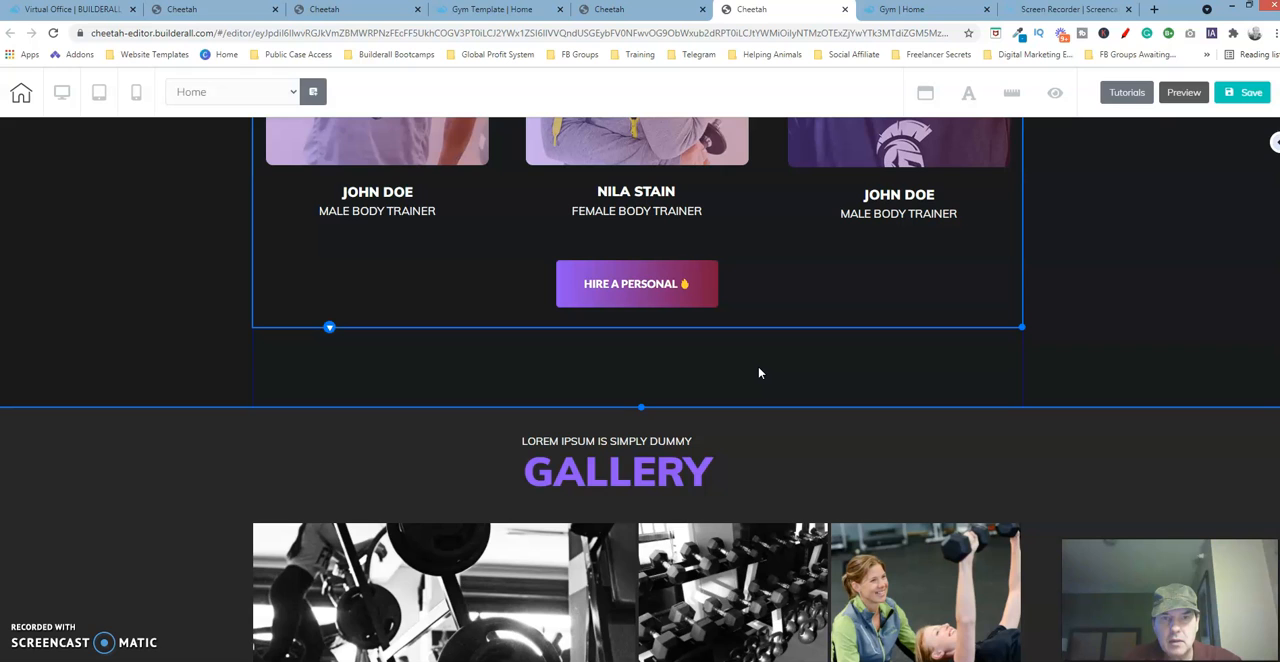
pyautogui.moveTo(698, 145)
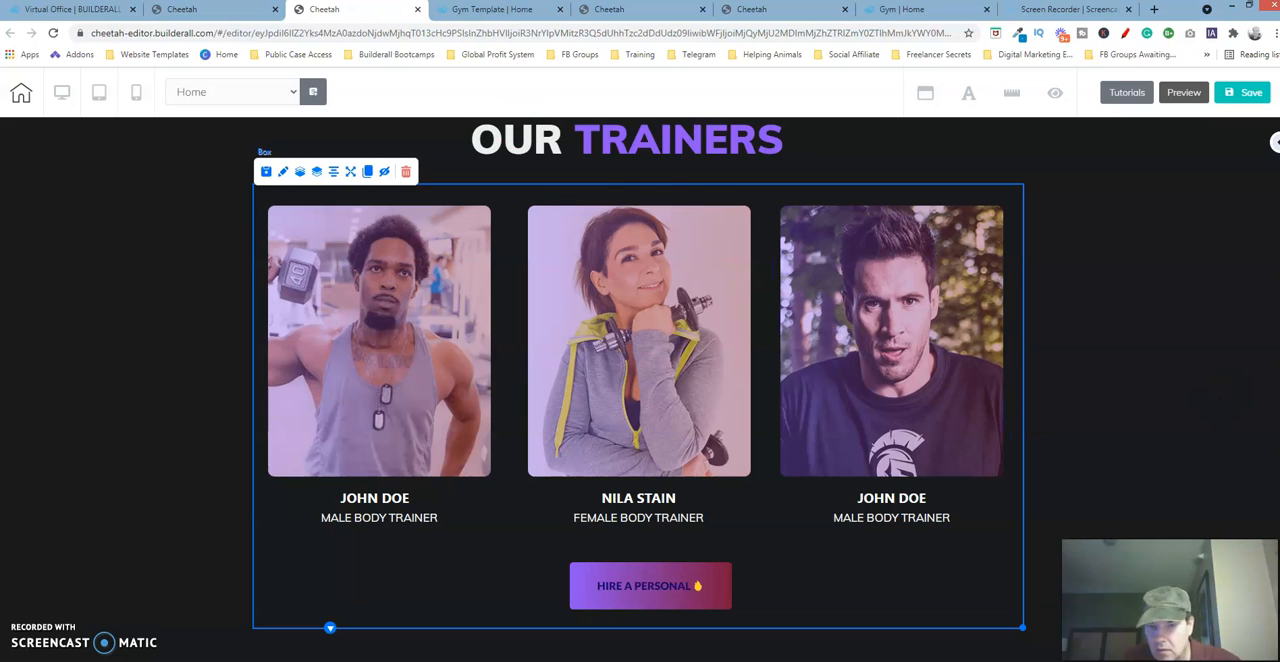
pyautogui.moveTo(778, 548)
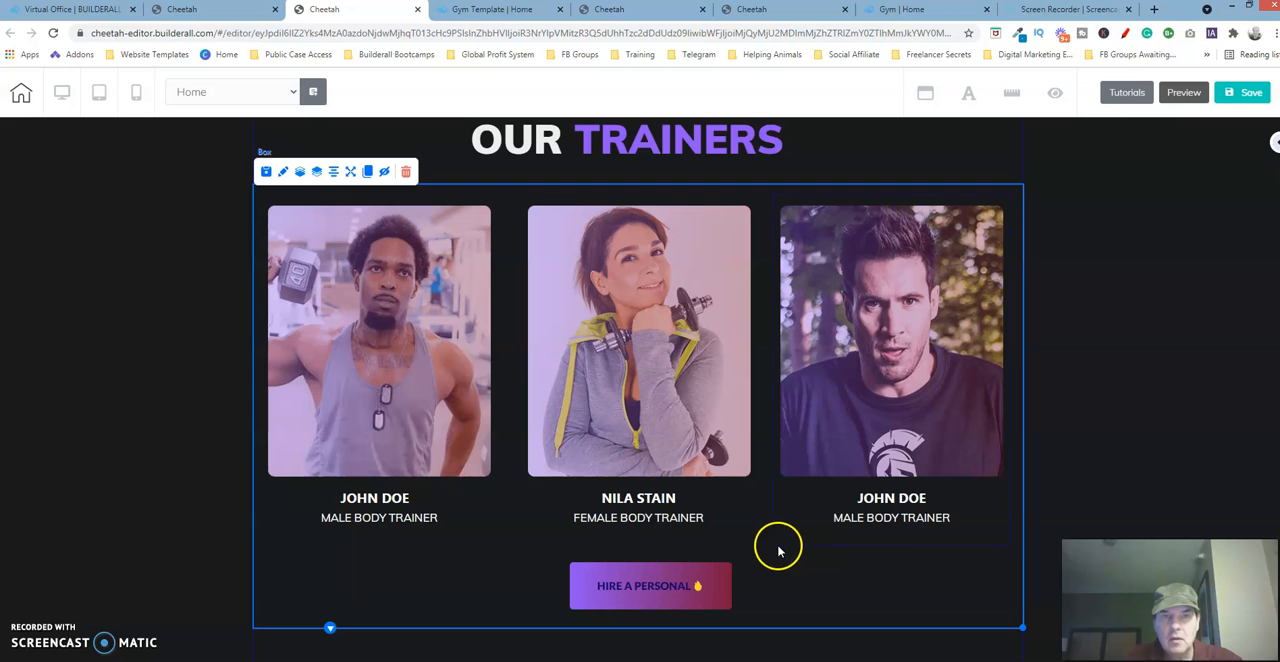
pyautogui.moveTo(465, 228)
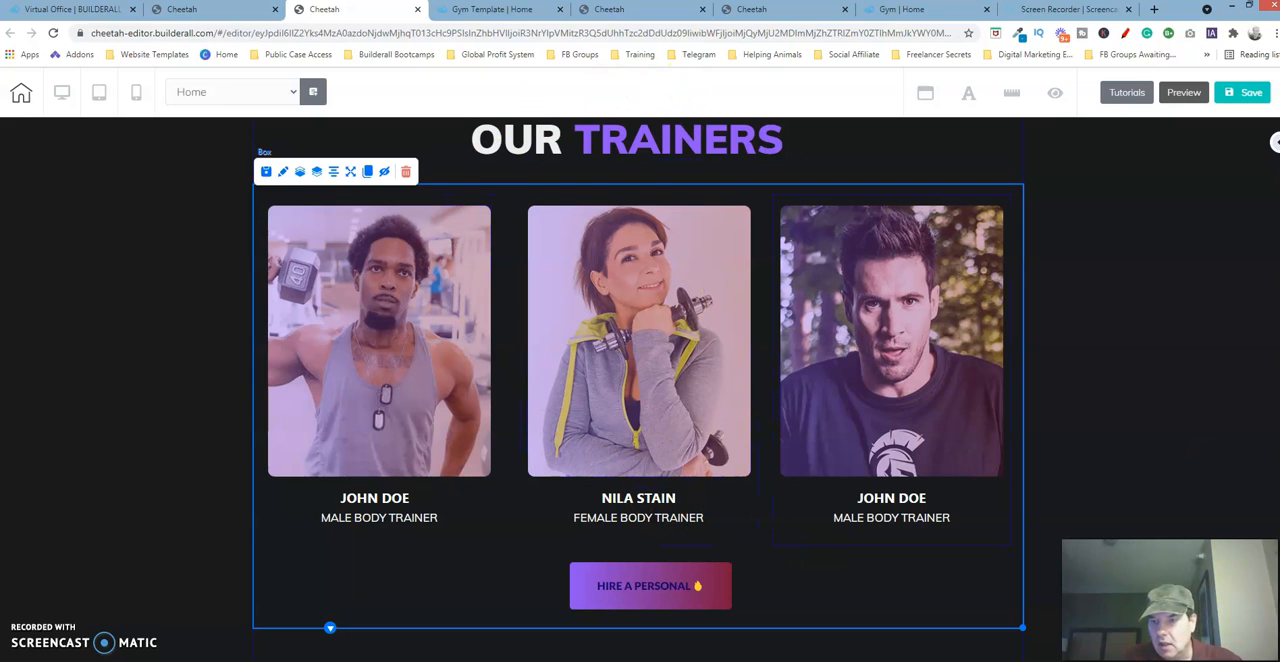
pyautogui.scroll(3)
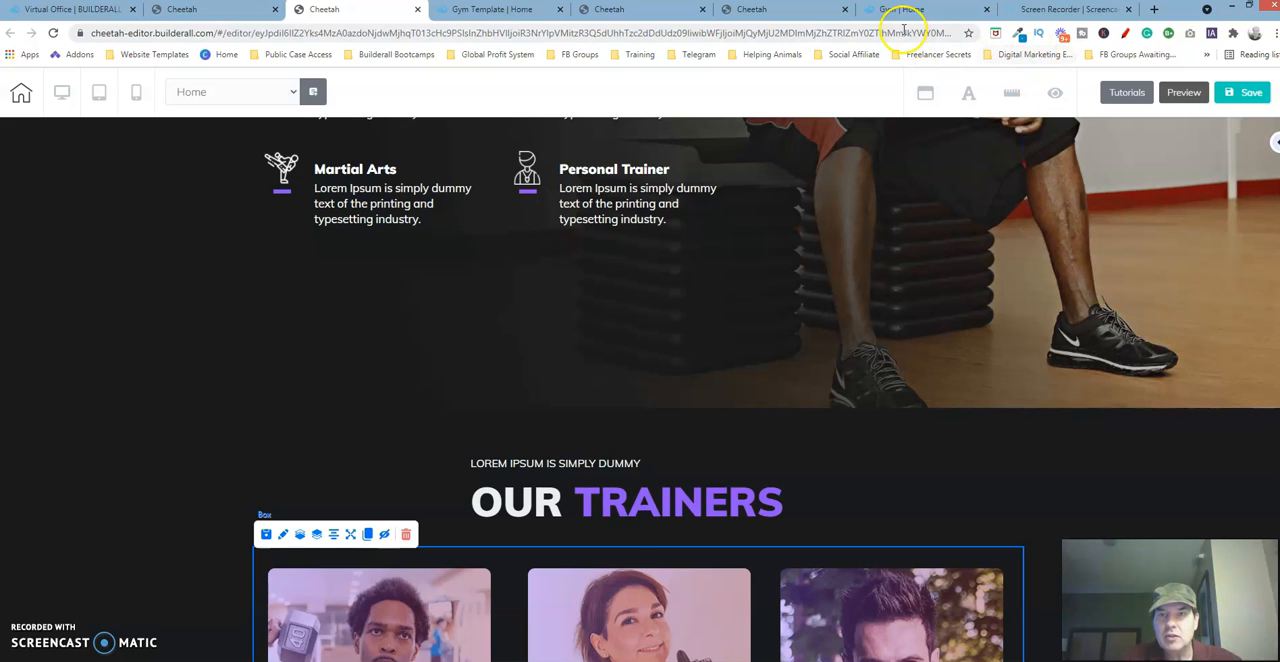
# Step: Show the live Gym | Home page and scroll past the trainers section to the gallery
pyautogui.click(925, 9)
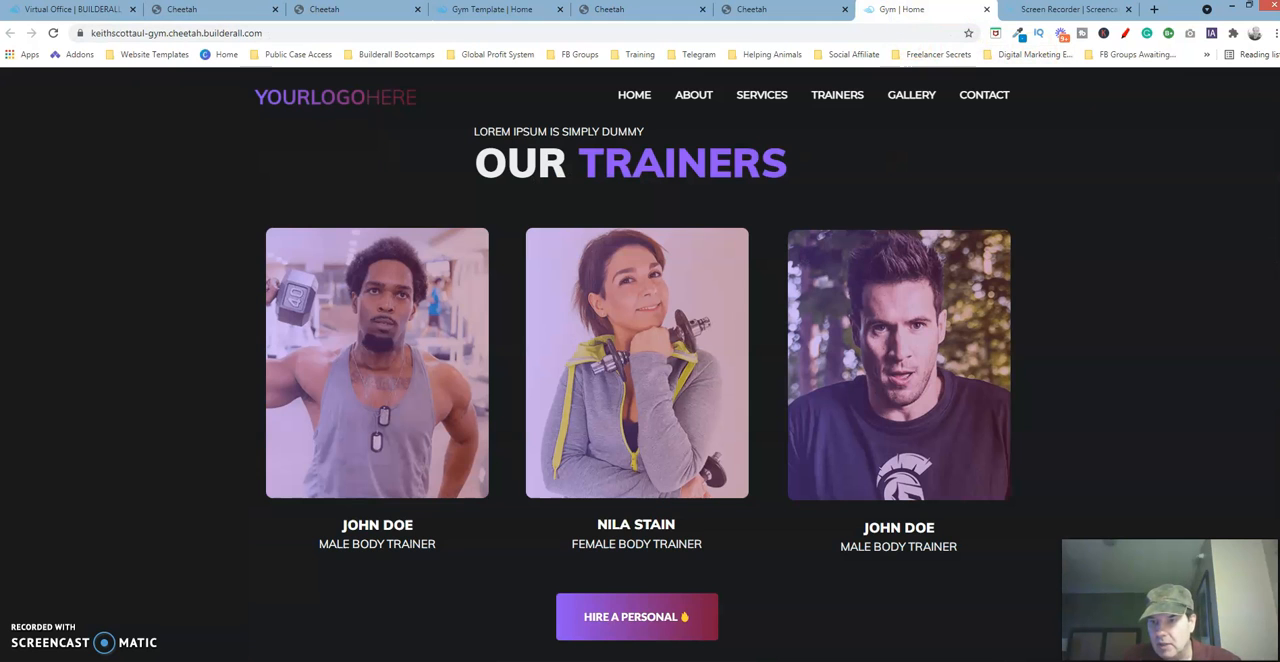
pyautogui.scroll(-3)
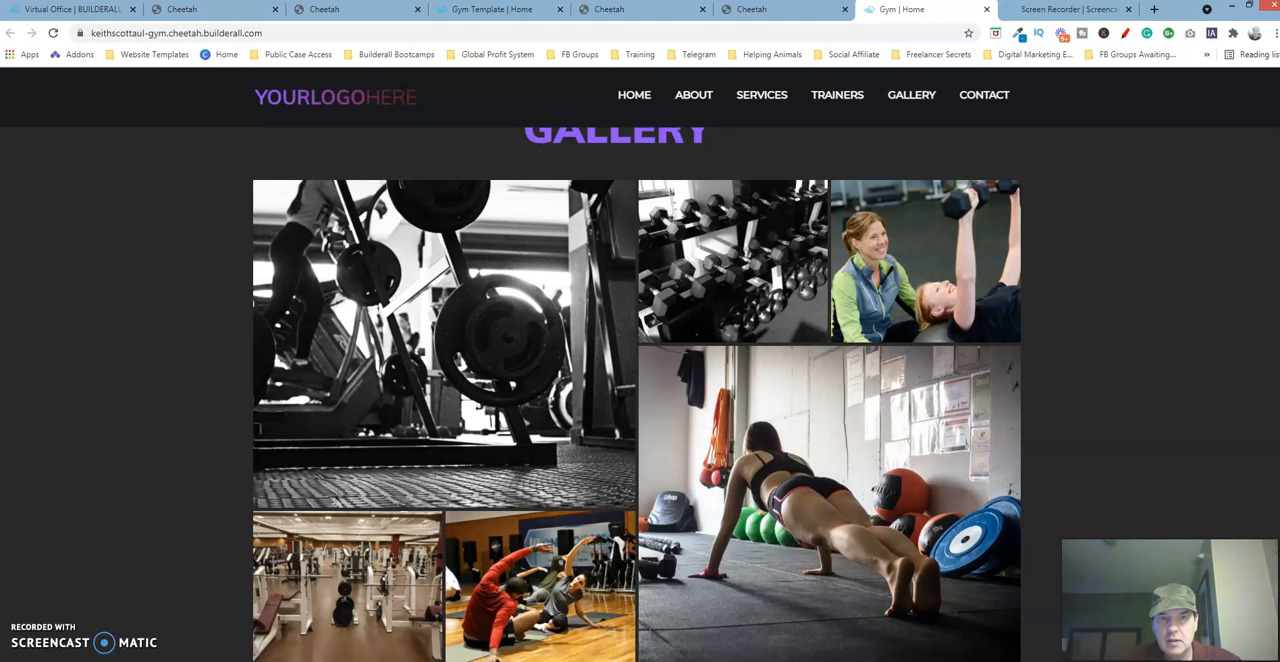
pyautogui.scroll(-3)
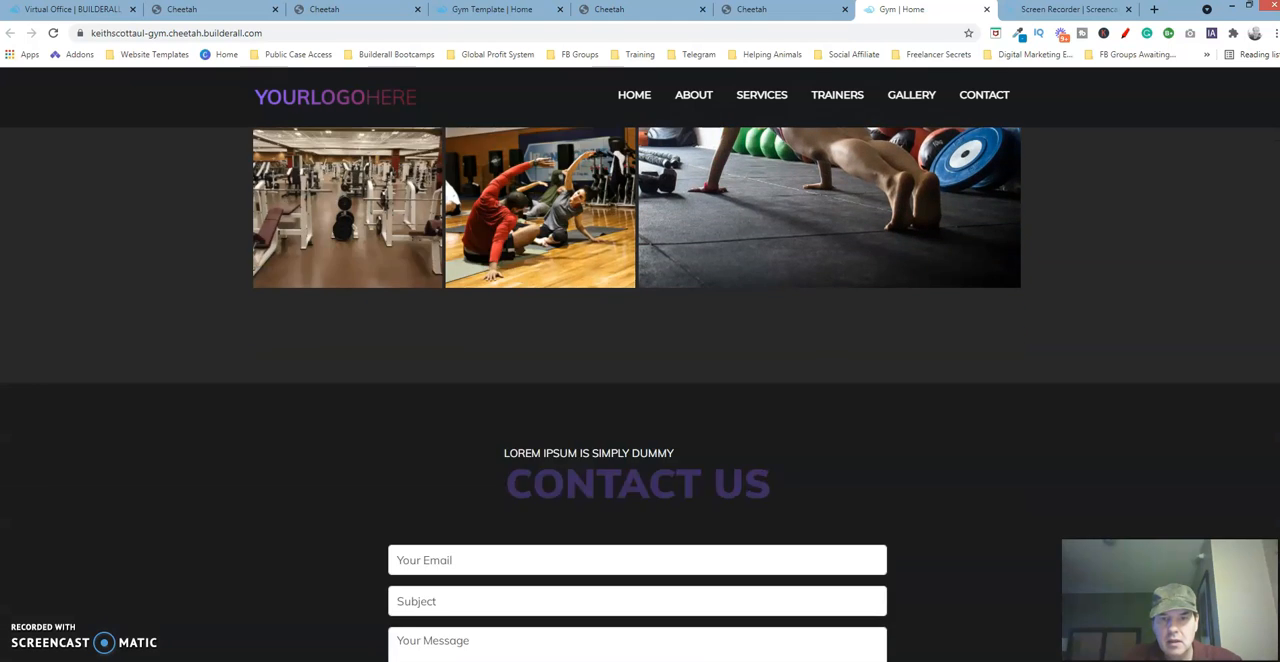
pyautogui.scroll(3)
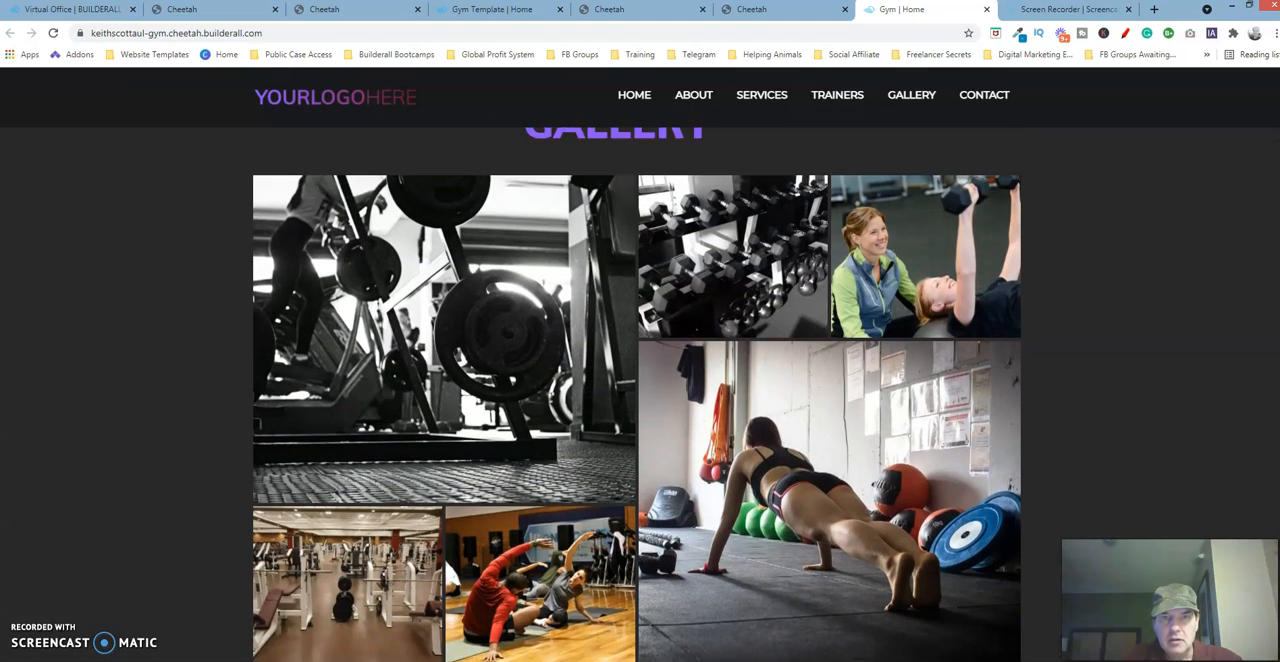
pyautogui.scroll(3)
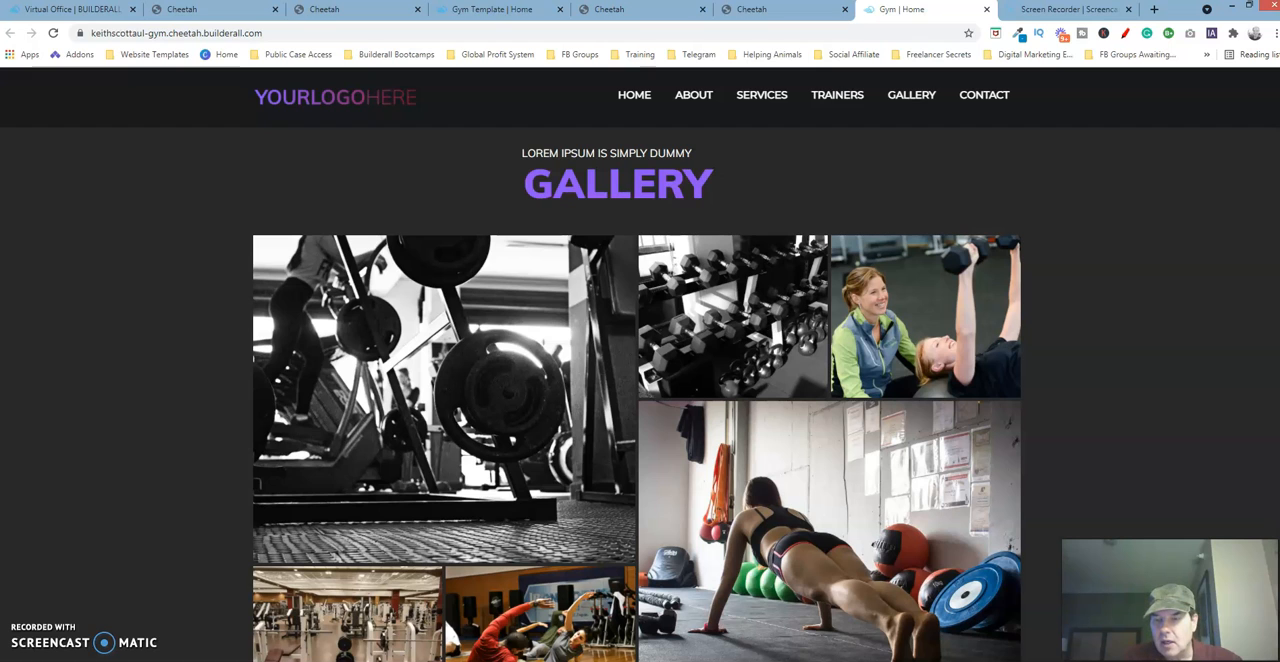
pyautogui.scroll(-3)
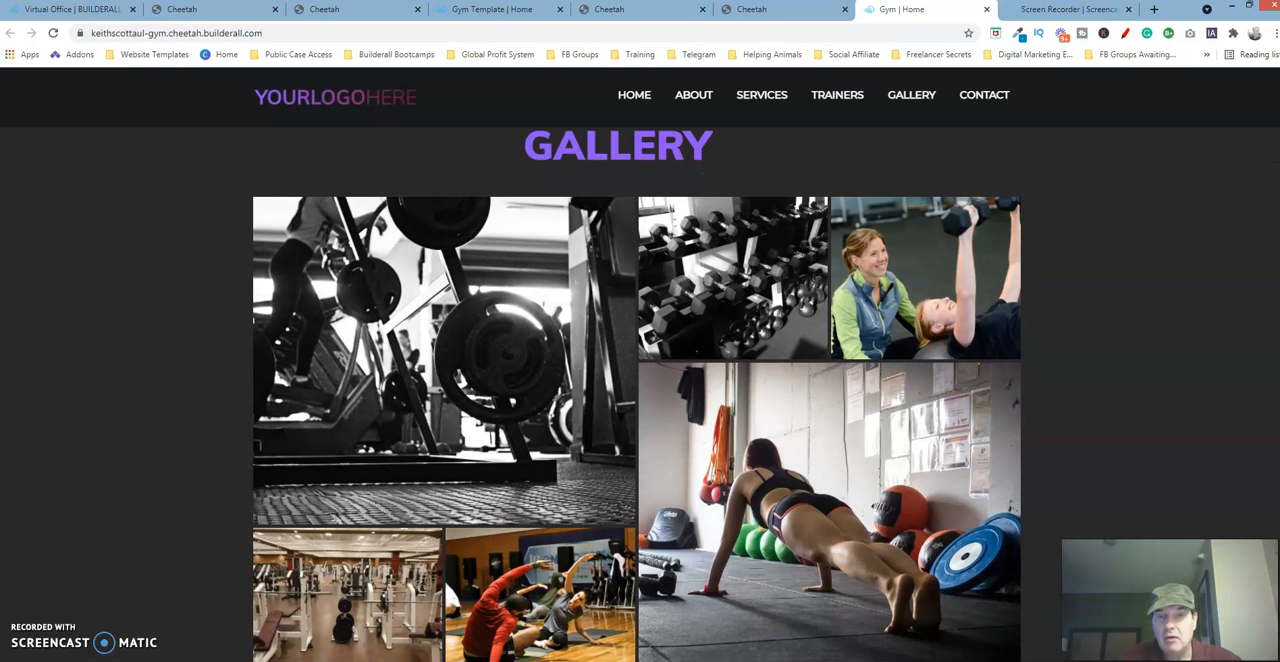
pyautogui.moveTo(1110, 386)
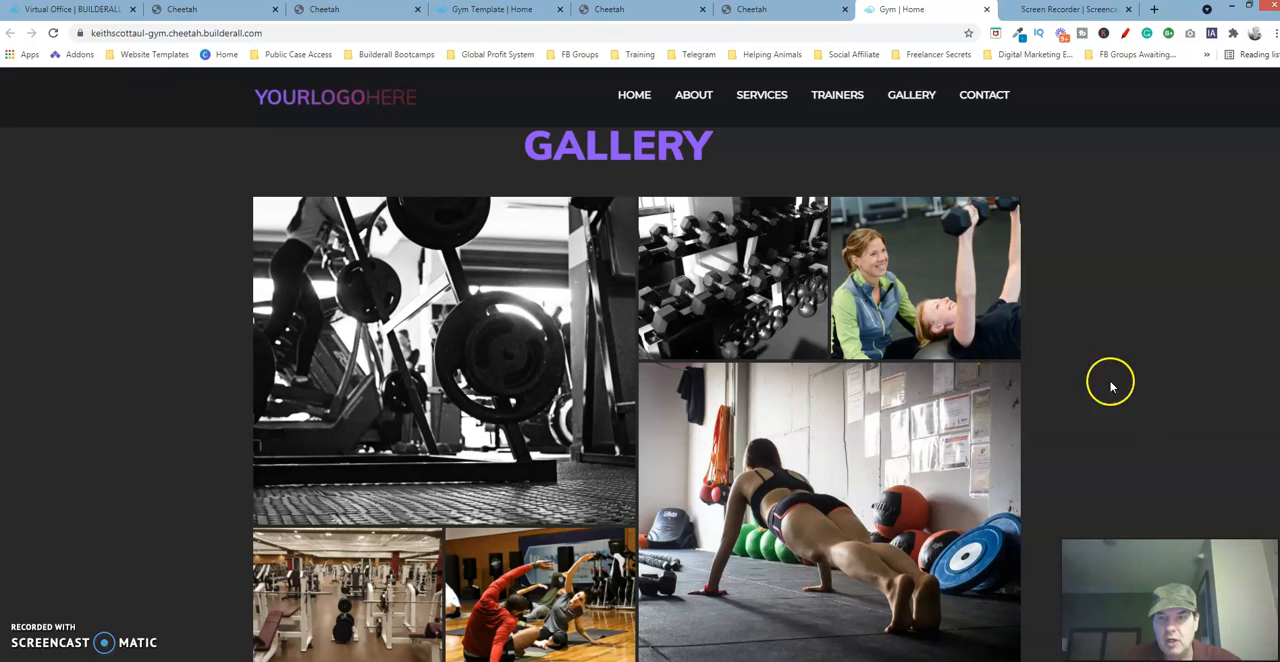
pyautogui.moveTo(1091, 377)
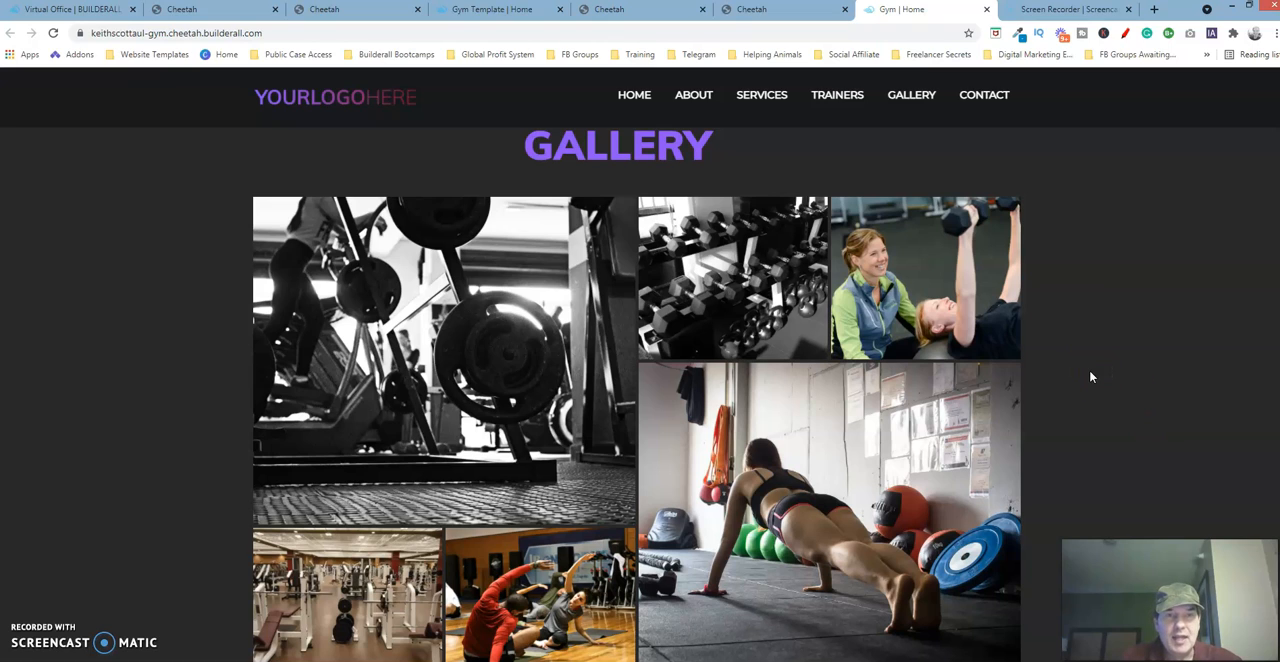